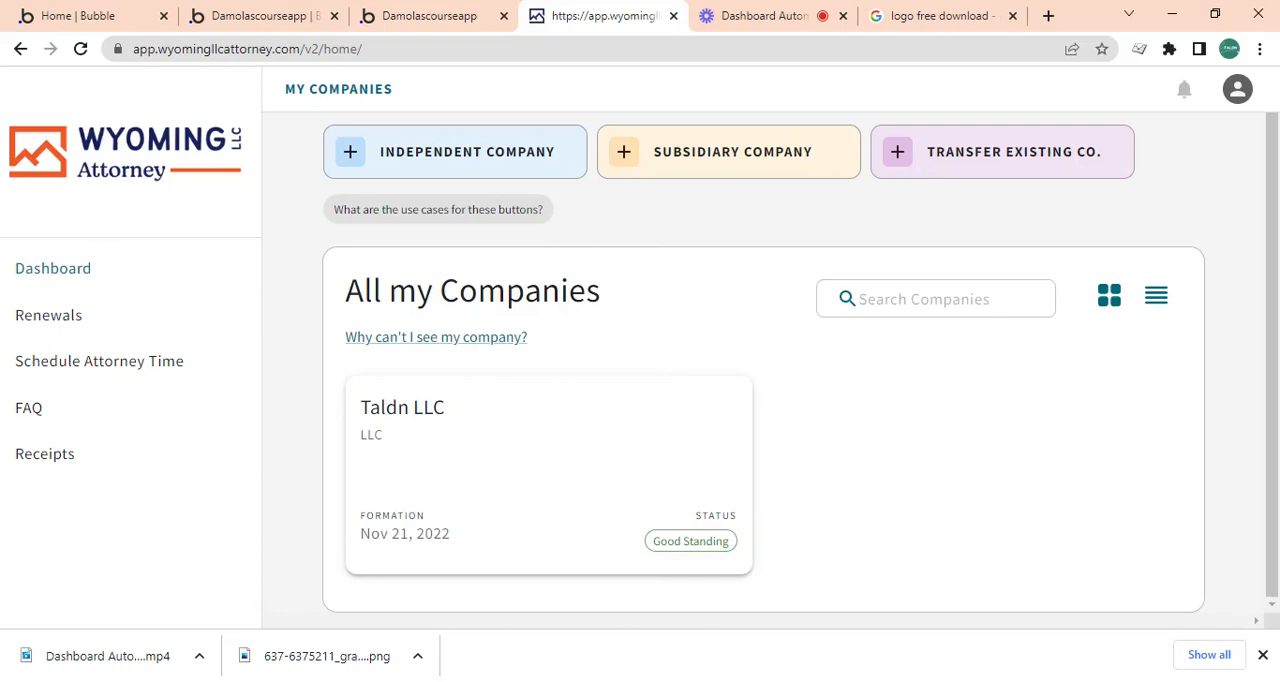
{"action": "mouse_move", "coordinate": [190, 228]}
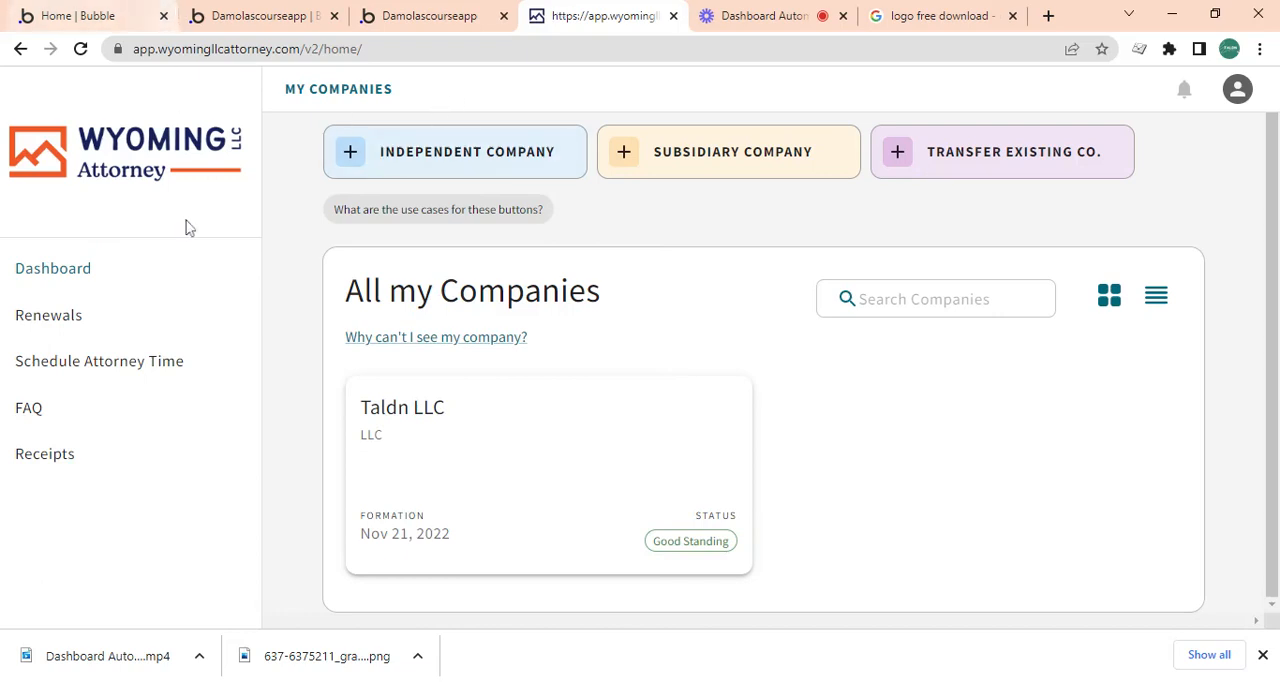
{"action": "mouse_move", "coordinate": [210, 280]}
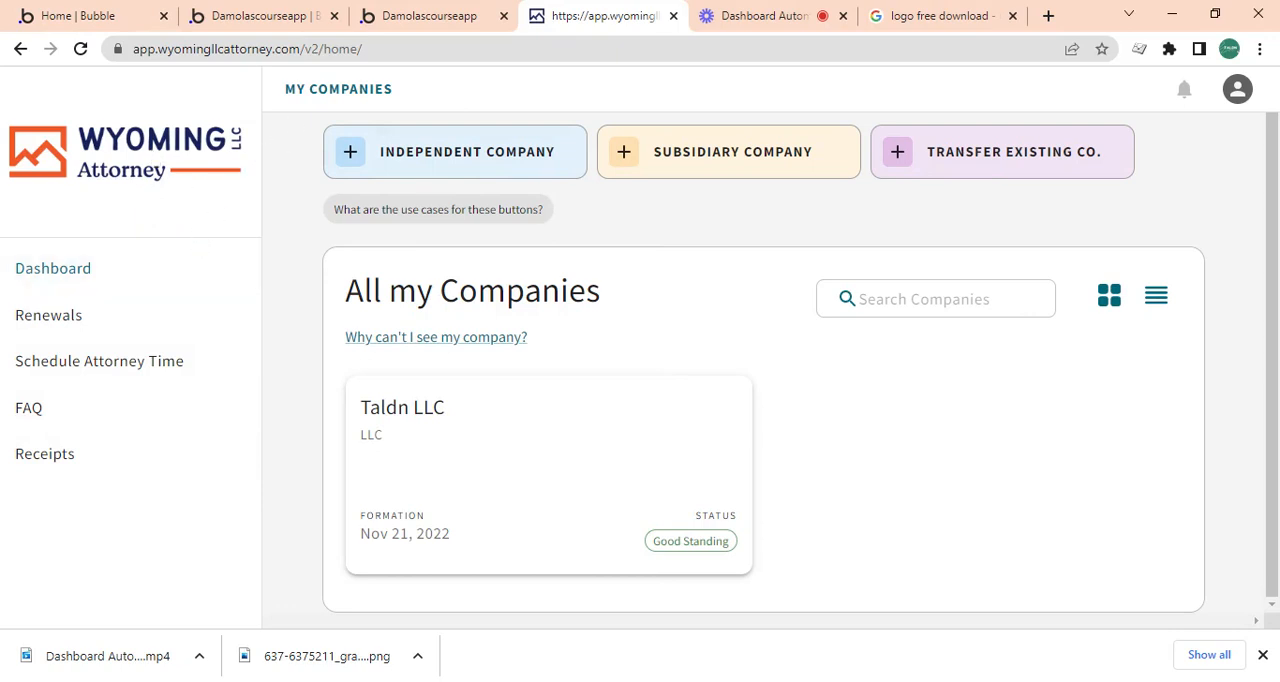
{"action": "mouse_move", "coordinate": [1006, 320]}
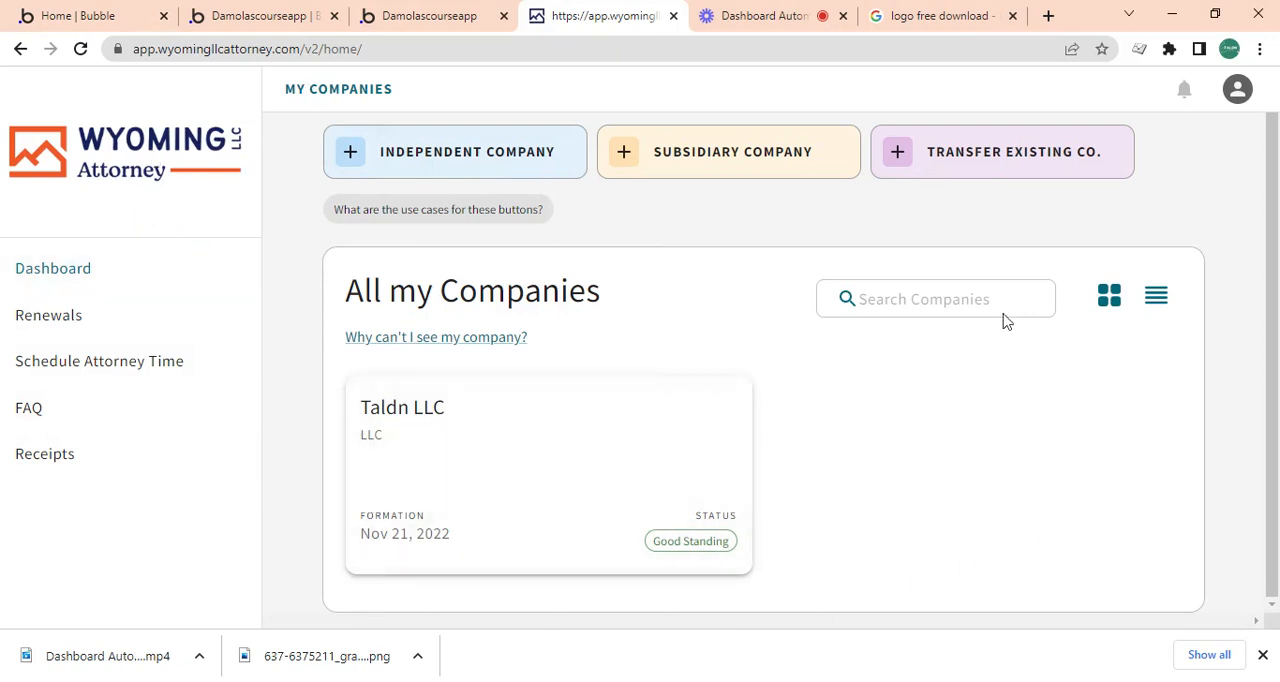
{"action": "mouse_move", "coordinate": [952, 472]}
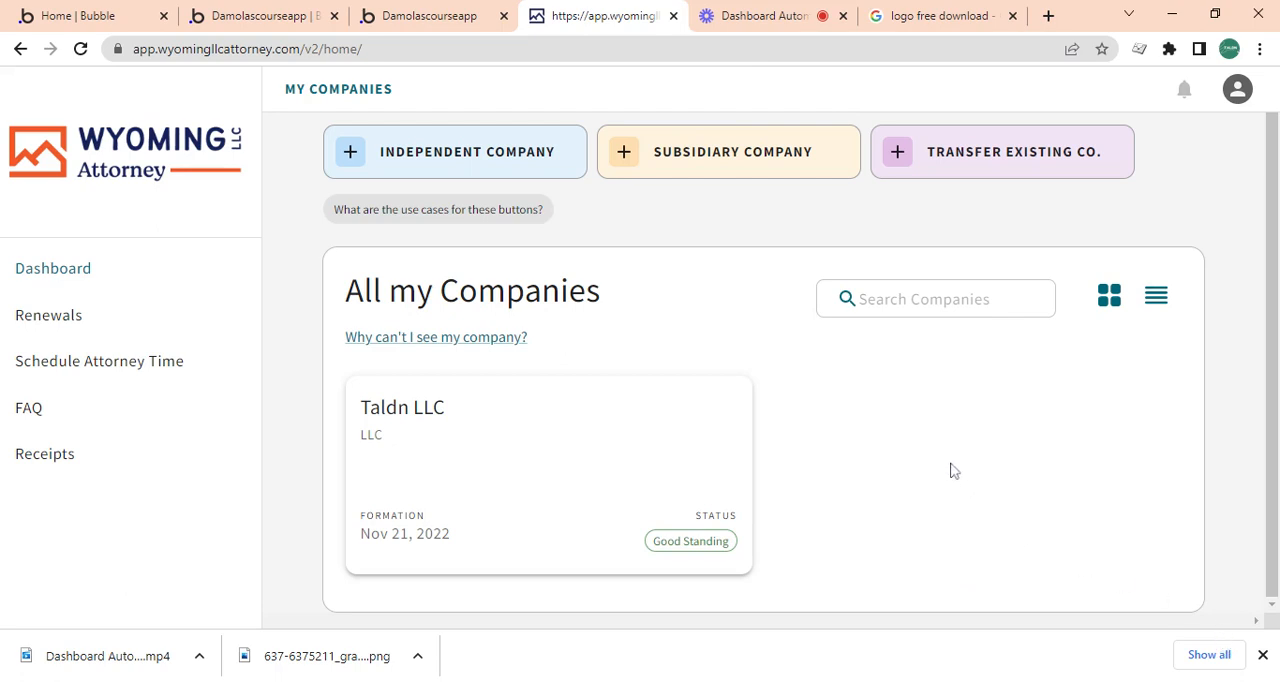
{"action": "mouse_move", "coordinate": [52, 268]}
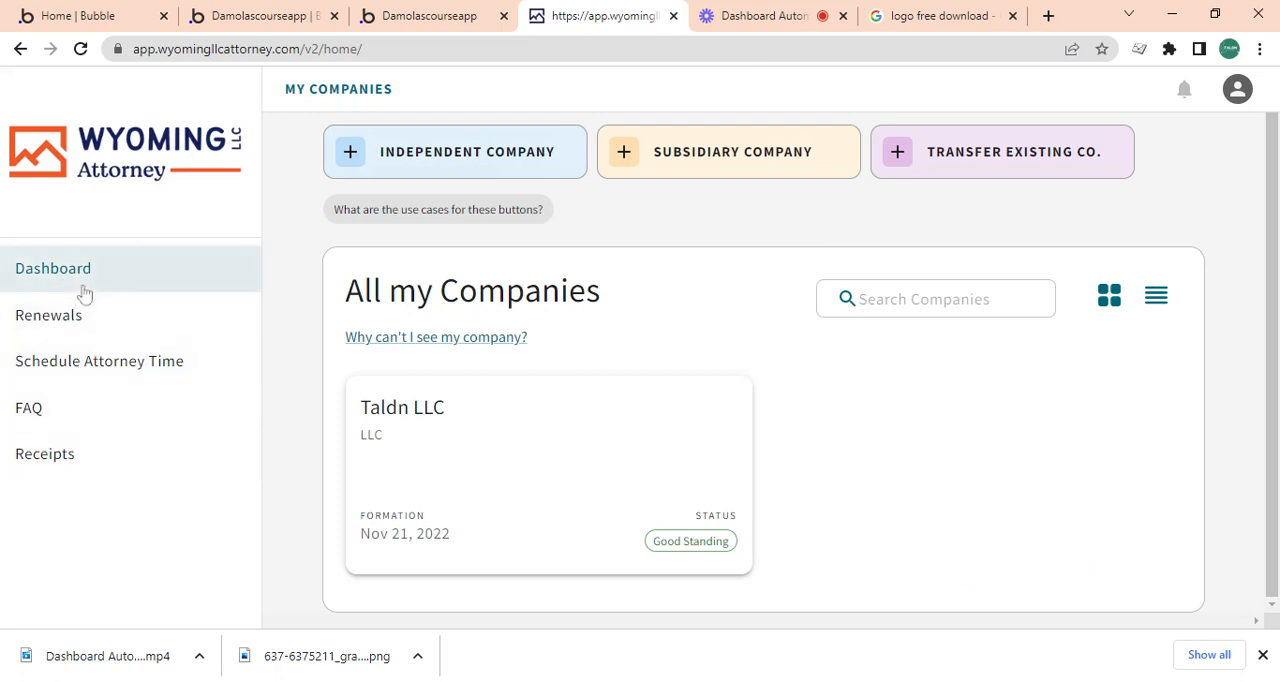
{"action": "mouse_move", "coordinate": [120, 500]}
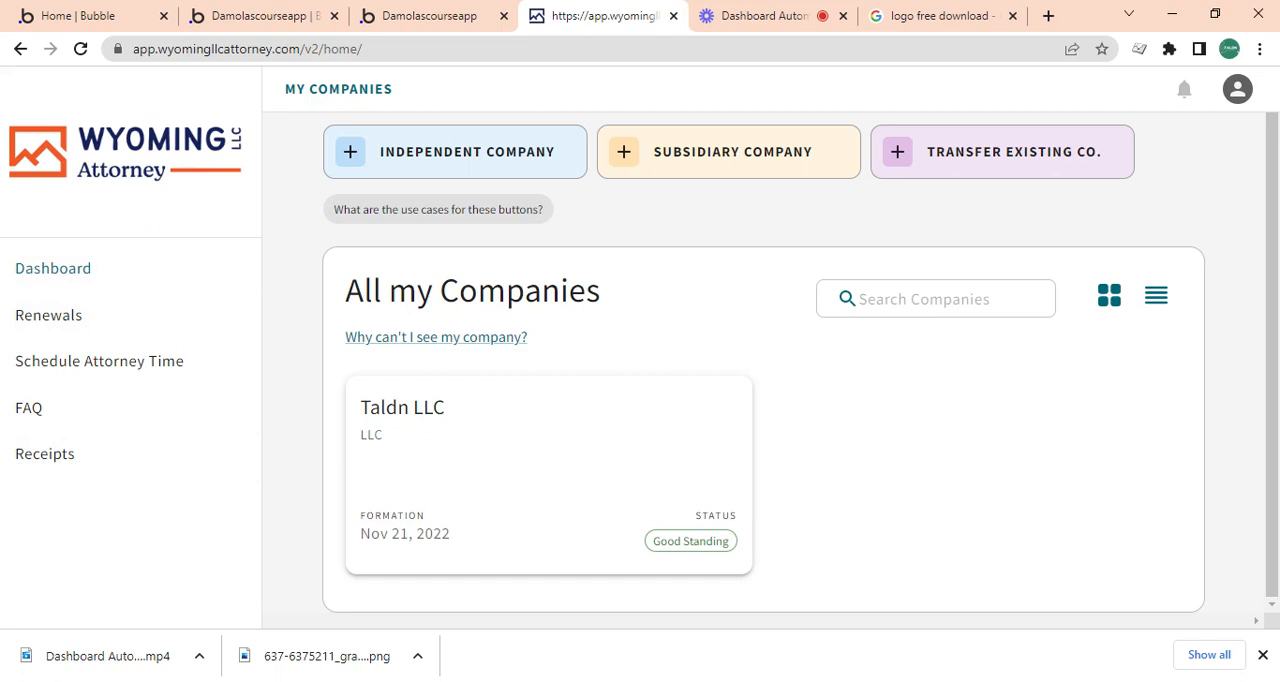
{"action": "mouse_move", "coordinate": [358, 164]}
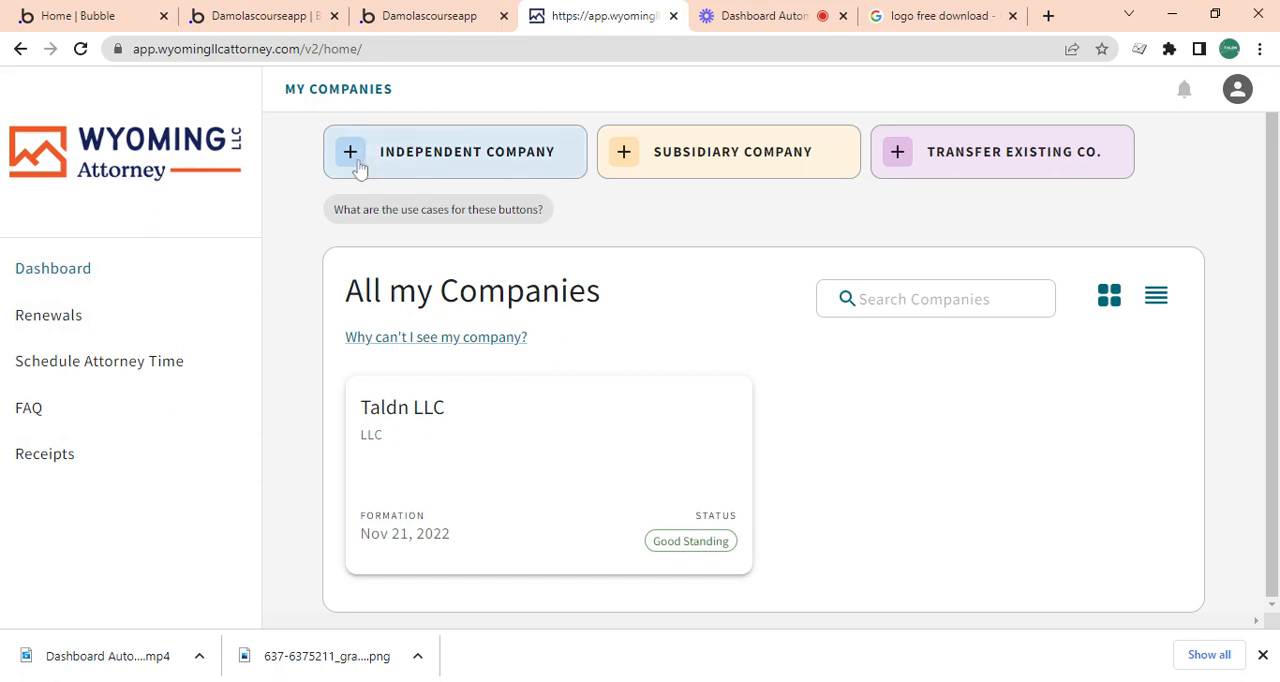
{"action": "mouse_move", "coordinate": [900, 658]}
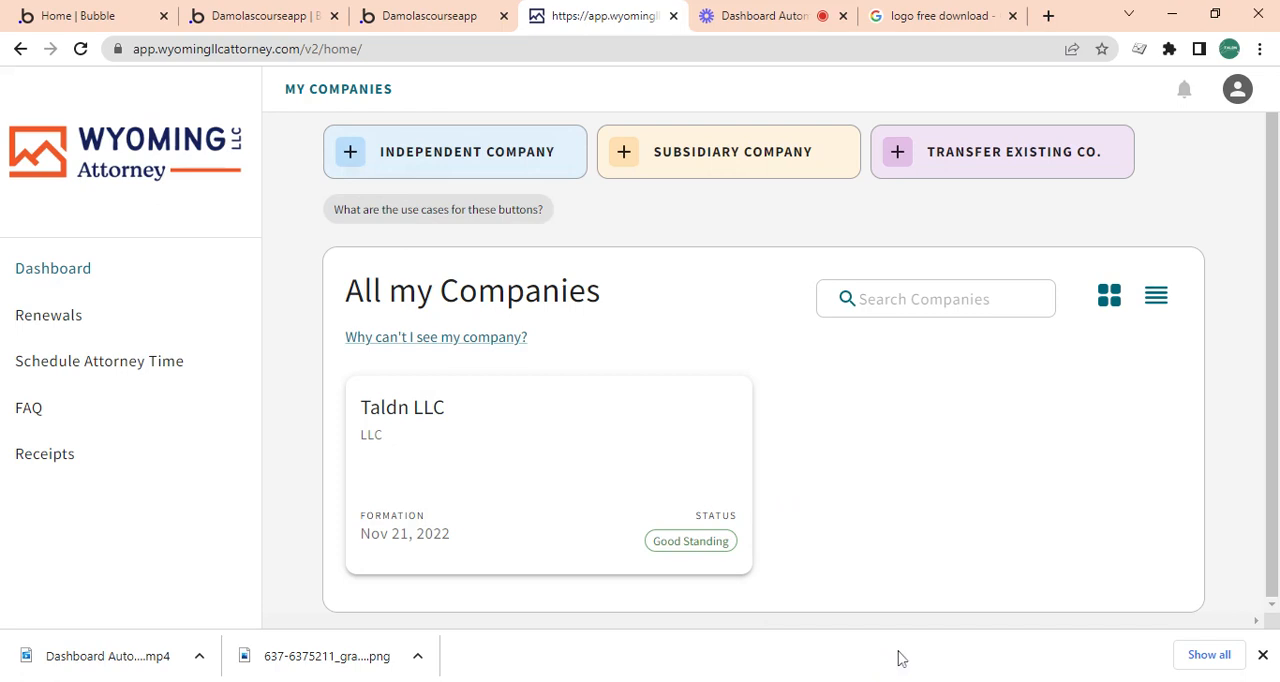
{"action": "mouse_move", "coordinate": [264, 132]}
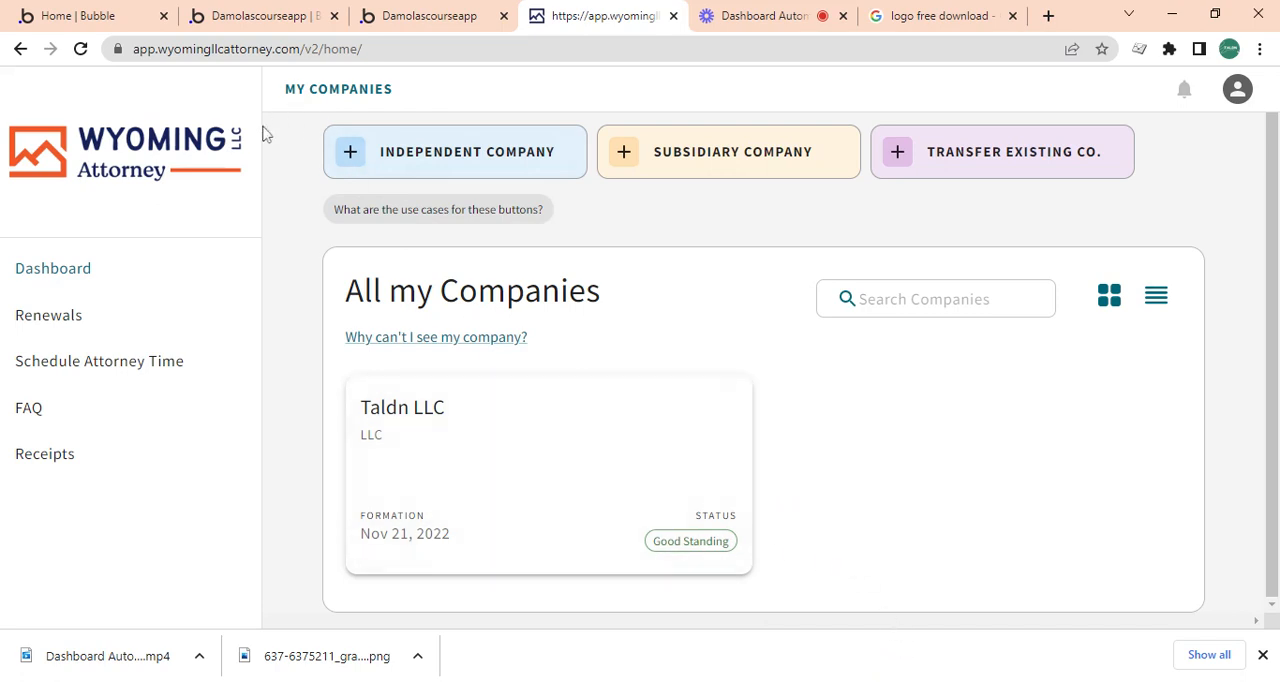
{"action": "mouse_move", "coordinate": [236, 252]}
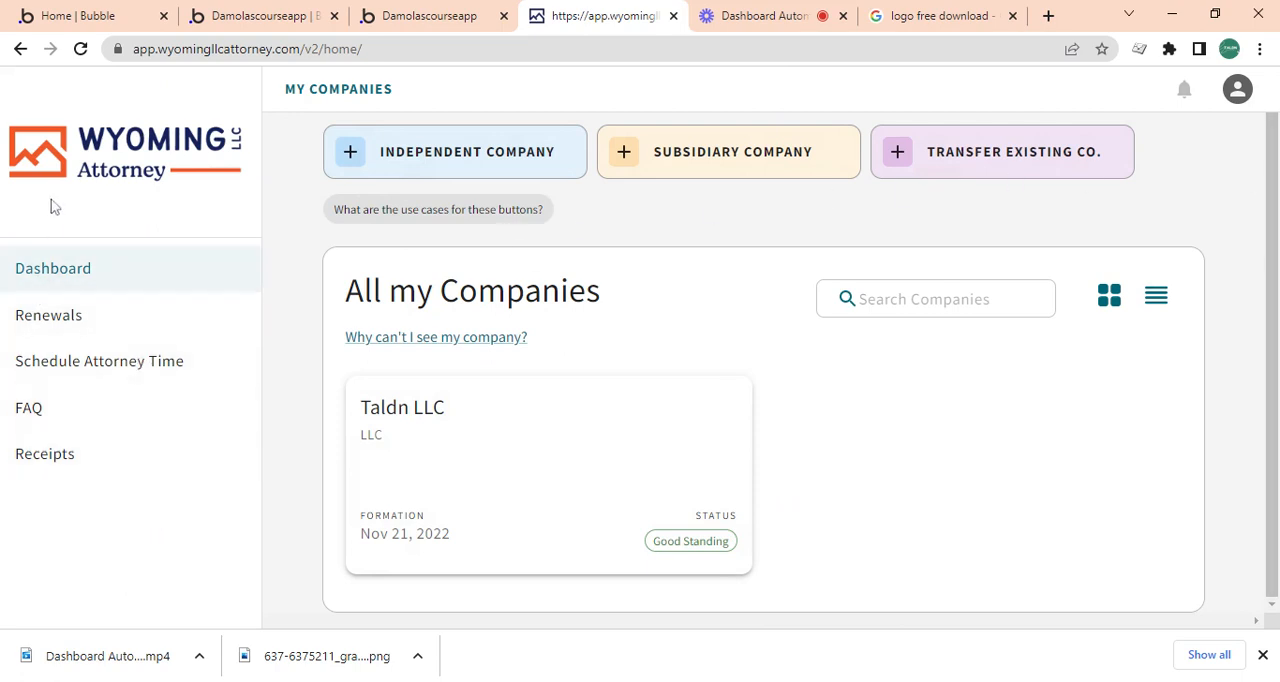
{"action": "mouse_move", "coordinate": [256, 168]}
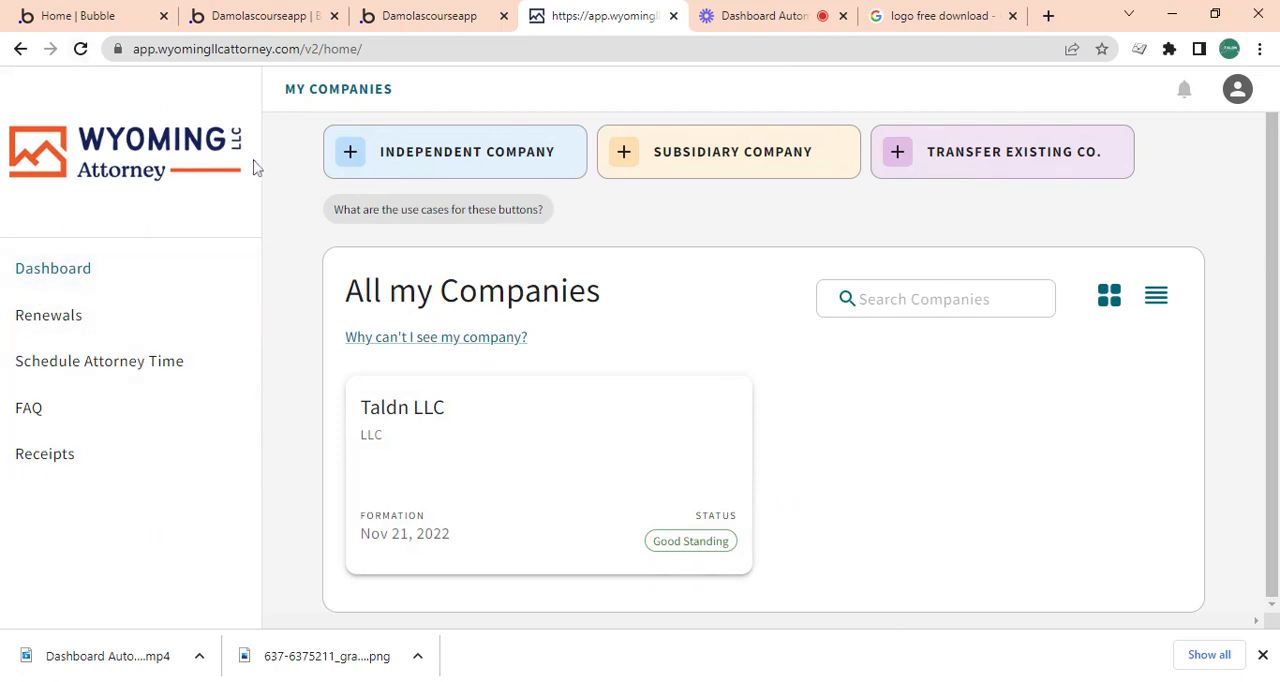
{"action": "mouse_move", "coordinate": [270, 184]}
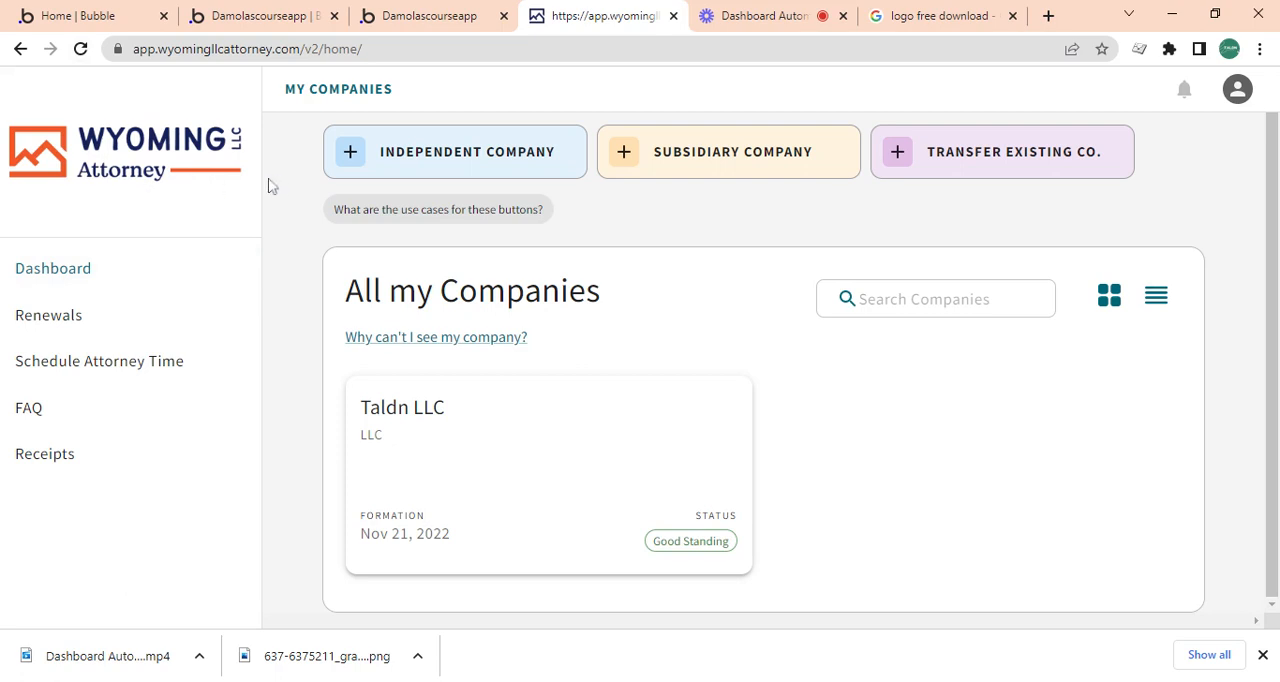
{"action": "mouse_move", "coordinate": [590, 140]}
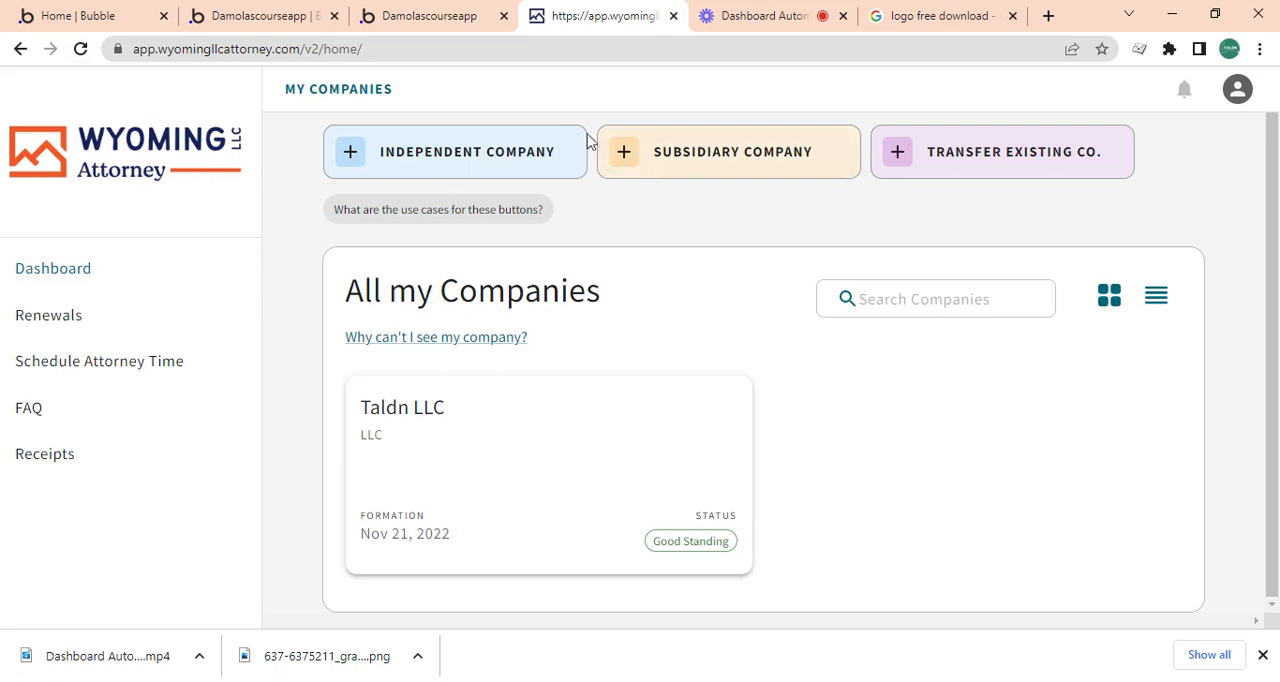
{"action": "mouse_move", "coordinate": [208, 226]}
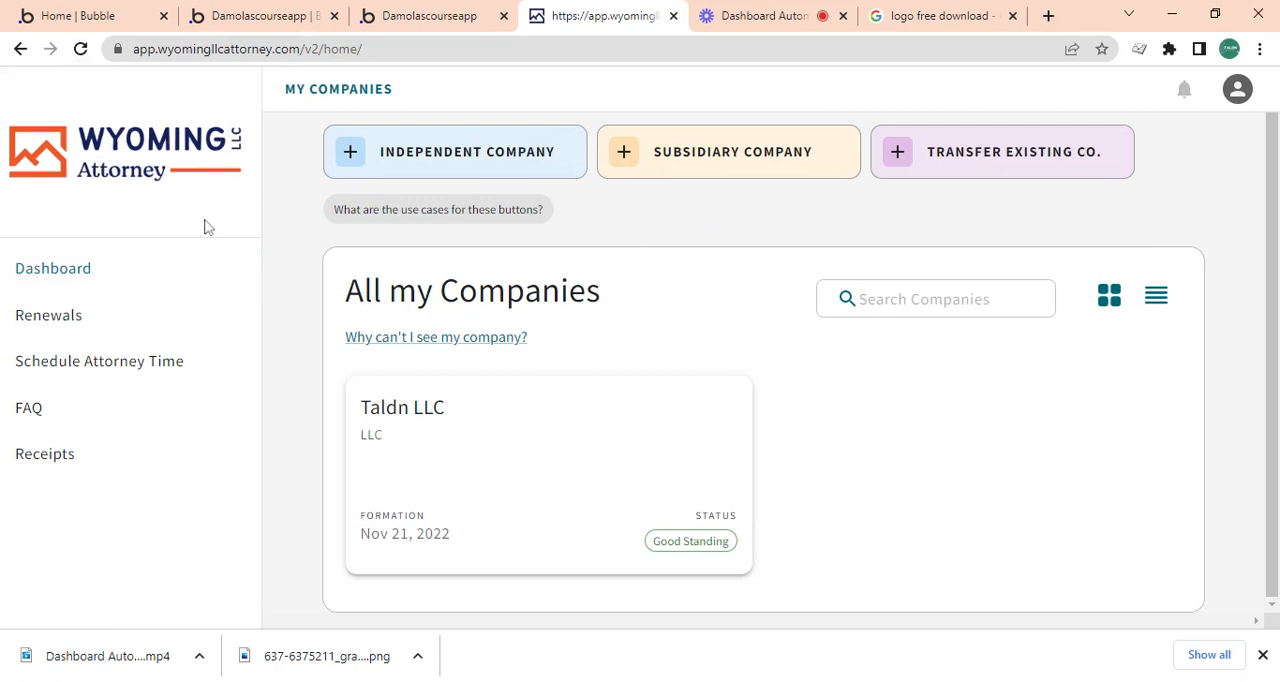
{"action": "mouse_move", "coordinate": [272, 242]}
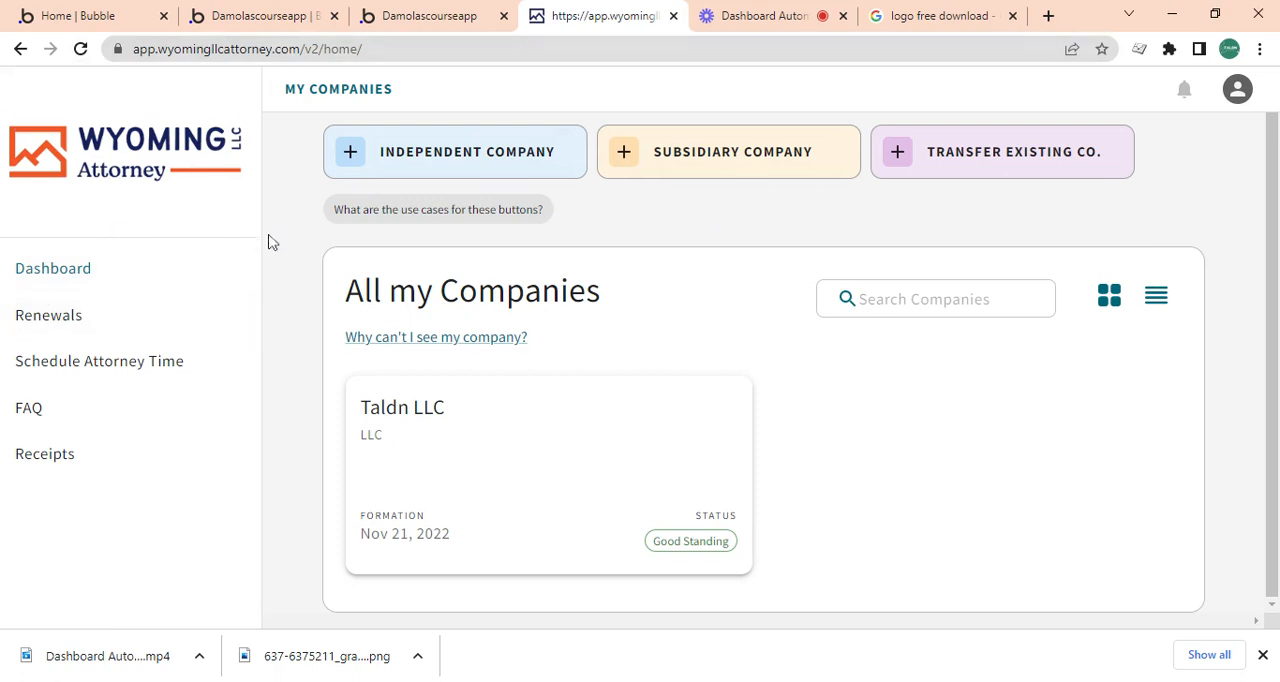
{"action": "mouse_move", "coordinate": [358, 152]}
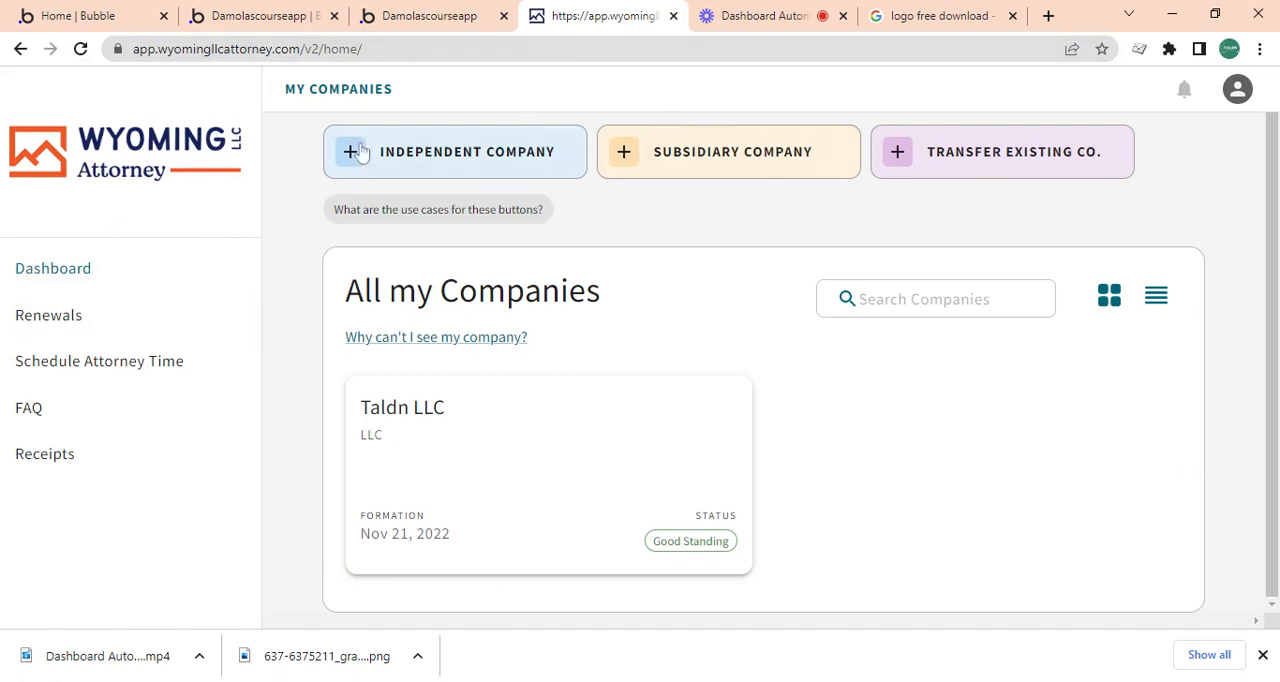
{"action": "mouse_move", "coordinate": [420, 184]}
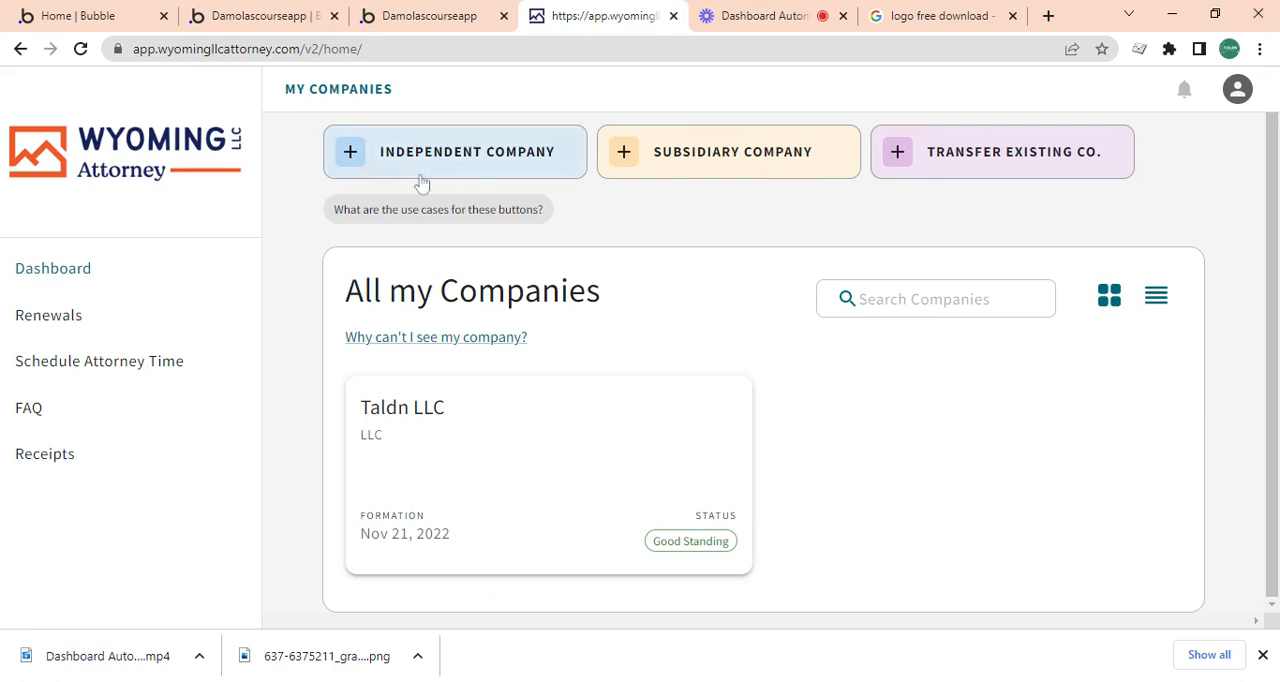
{"action": "mouse_move", "coordinate": [696, 408]}
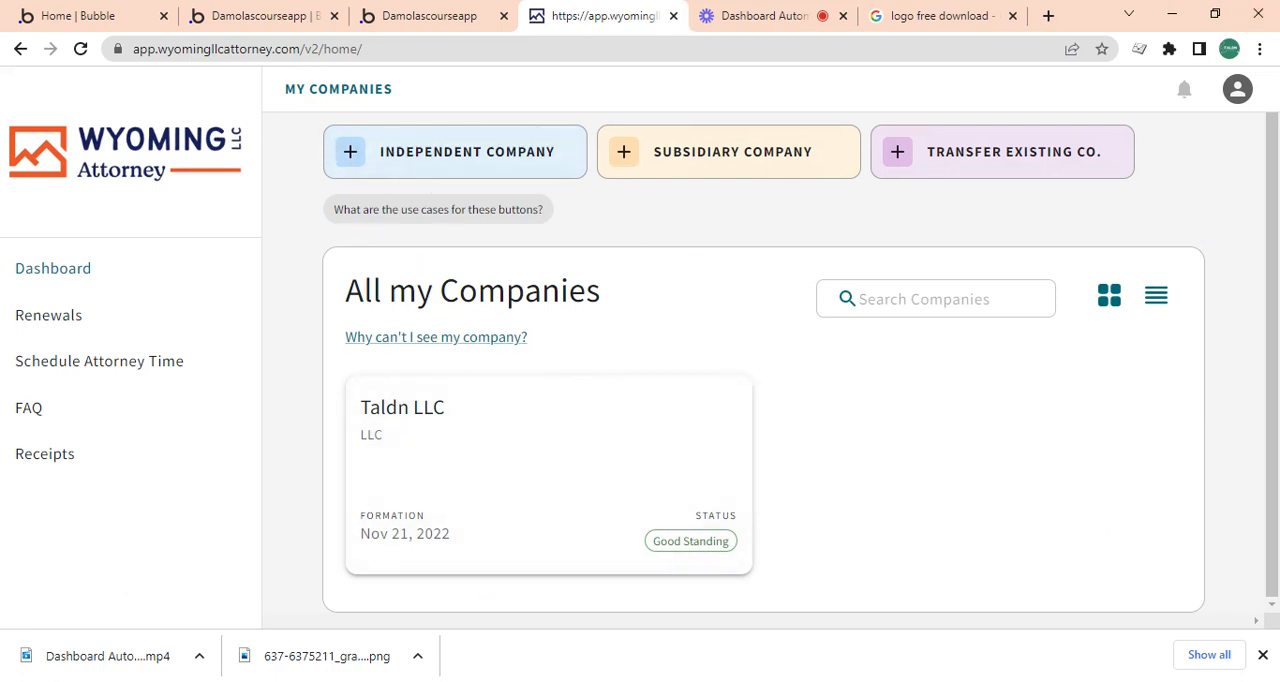
{"action": "mouse_move", "coordinate": [256, 114]}
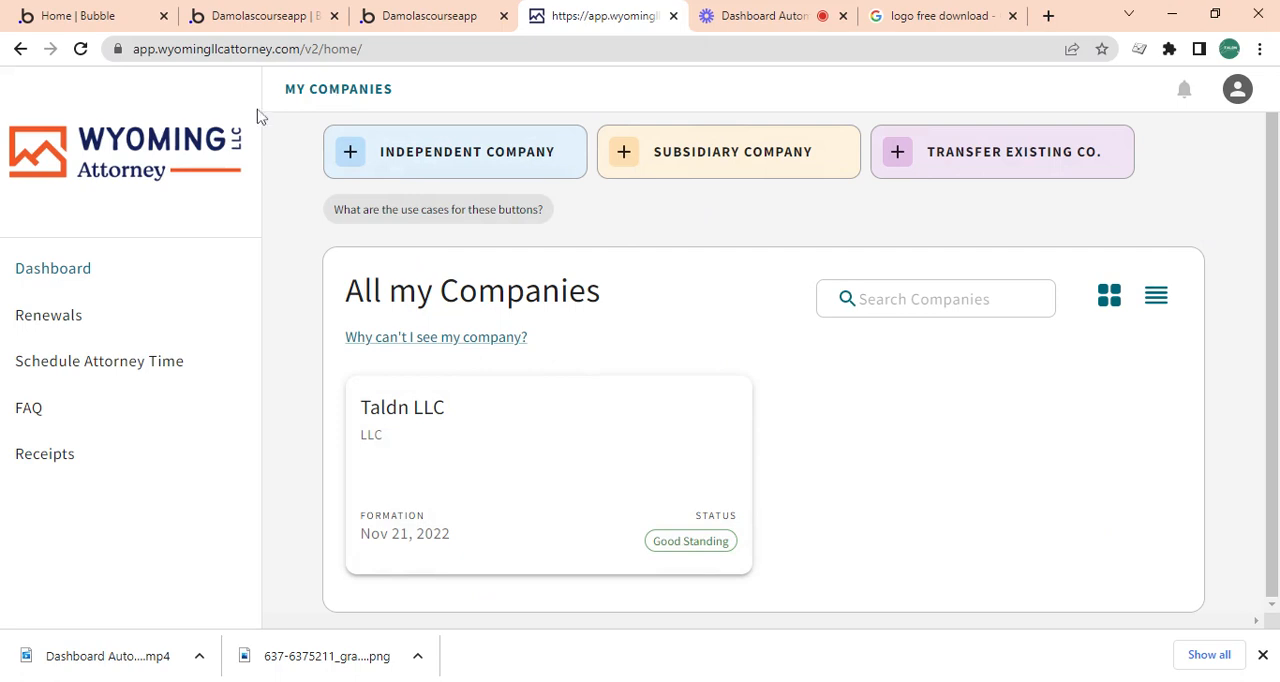
{"action": "mouse_move", "coordinate": [362, 176]}
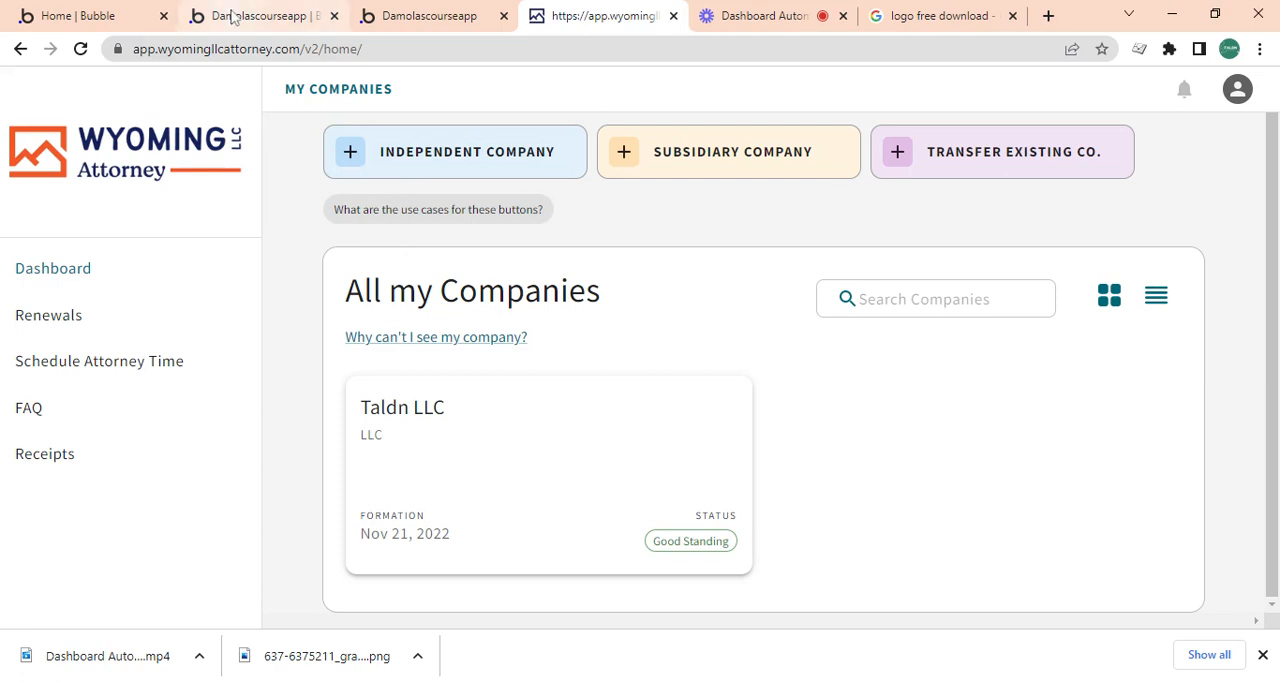
Give the law-dashboard page a row layout and adjust Dashboard A's vertical alignment within it.
{"action": "left_click", "coordinate": [260, 16]}
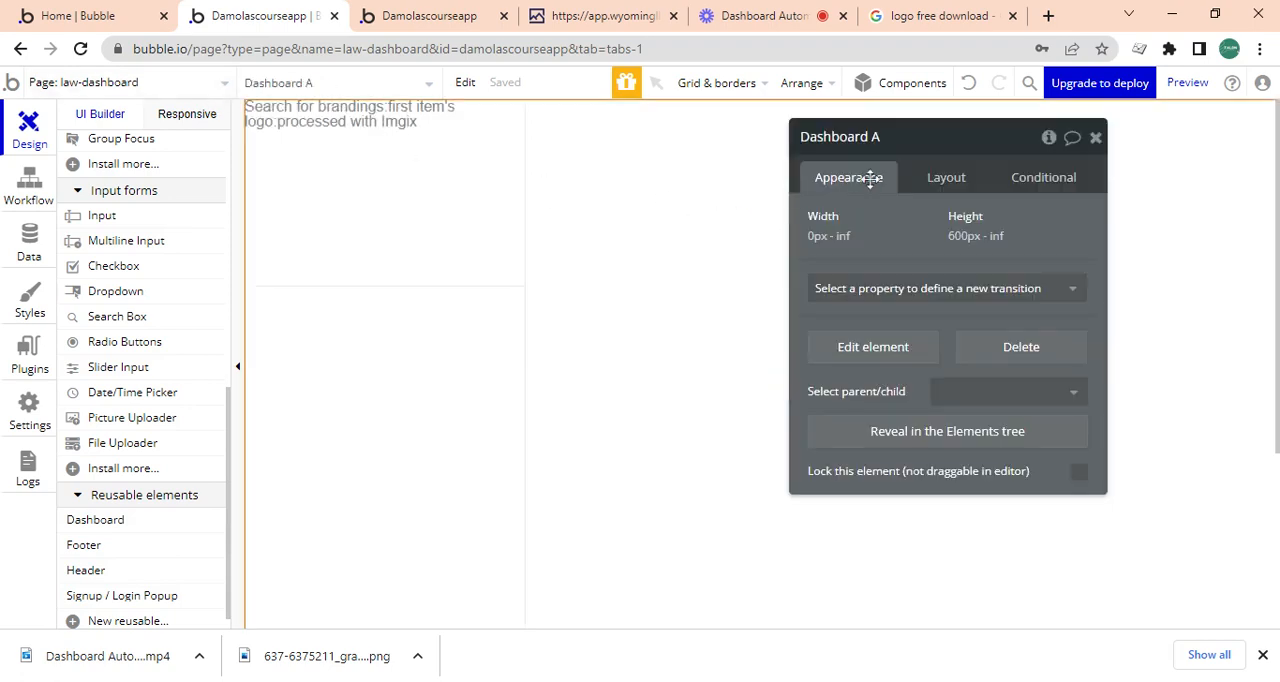
{"action": "mouse_move", "coordinate": [898, 176]}
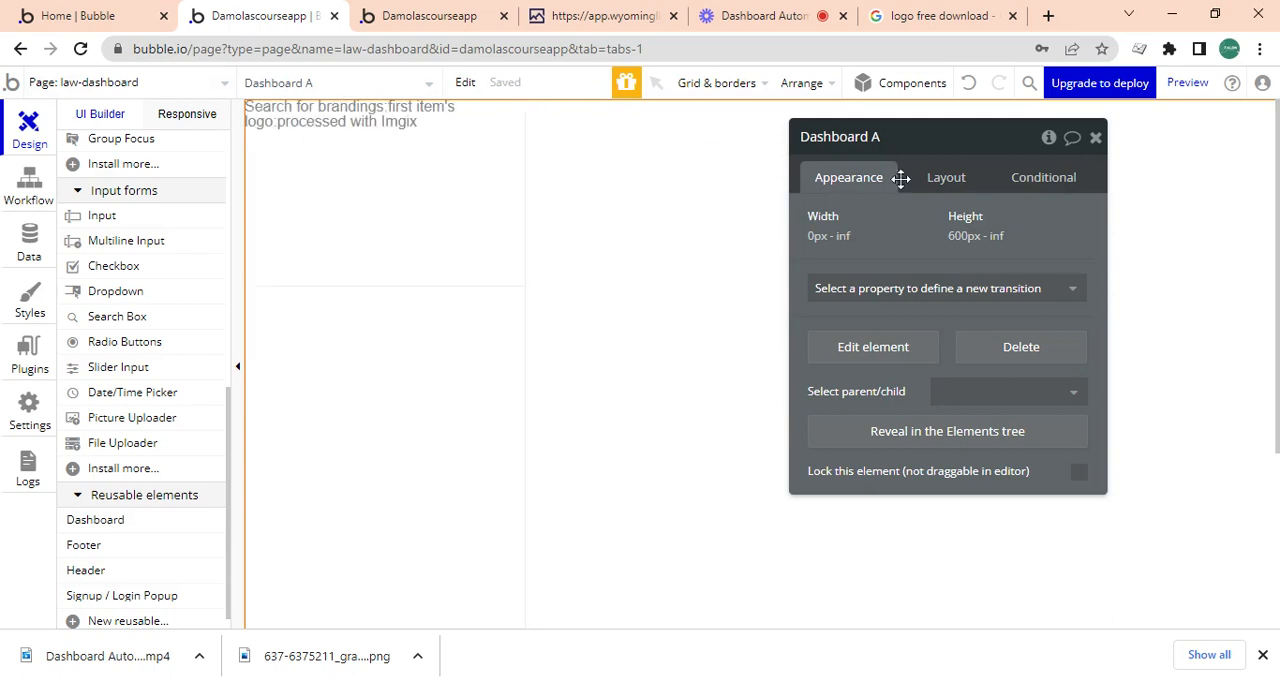
{"action": "left_click", "coordinate": [944, 176]}
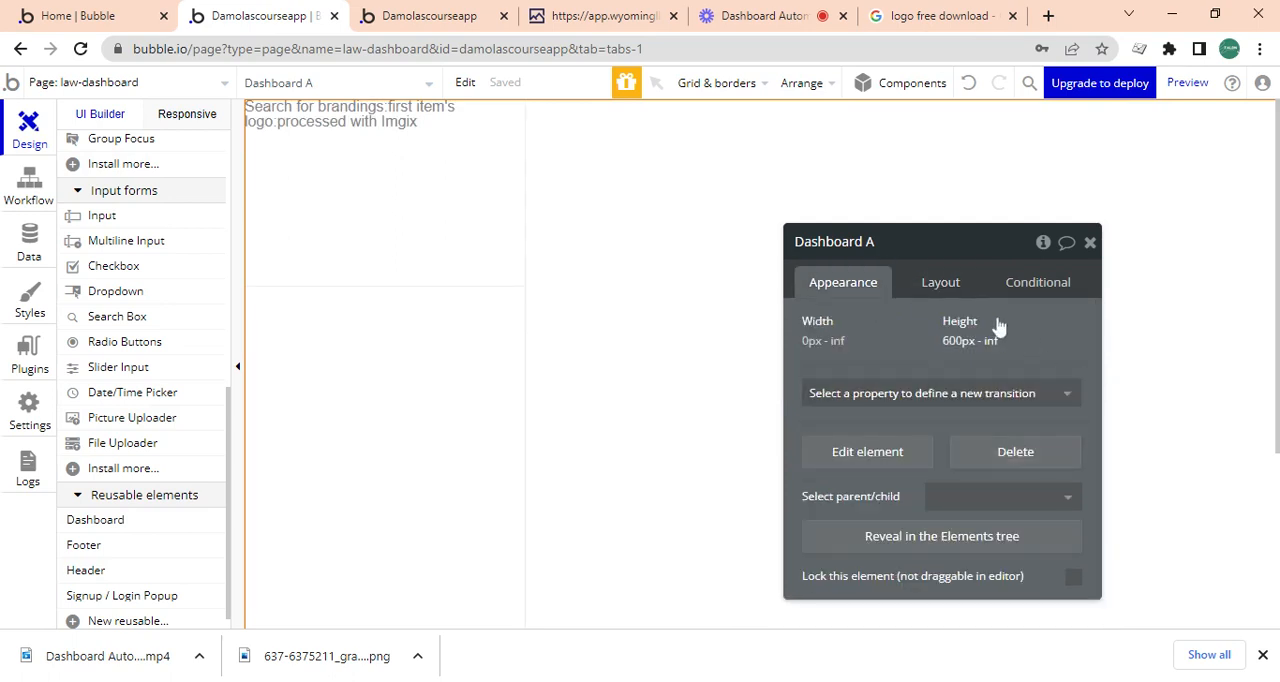
{"action": "mouse_move", "coordinate": [712, 372]}
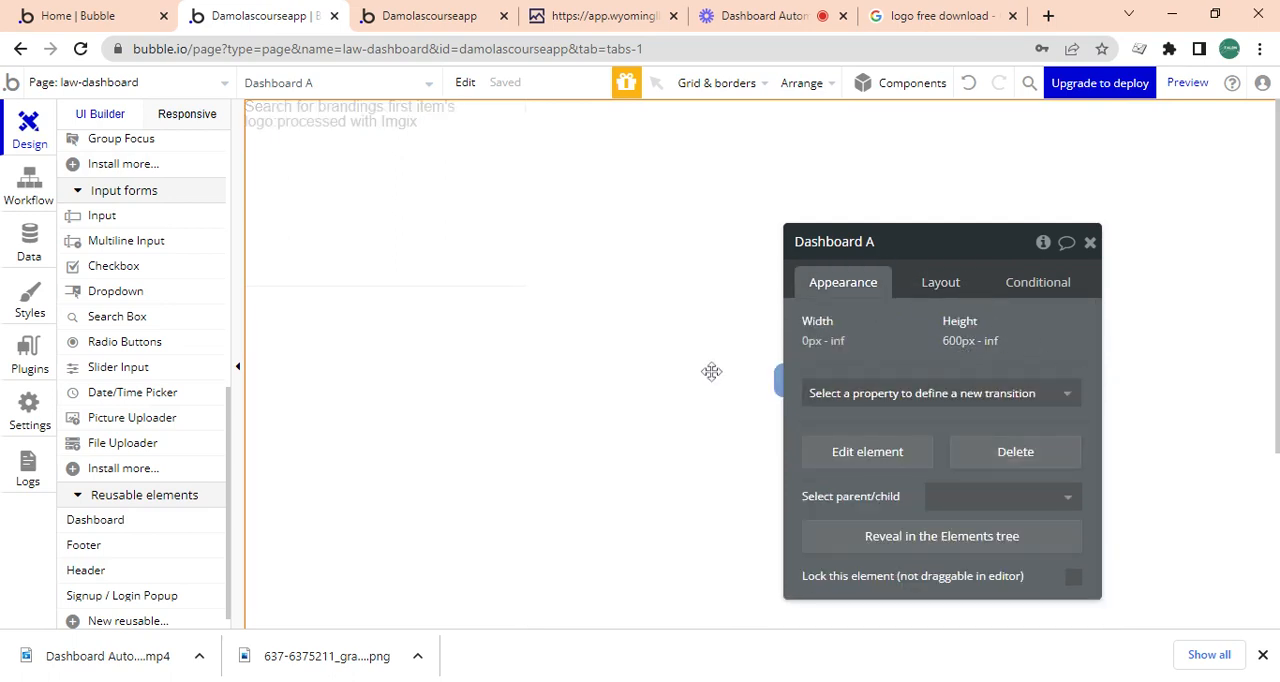
{"action": "mouse_move", "coordinate": [1088, 252]}
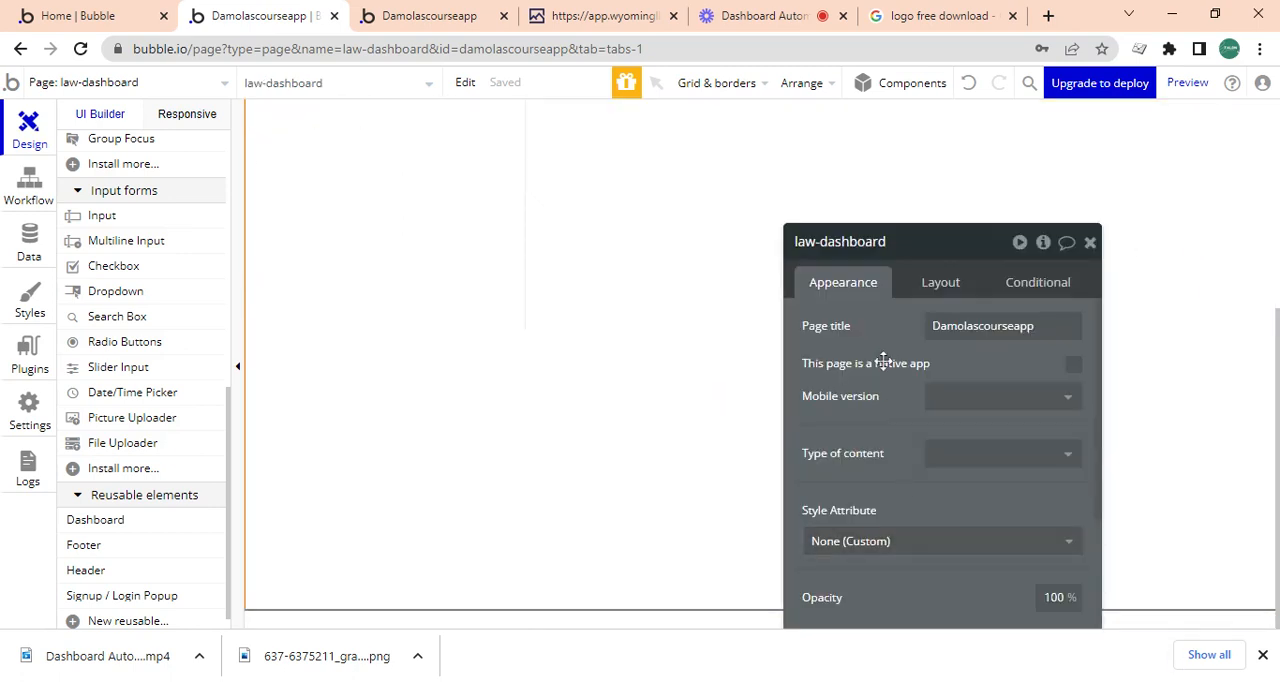
{"action": "left_click", "coordinate": [940, 280]}
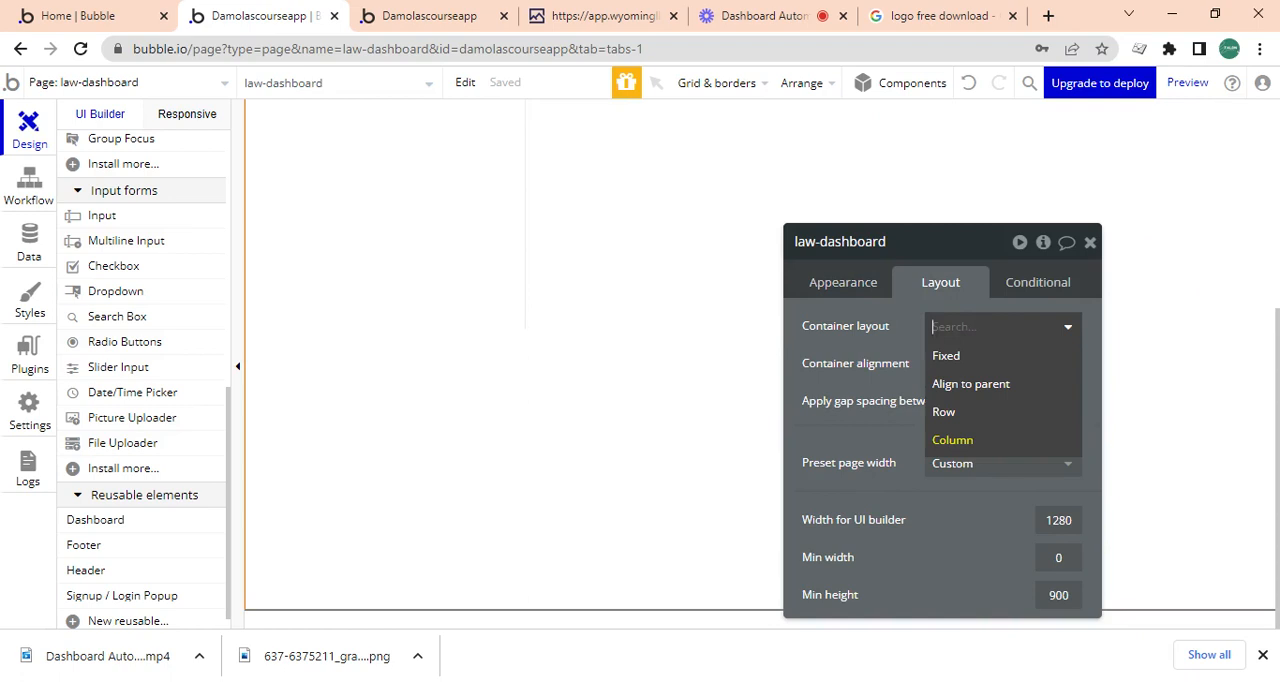
{"action": "left_click", "coordinate": [944, 412]}
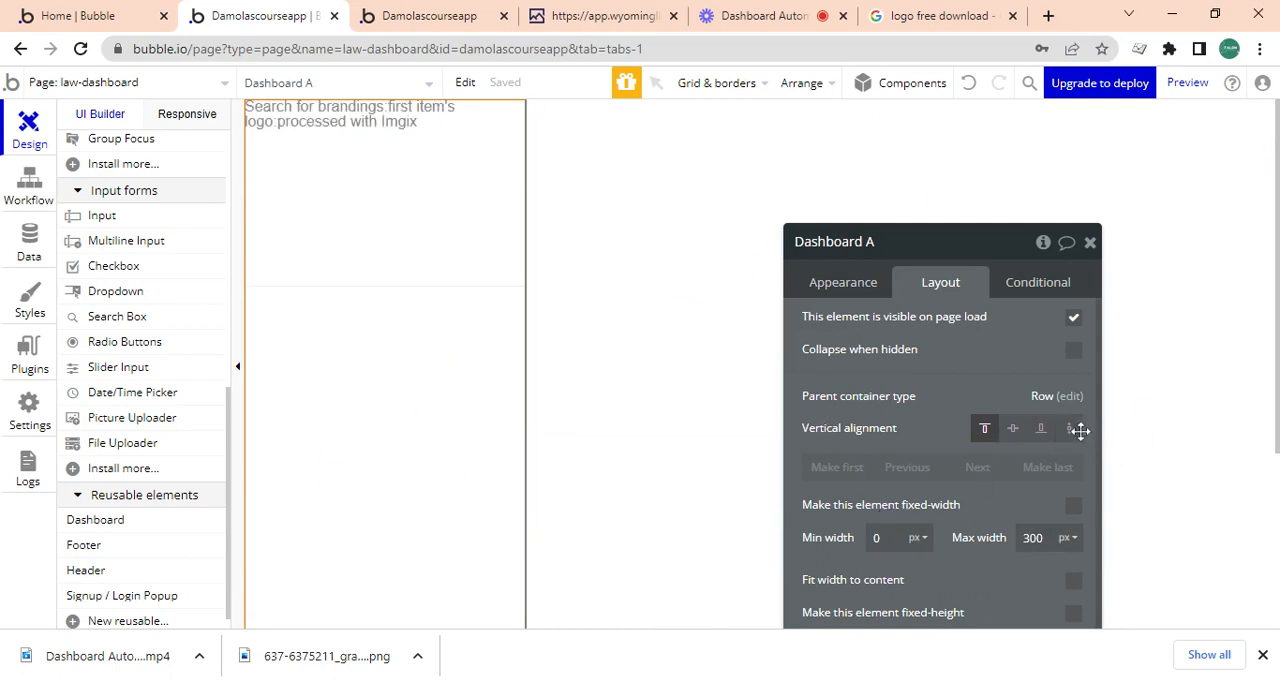
{"action": "left_click", "coordinate": [1068, 428]}
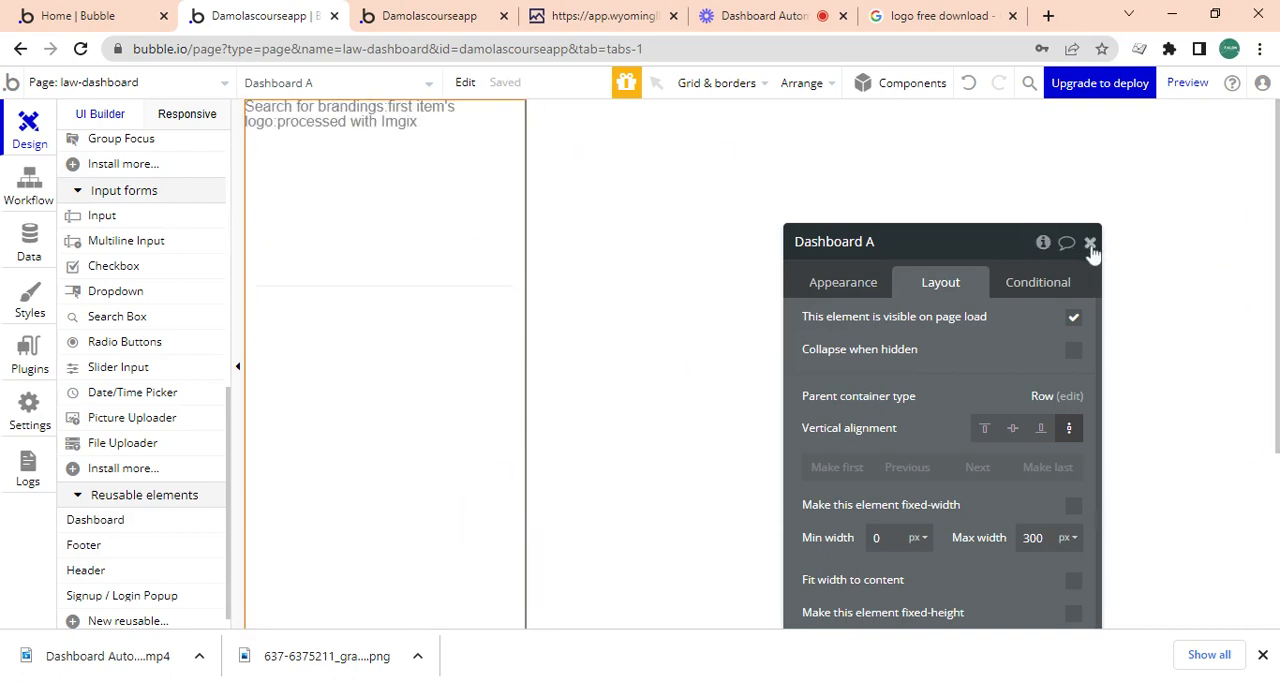
{"action": "left_click", "coordinate": [1090, 244]}
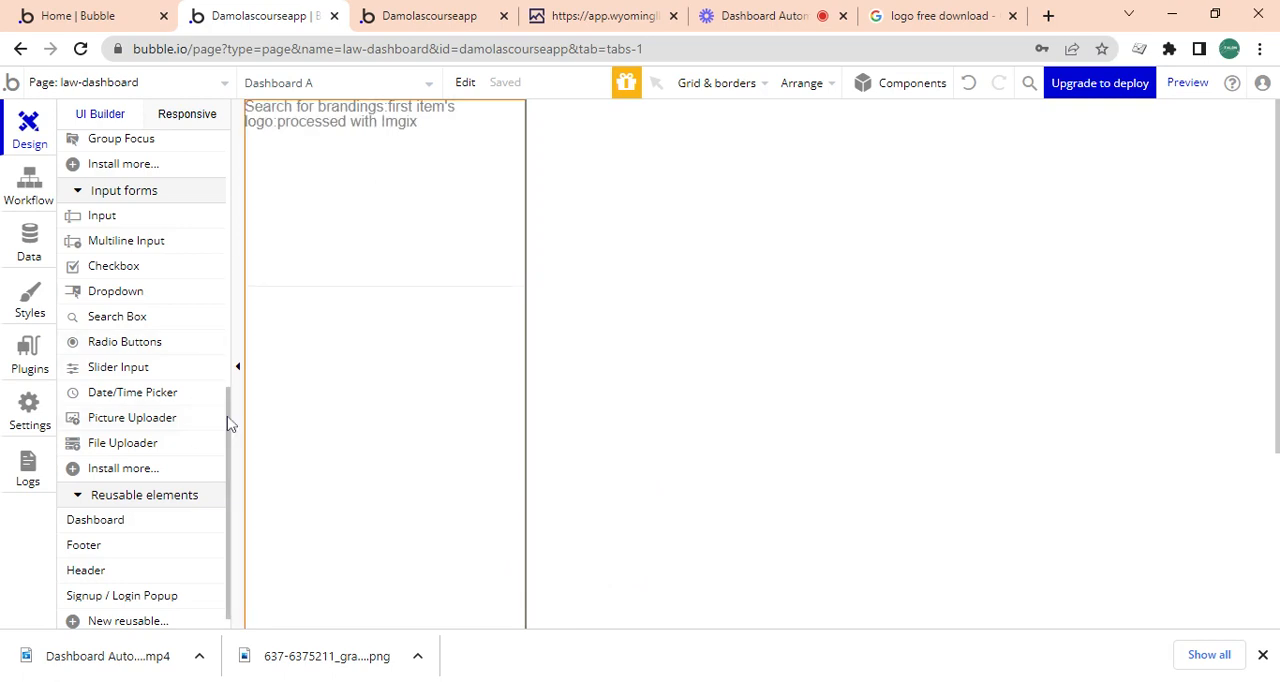
Add a new group named 'Group reveal' with a column container layout.
{"action": "scroll", "scroll_direction": "up", "scroll_amount": 3}
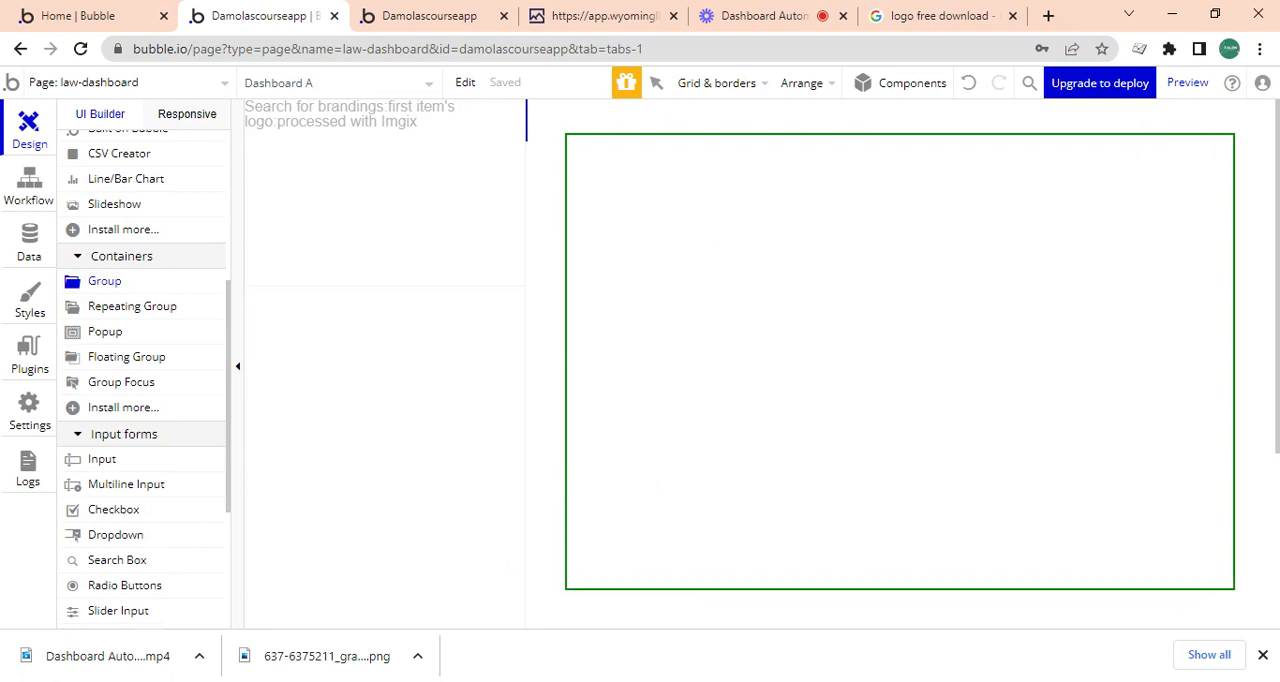
{"action": "left_click", "coordinate": [890, 360]}
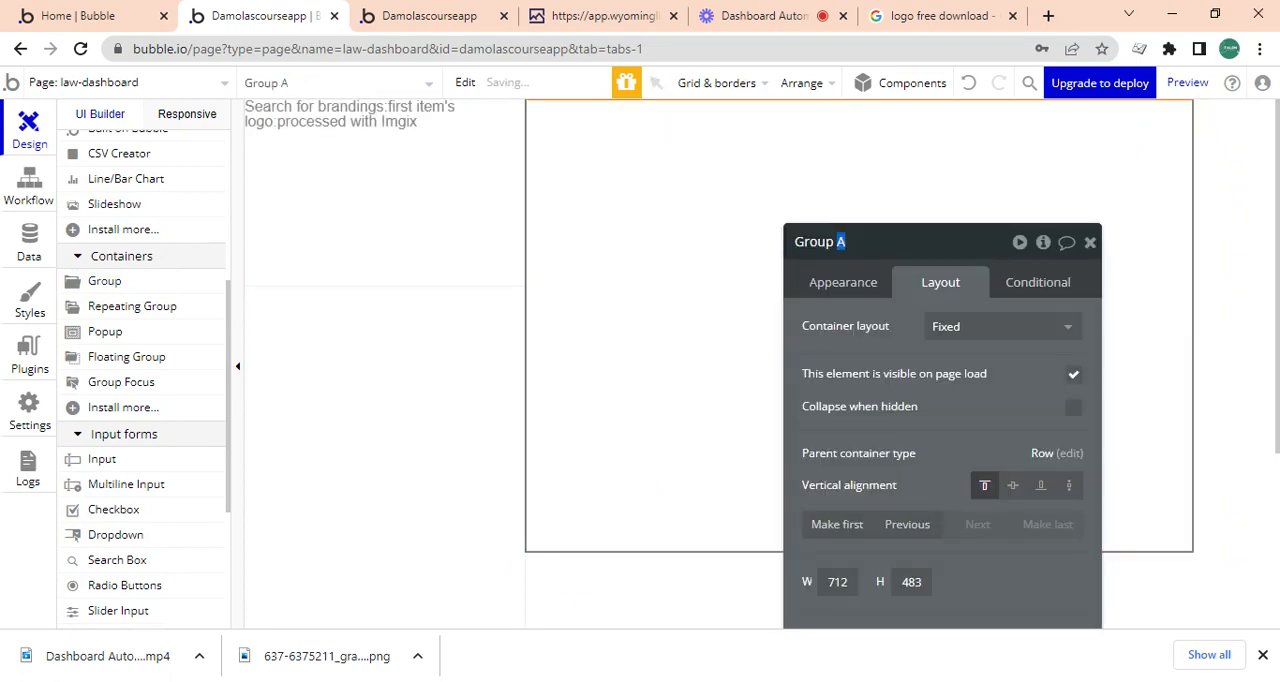
{"action": "left_click", "coordinate": [716, 84]}
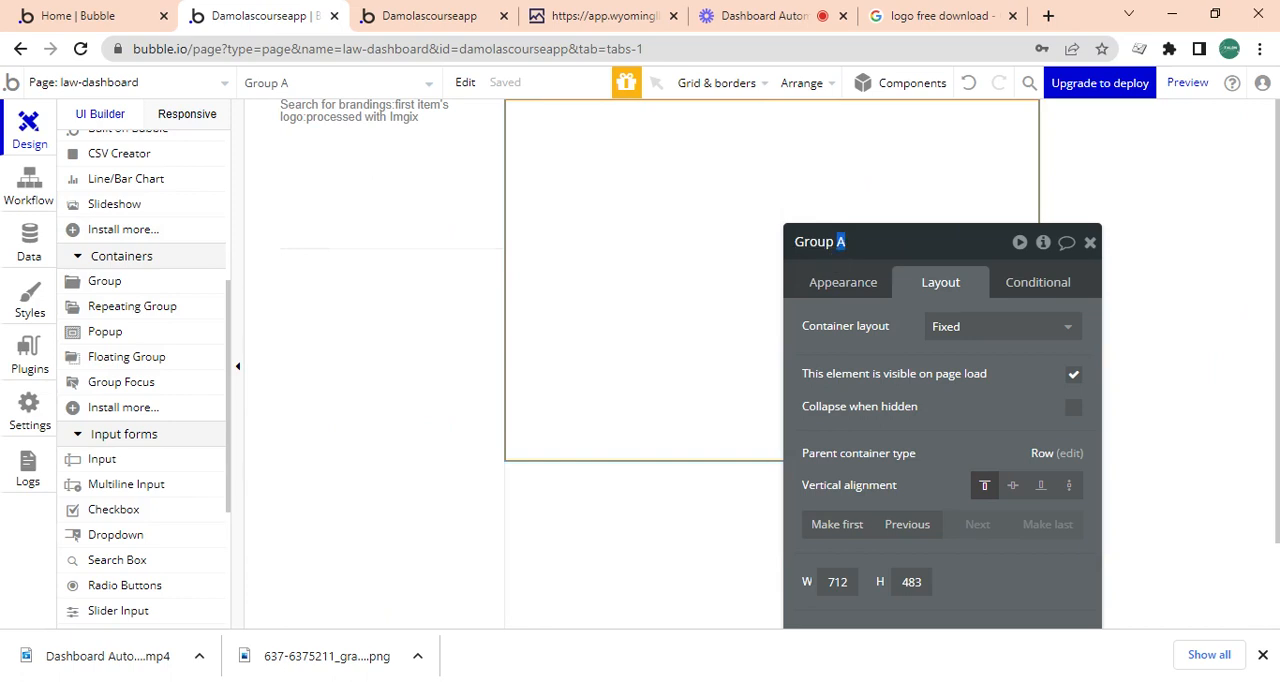
{"action": "type", "text": "reveal"}
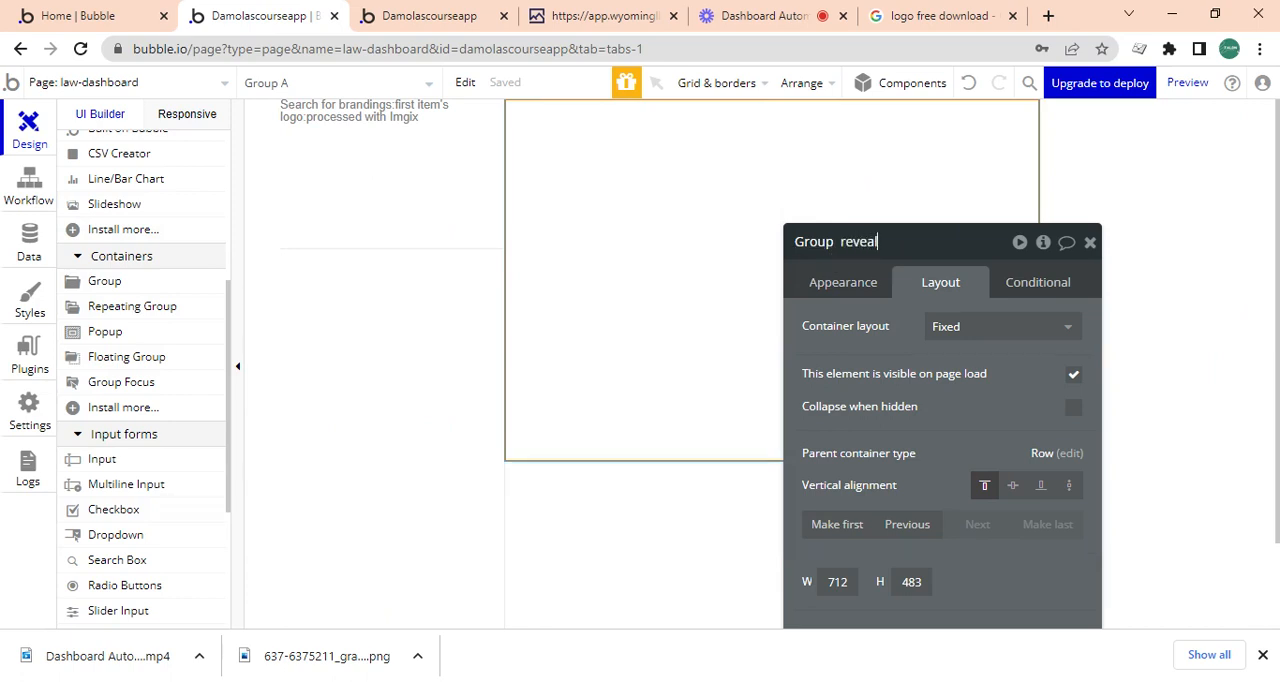
{"action": "left_click", "coordinate": [1000, 326]}
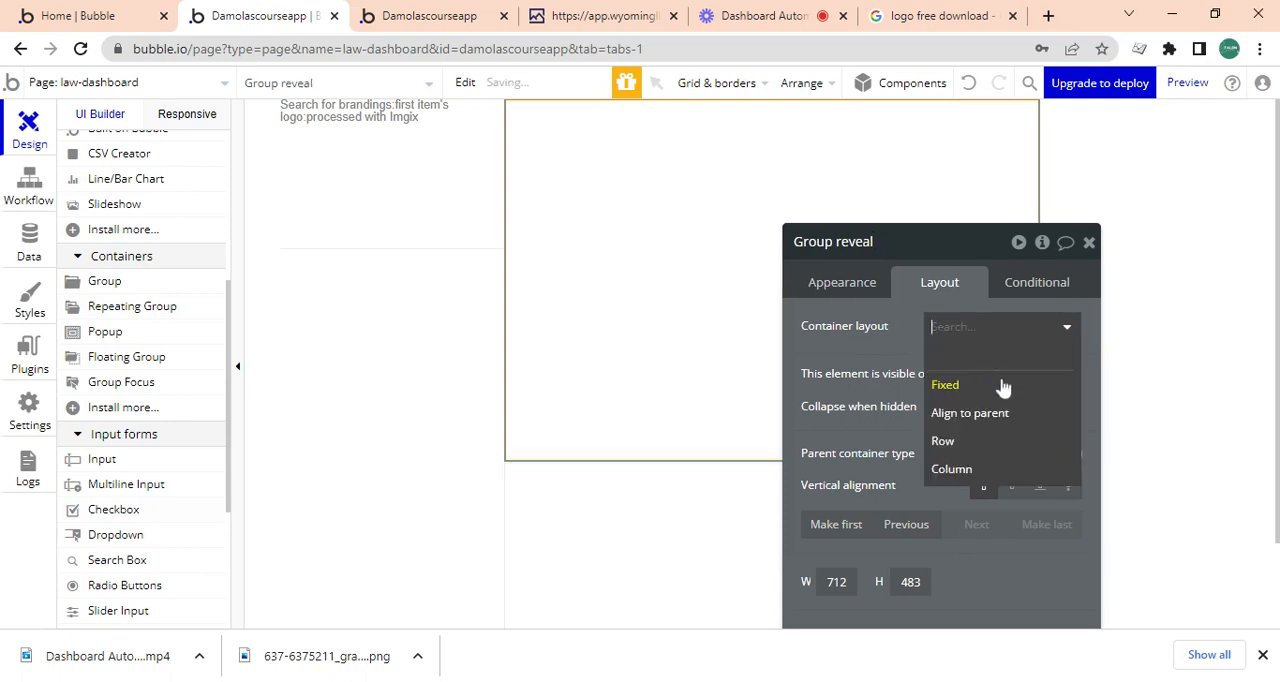
{"action": "left_click", "coordinate": [952, 468]}
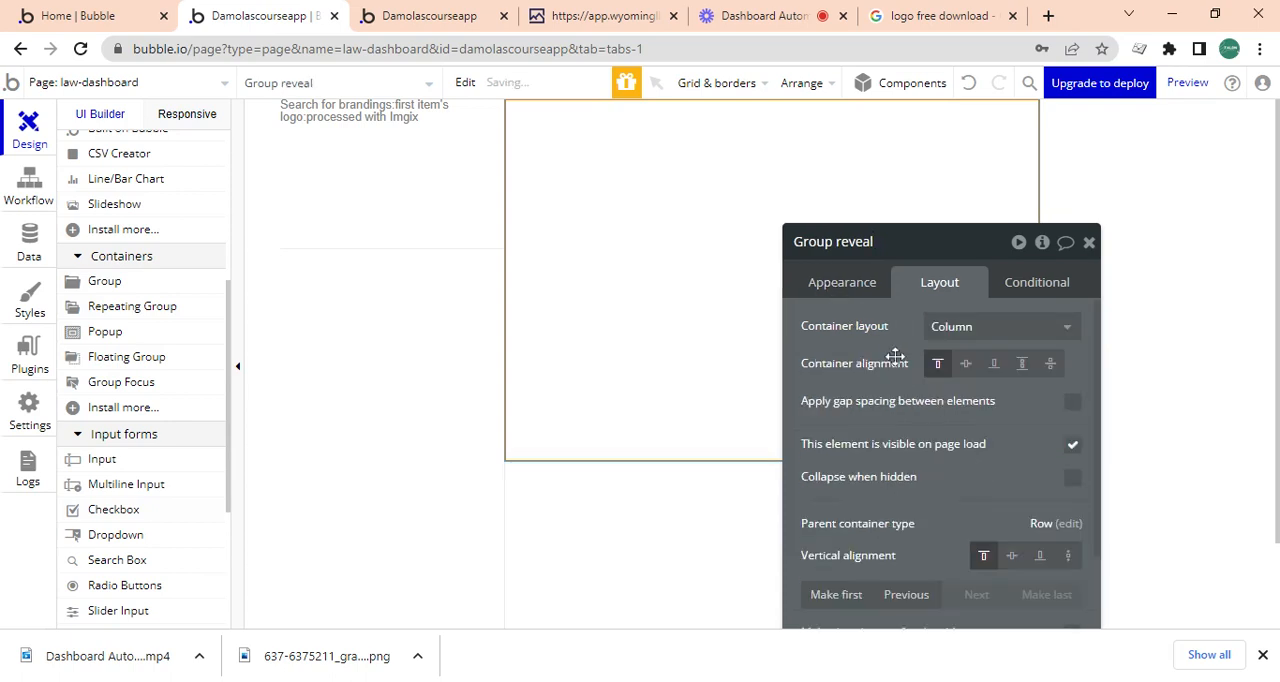
{"action": "mouse_move", "coordinate": [1084, 440]}
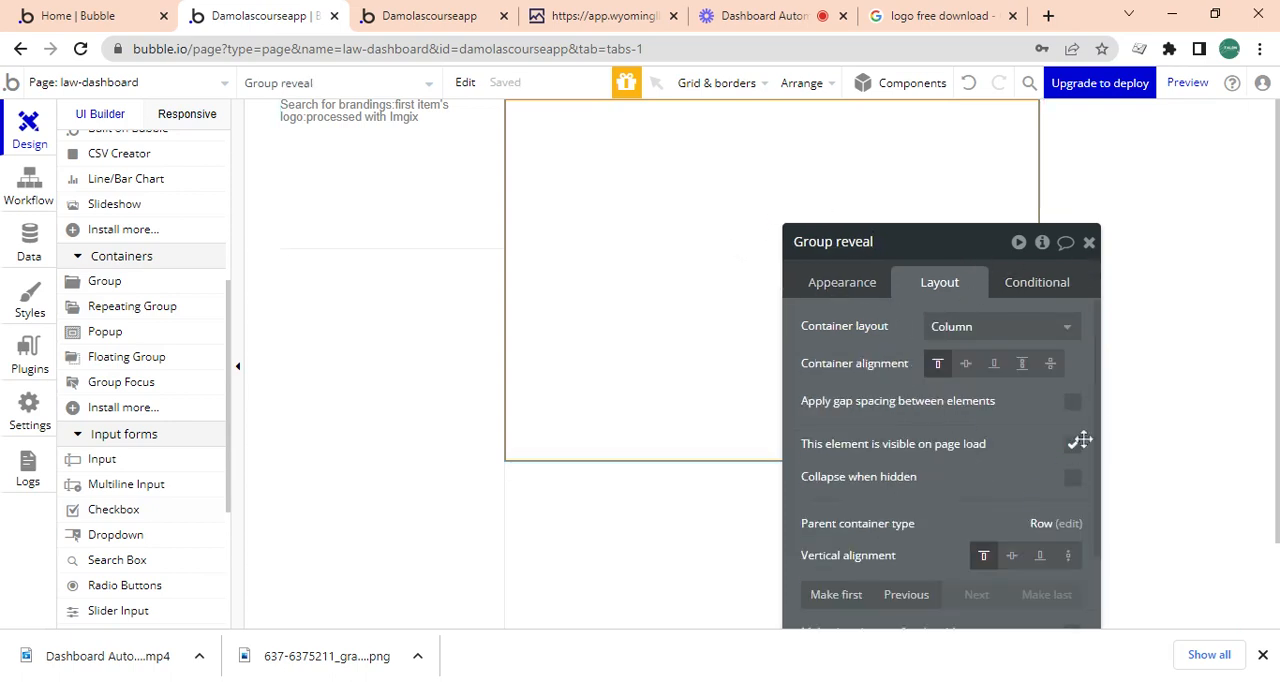
Make Group reveal flexible-width with min width 0 and min height 600 px.
{"action": "left_click", "coordinate": [1072, 444]}
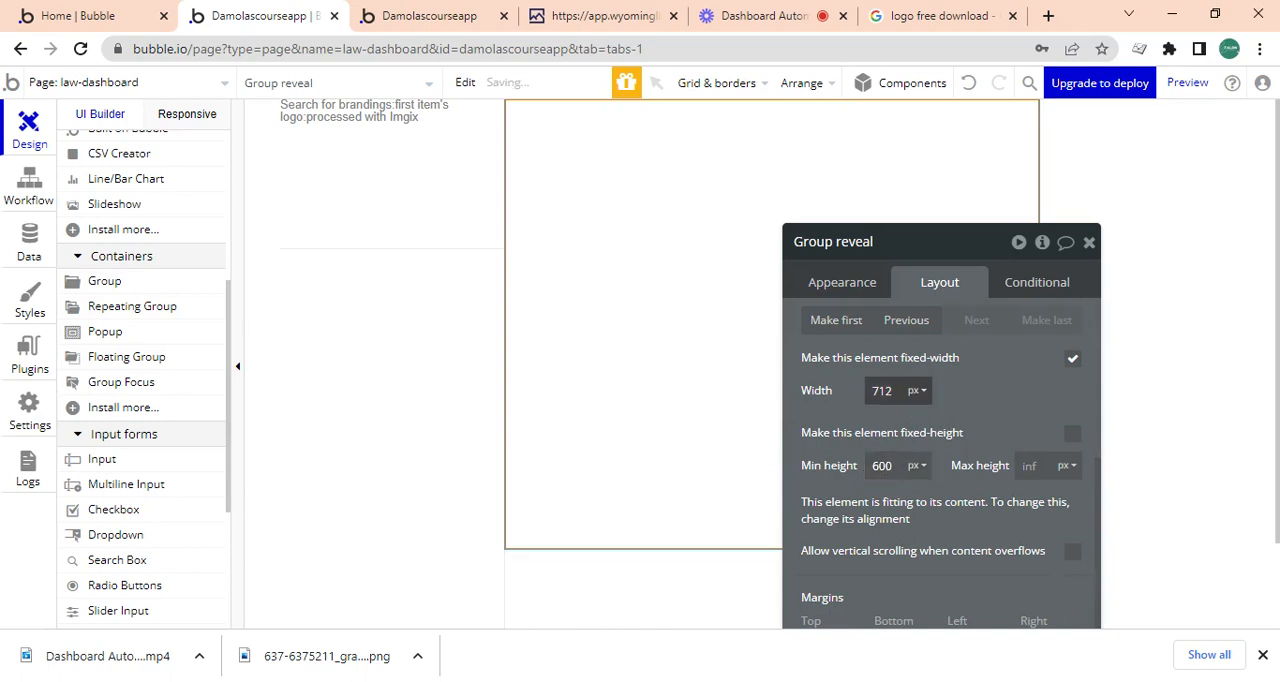
{"action": "triple_click", "coordinate": [880, 390]}
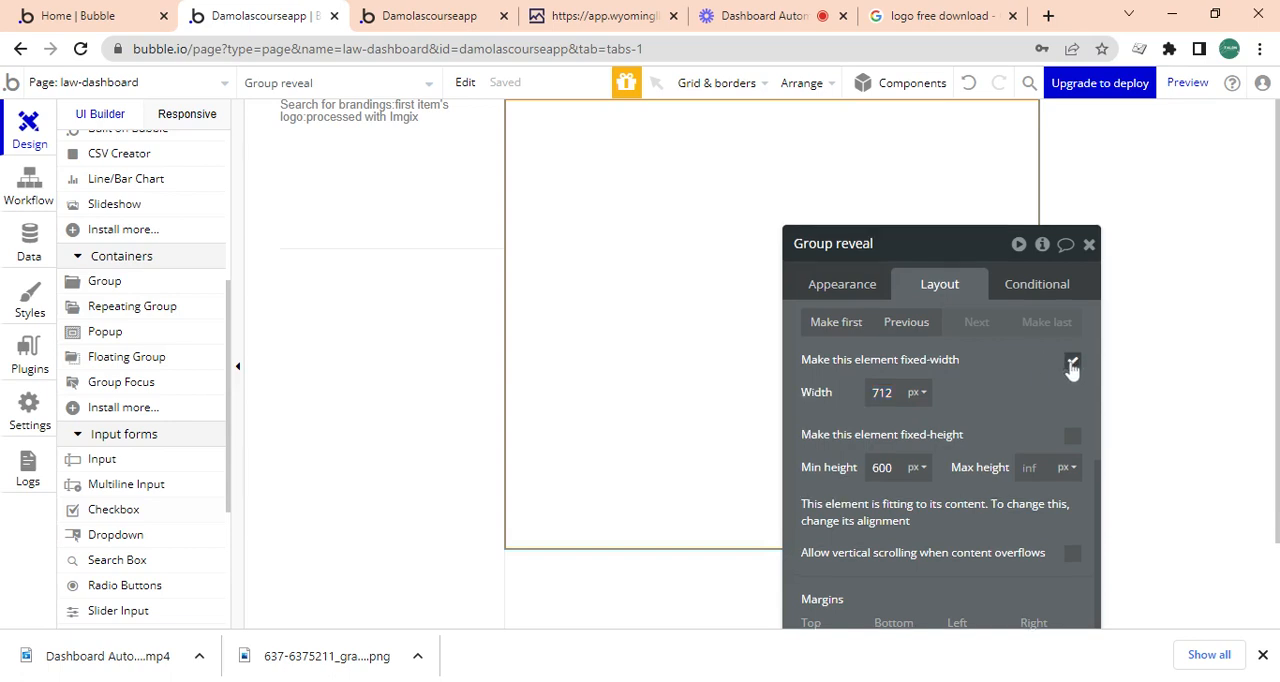
{"action": "left_click", "coordinate": [1072, 360]}
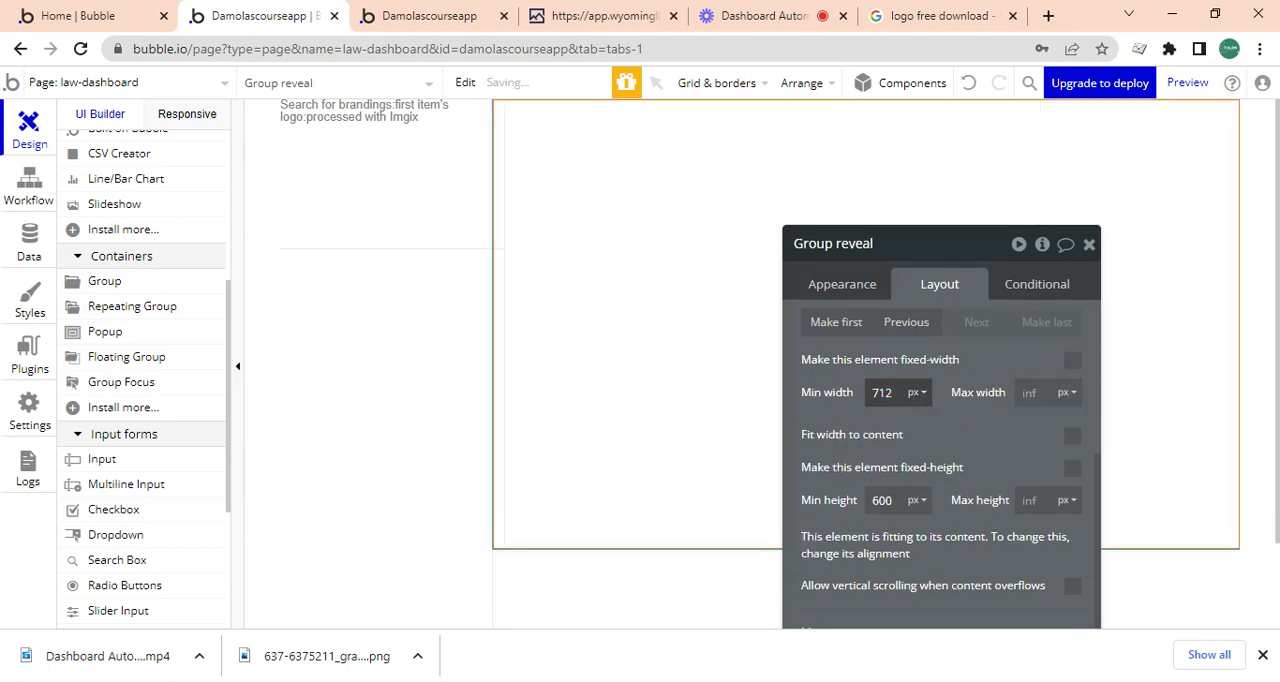
{"action": "triple_click", "coordinate": [882, 392]}
{"action": "type", "text": "0"}
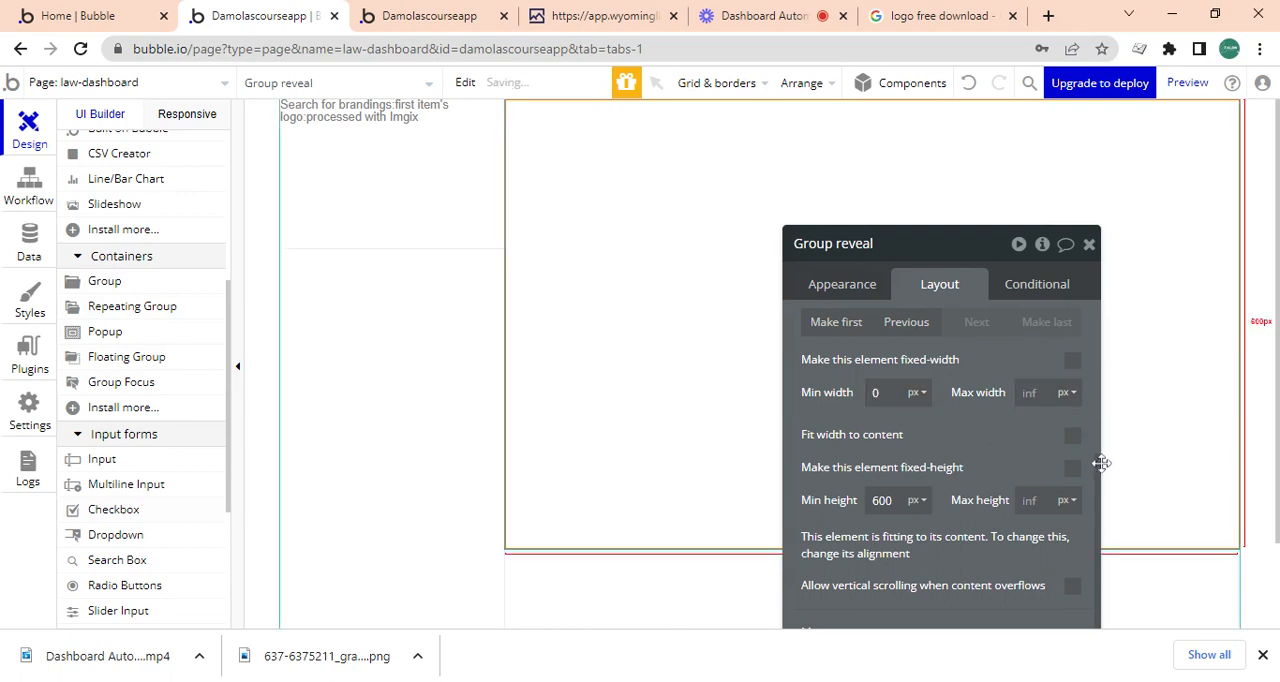
{"action": "scroll", "scroll_direction": "up", "scroll_amount": 3}
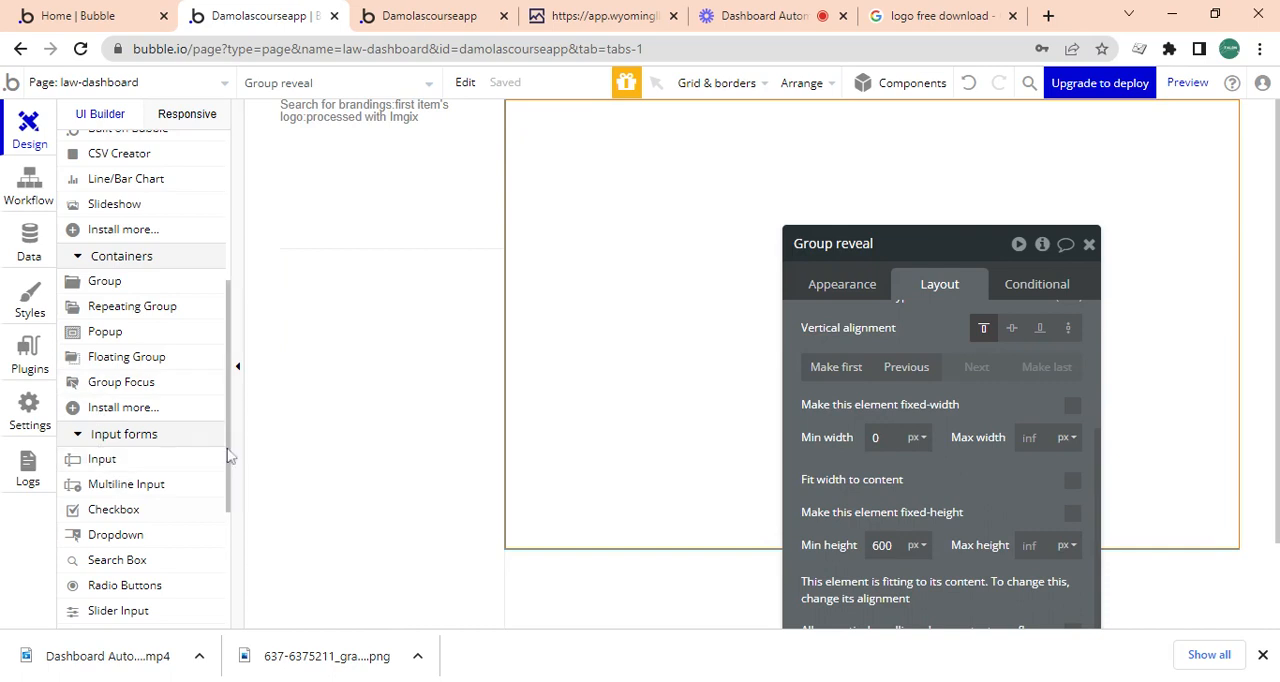
{"action": "scroll", "scroll_direction": "down", "scroll_amount": 3}
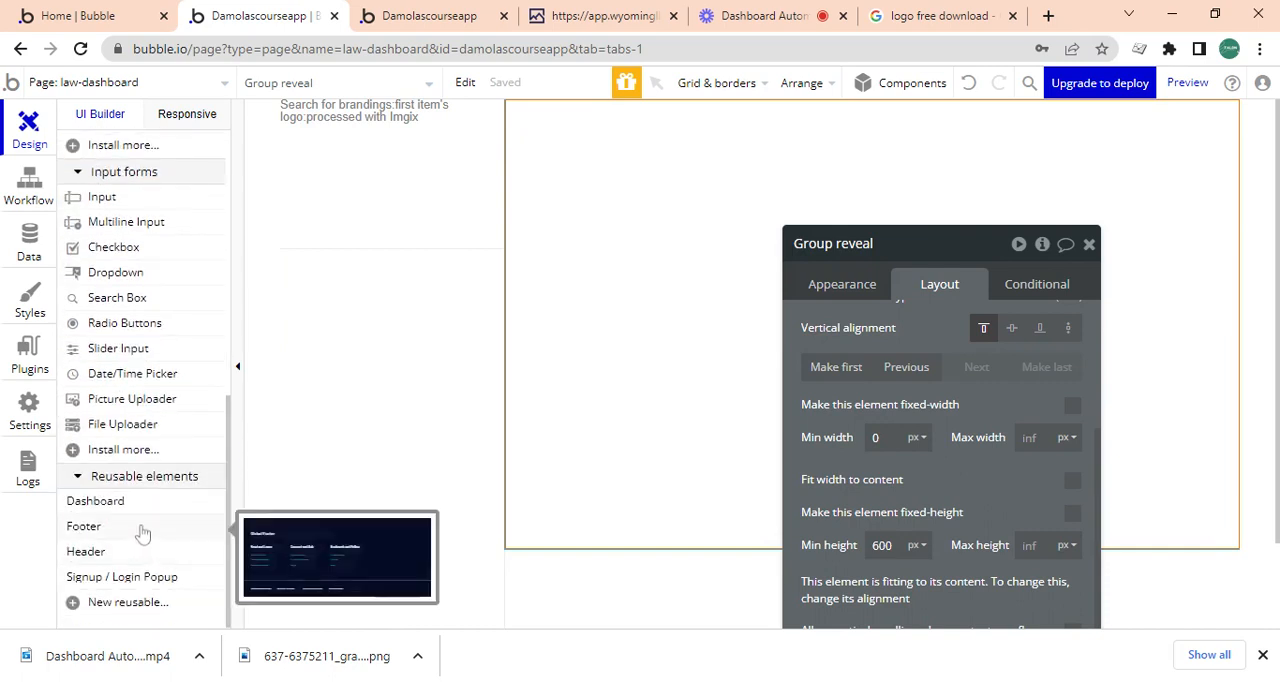
{"action": "mouse_move", "coordinate": [228, 416]}
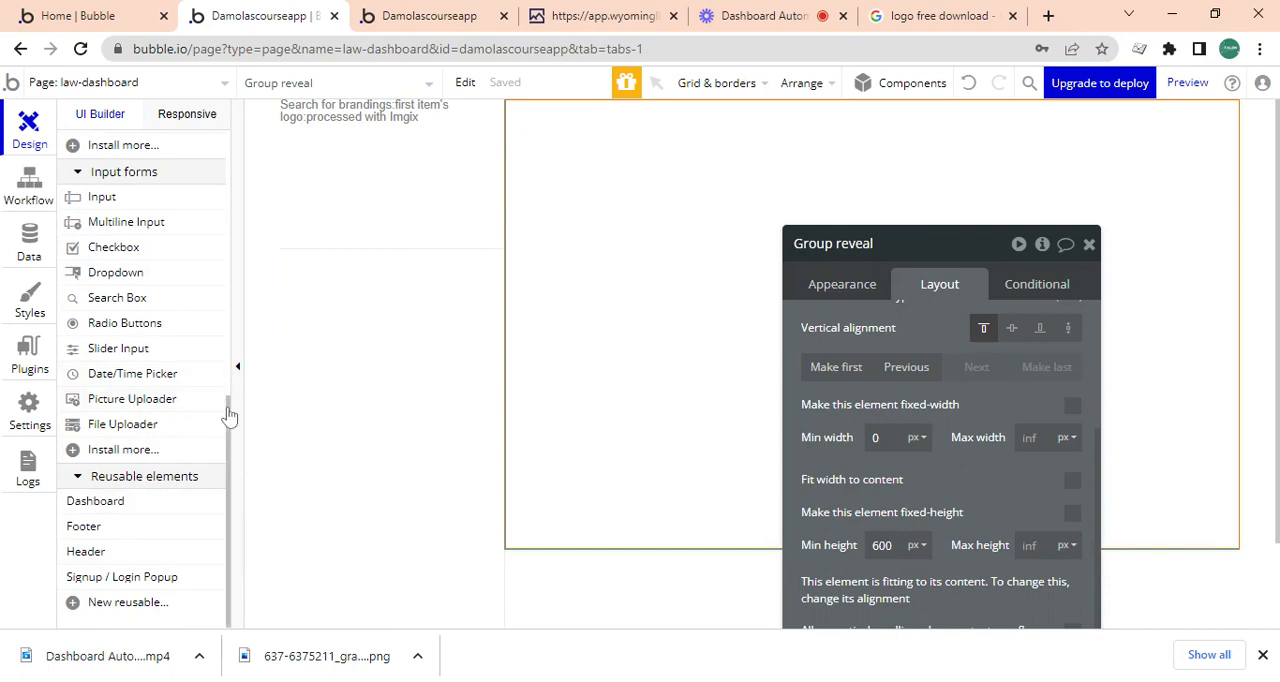
Give FloatingGroup A a row layout, flexible width, 60 px min height and 10 px padding all round.
{"action": "scroll", "scroll_direction": "up", "scroll_amount": 3}
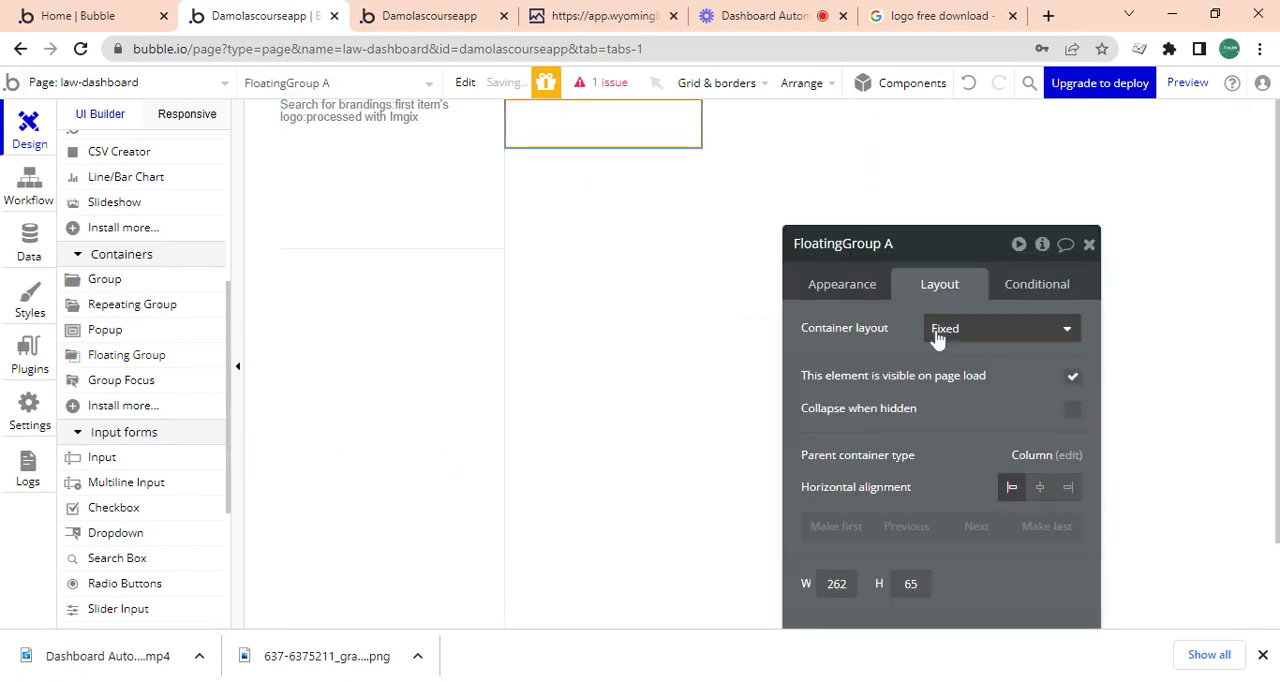
{"action": "left_click", "coordinate": [1000, 328]}
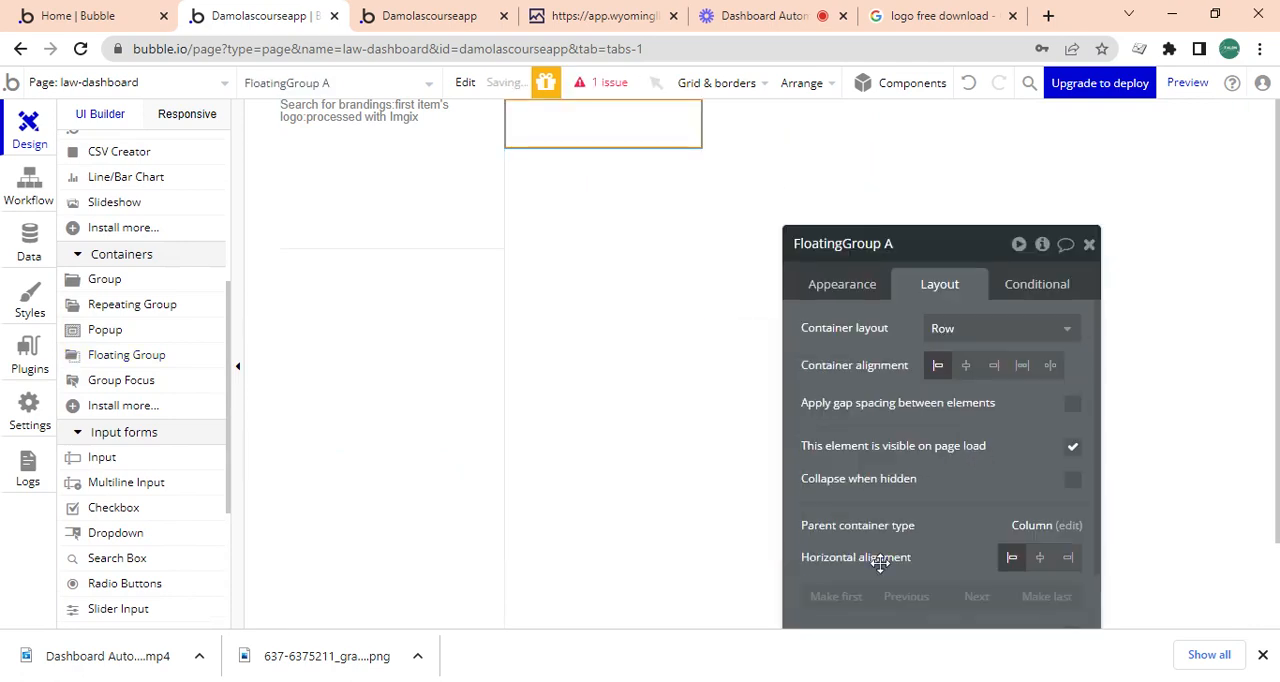
{"action": "scroll", "scroll_direction": "down", "scroll_amount": 3}
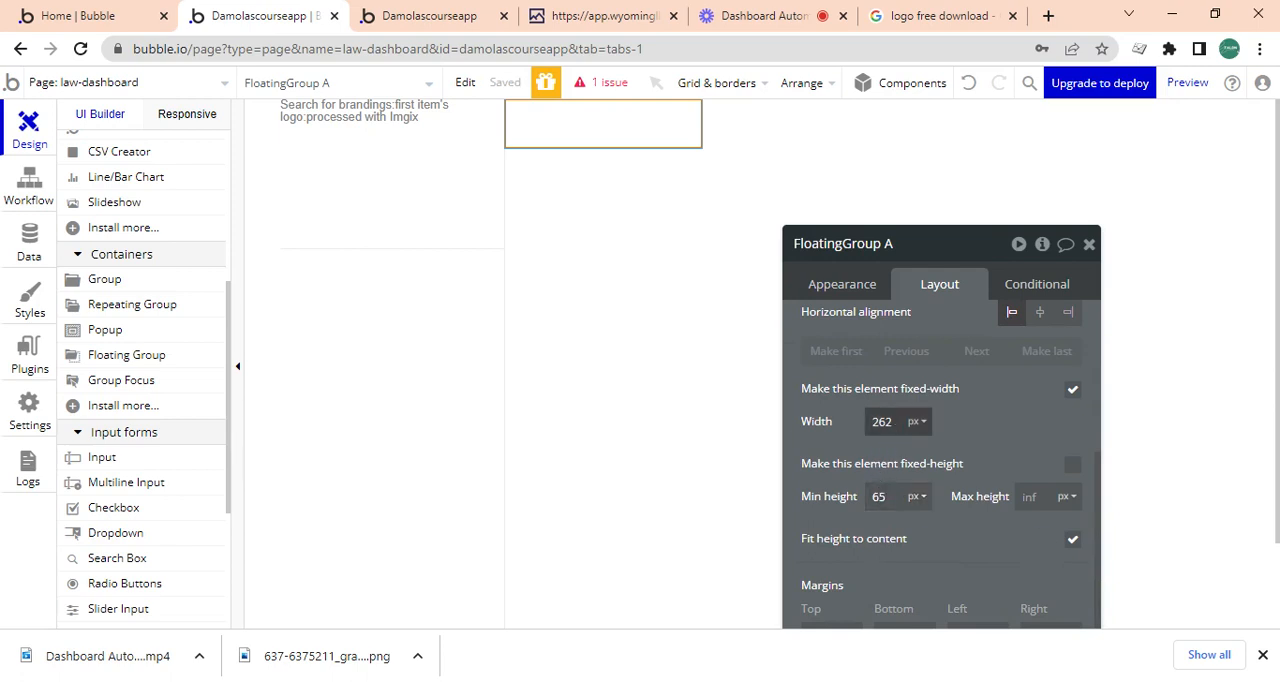
{"action": "left_click", "coordinate": [1072, 388]}
{"action": "type", "text": "10"}
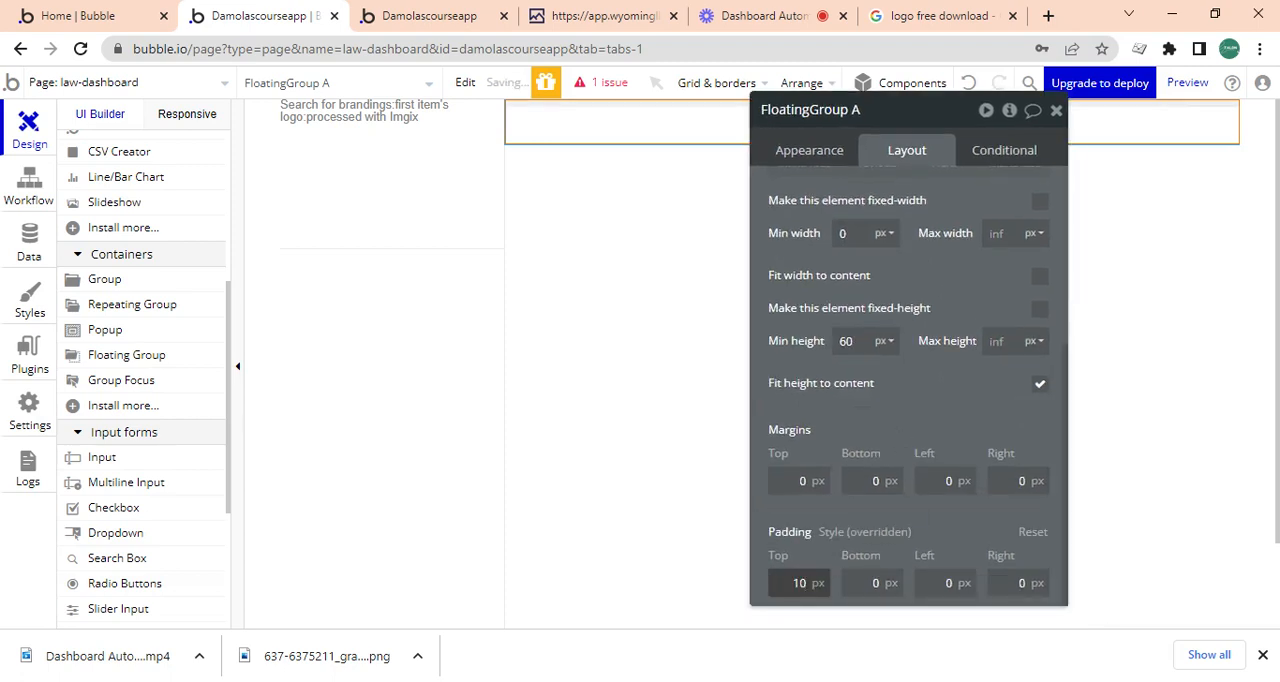
{"action": "left_click", "coordinate": [872, 584]}
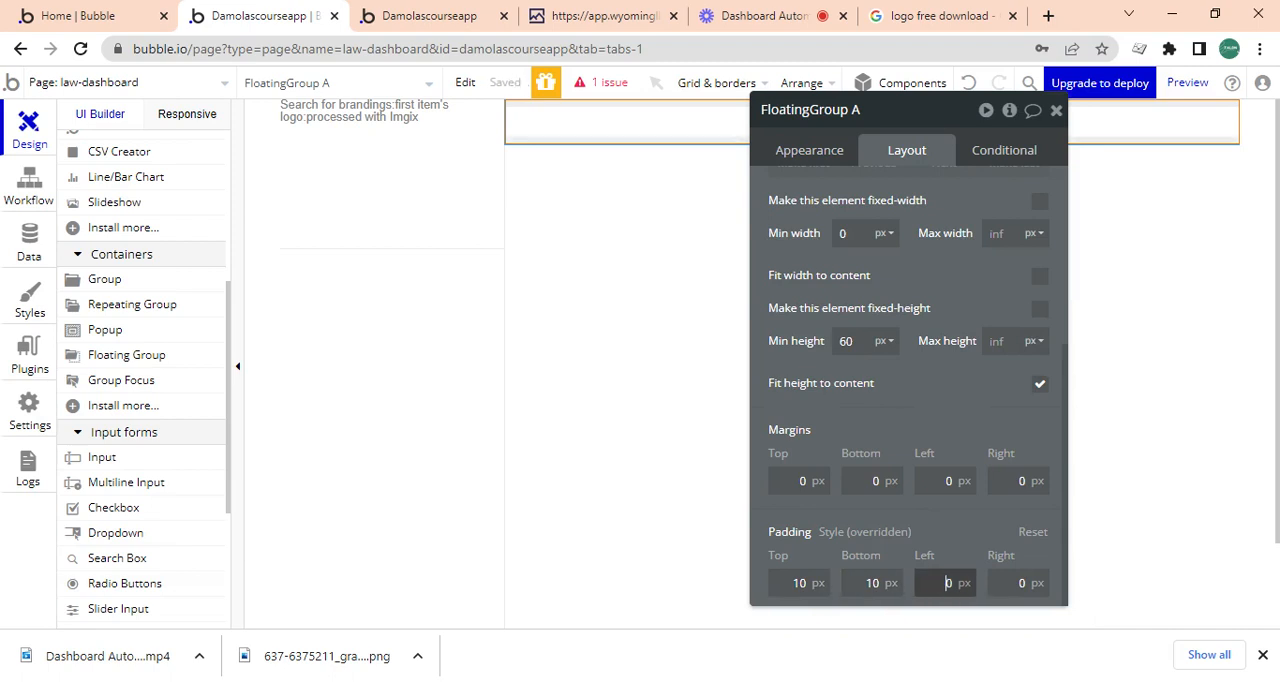
{"action": "type", "text": "10"}
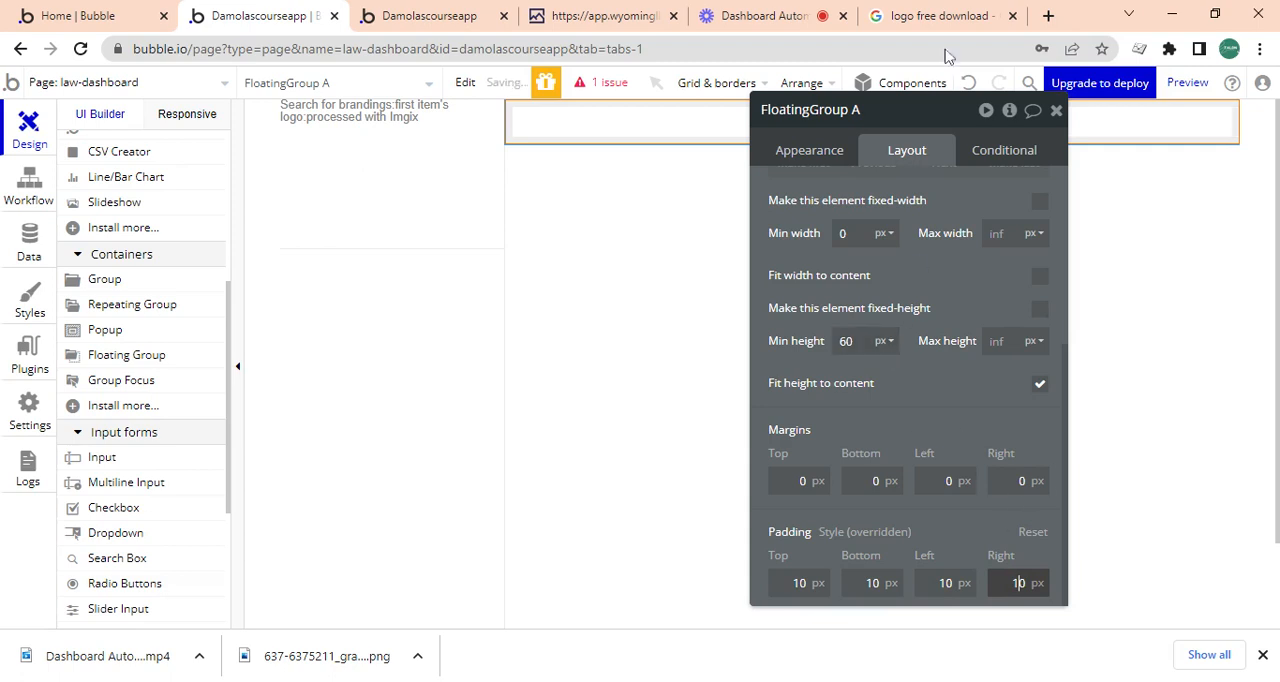
{"action": "mouse_move", "coordinate": [808, 150]}
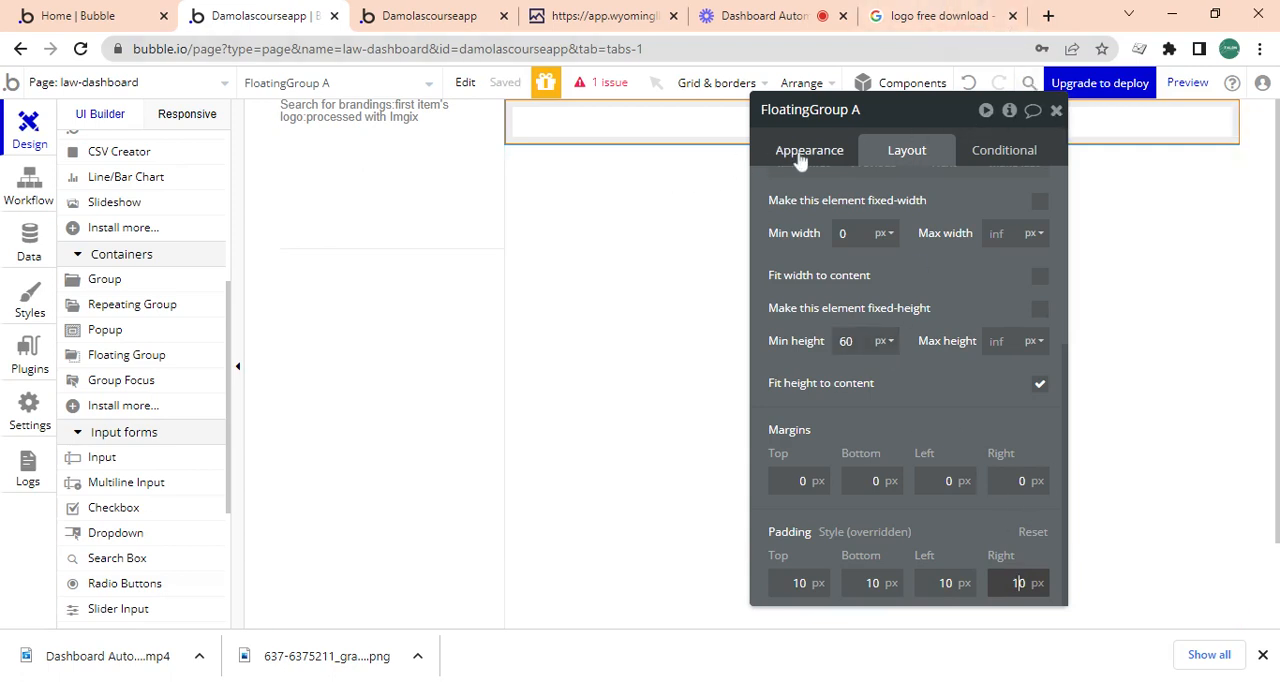
{"action": "left_click", "coordinate": [808, 150]}
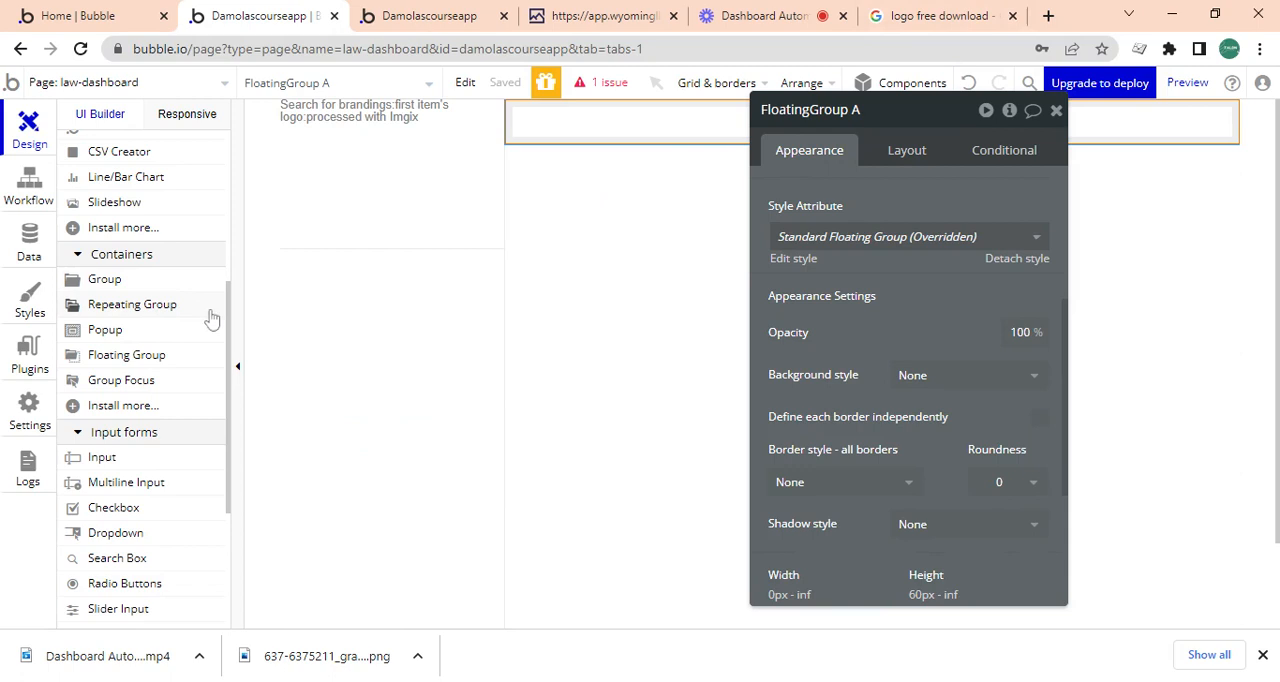
{"action": "mouse_move", "coordinate": [228, 300]}
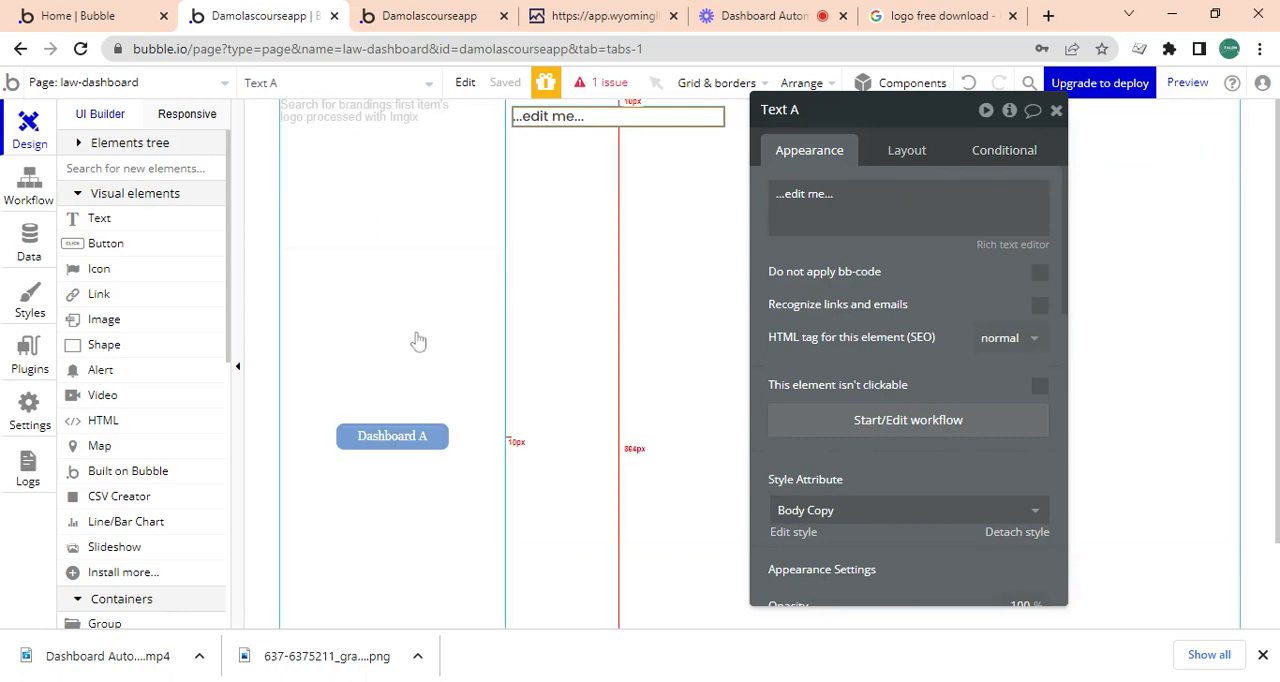
{"action": "mouse_move", "coordinate": [418, 340]}
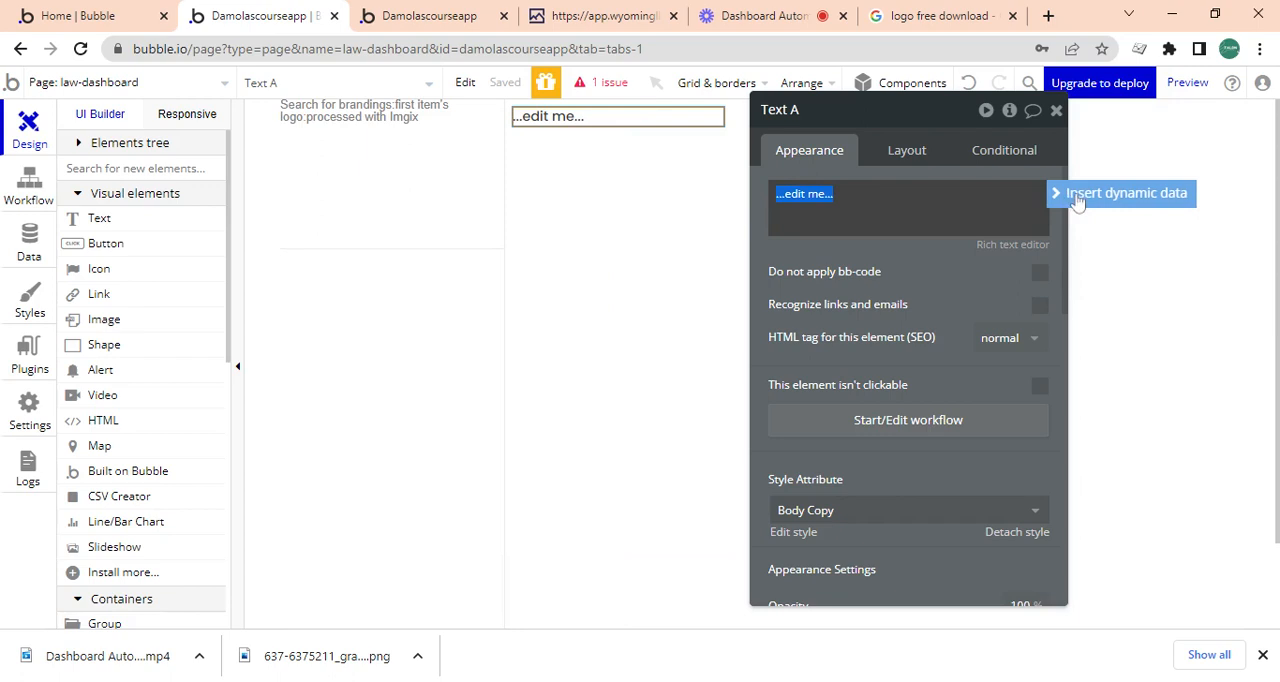
Make the header text show the URL parameter's value via Get data from page URL :Display.
{"action": "left_click", "coordinate": [1126, 194]}
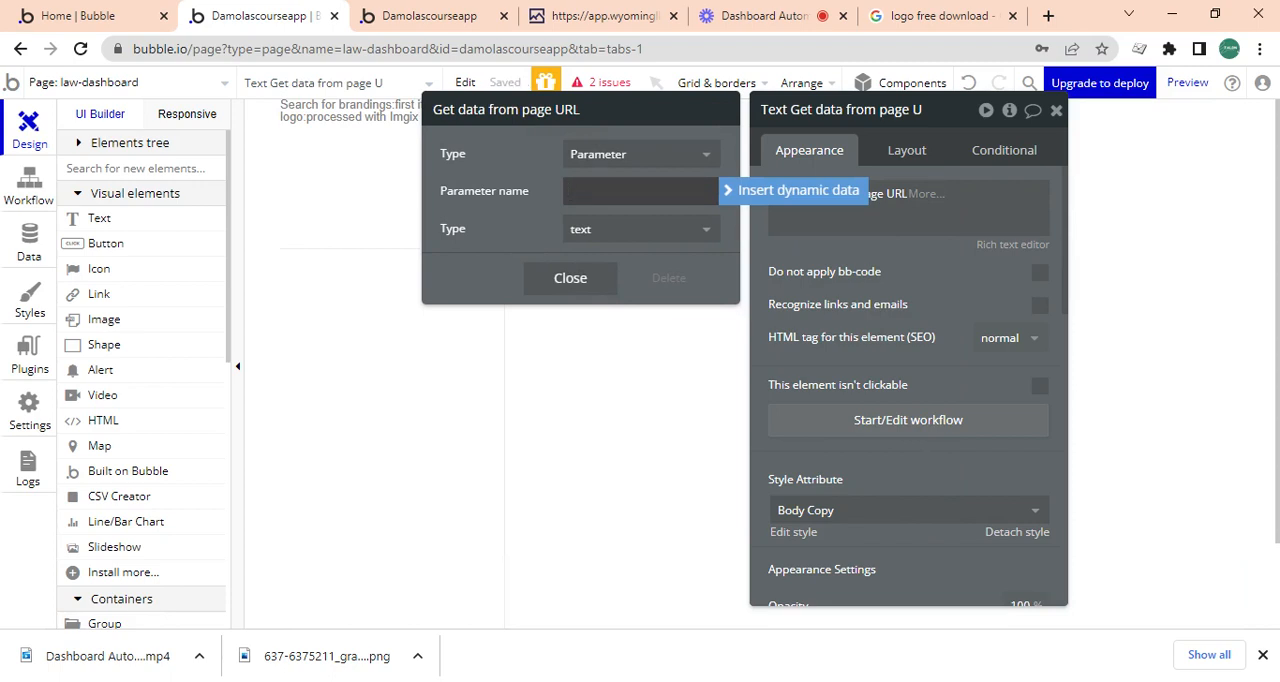
{"action": "left_click", "coordinate": [640, 228]}
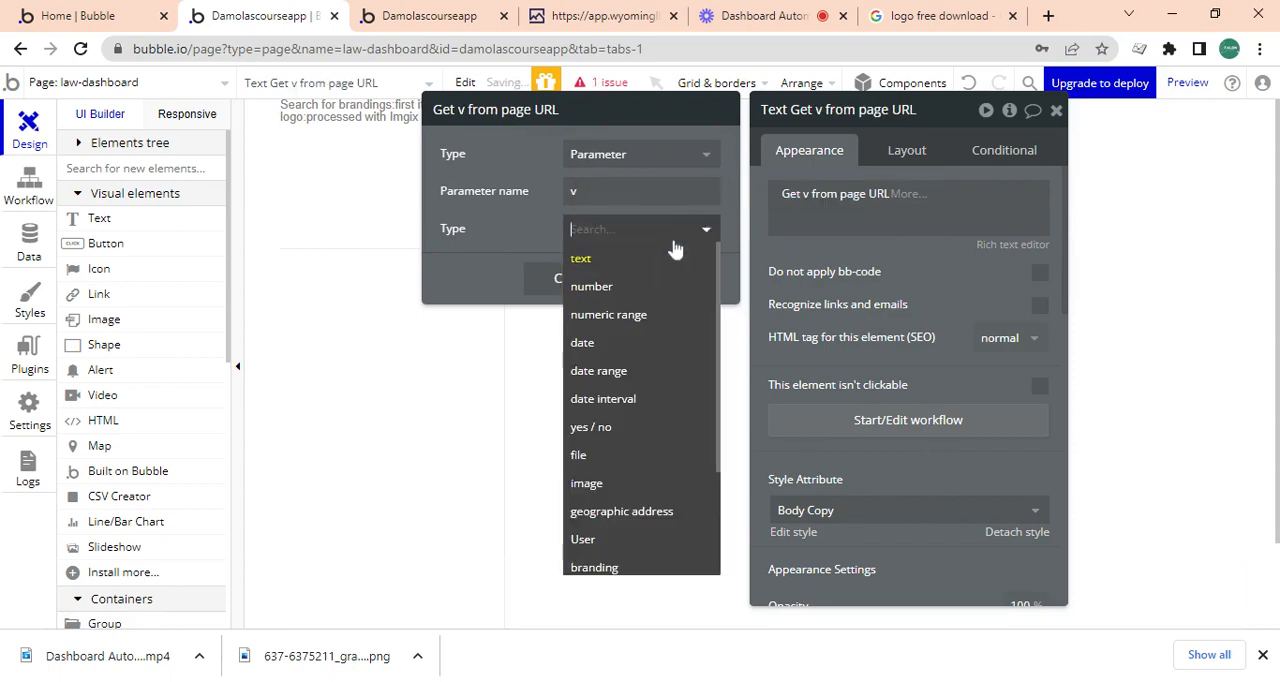
{"action": "type", "text": "nav"}
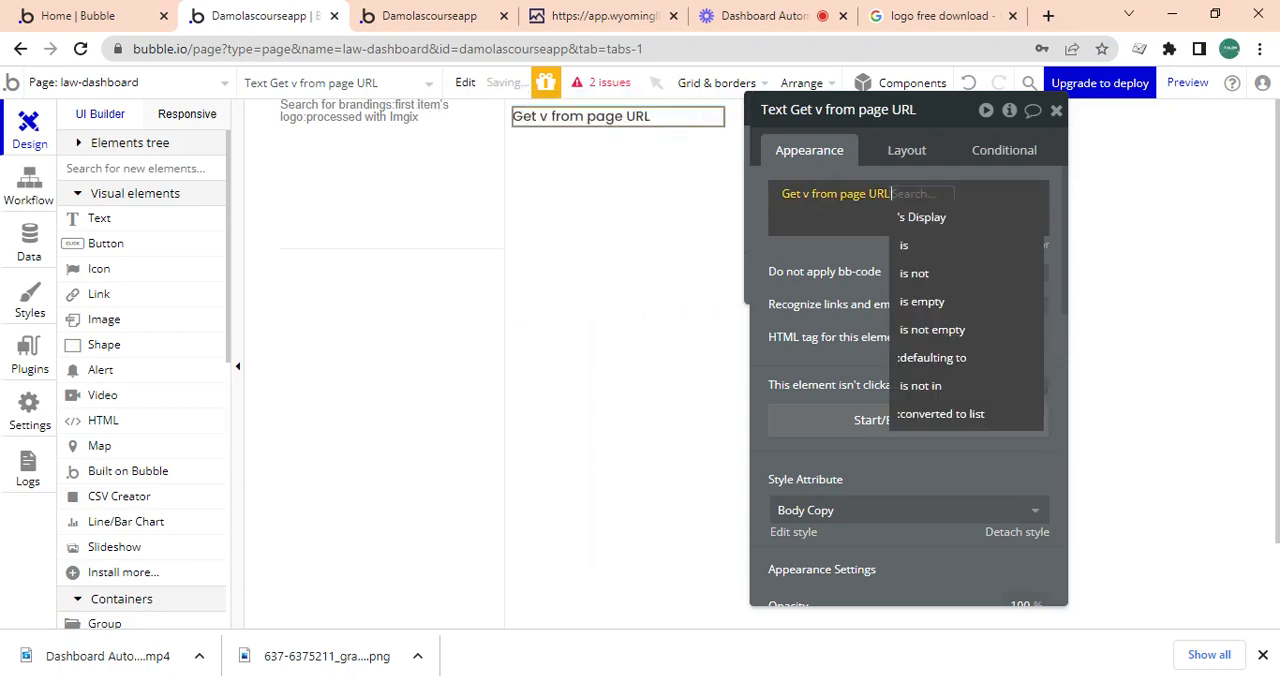
{"action": "left_click", "coordinate": [920, 216]}
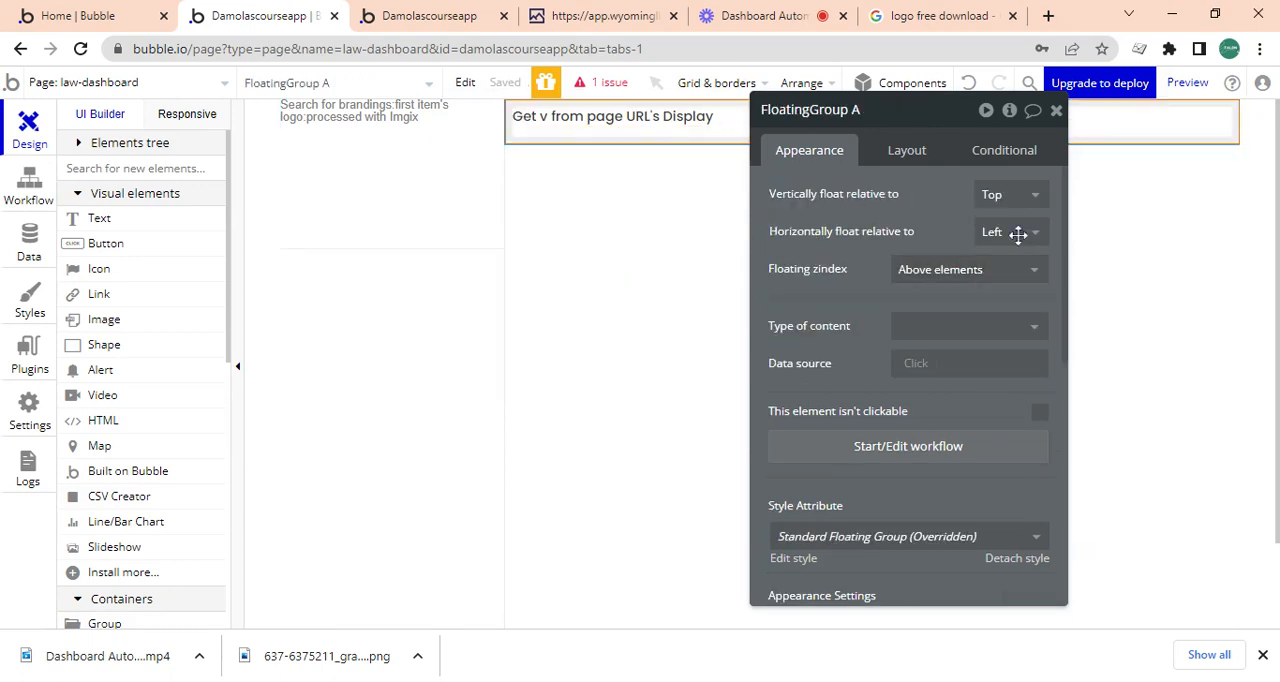
Give FloatingGroup A a 20 px left padding in its layout settings.
{"action": "left_click", "coordinate": [906, 150]}
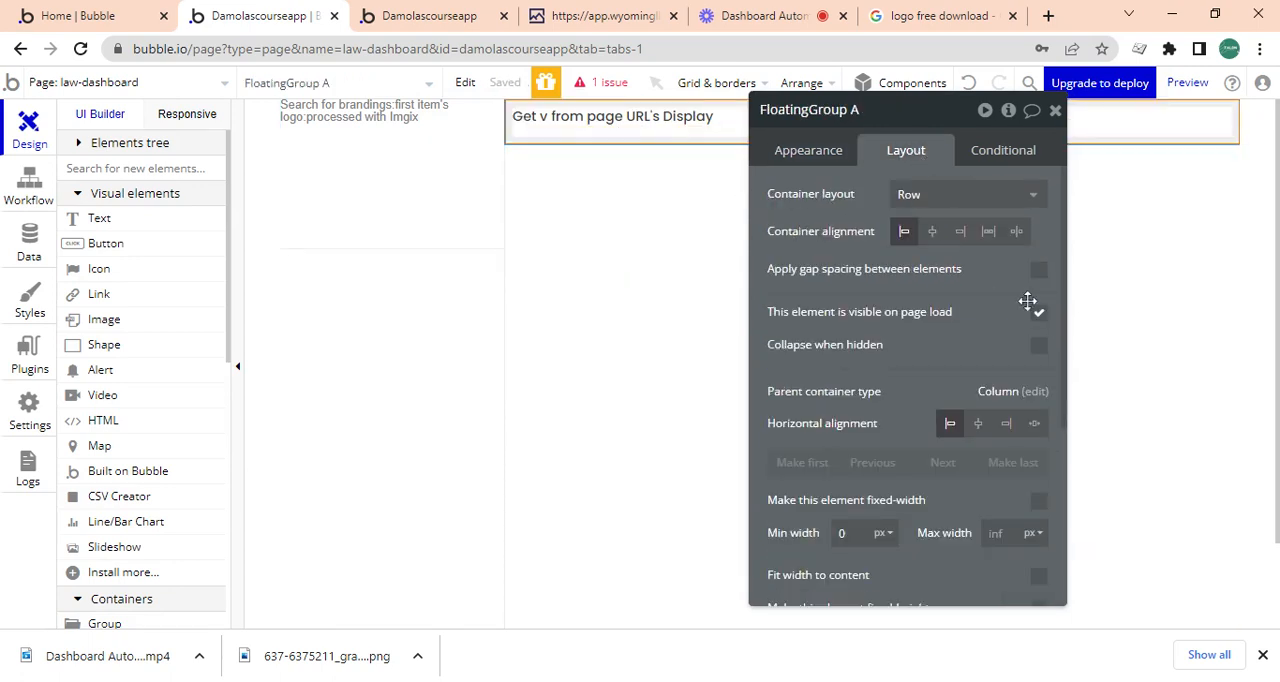
{"action": "scroll", "scroll_direction": "down", "scroll_amount": 3}
{"action": "type", "text": "2"}
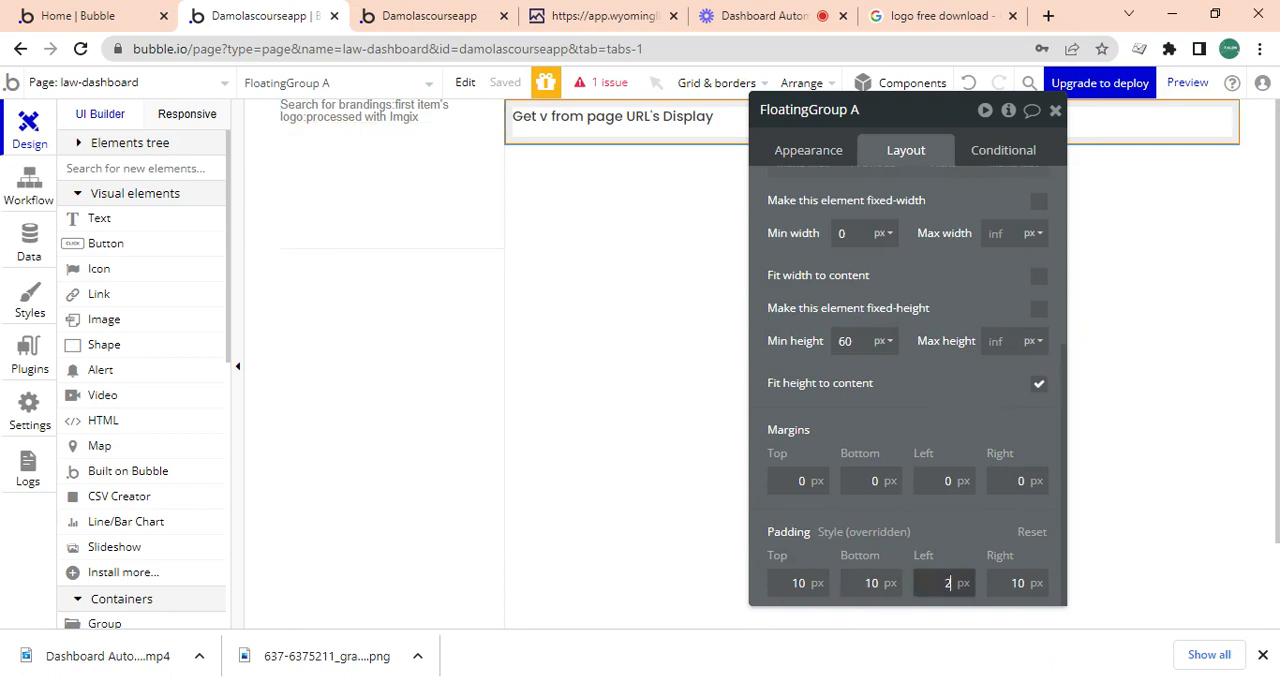
{"action": "type", "text": "0"}
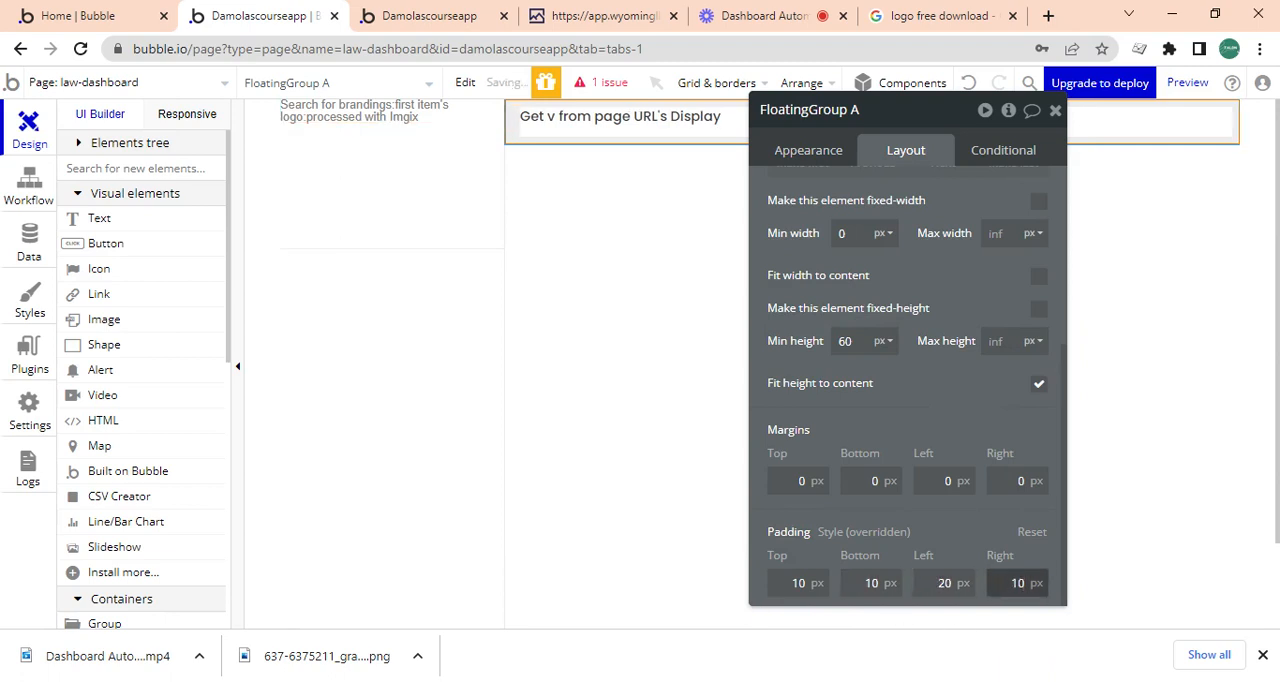
{"action": "left_click", "coordinate": [1016, 582]}
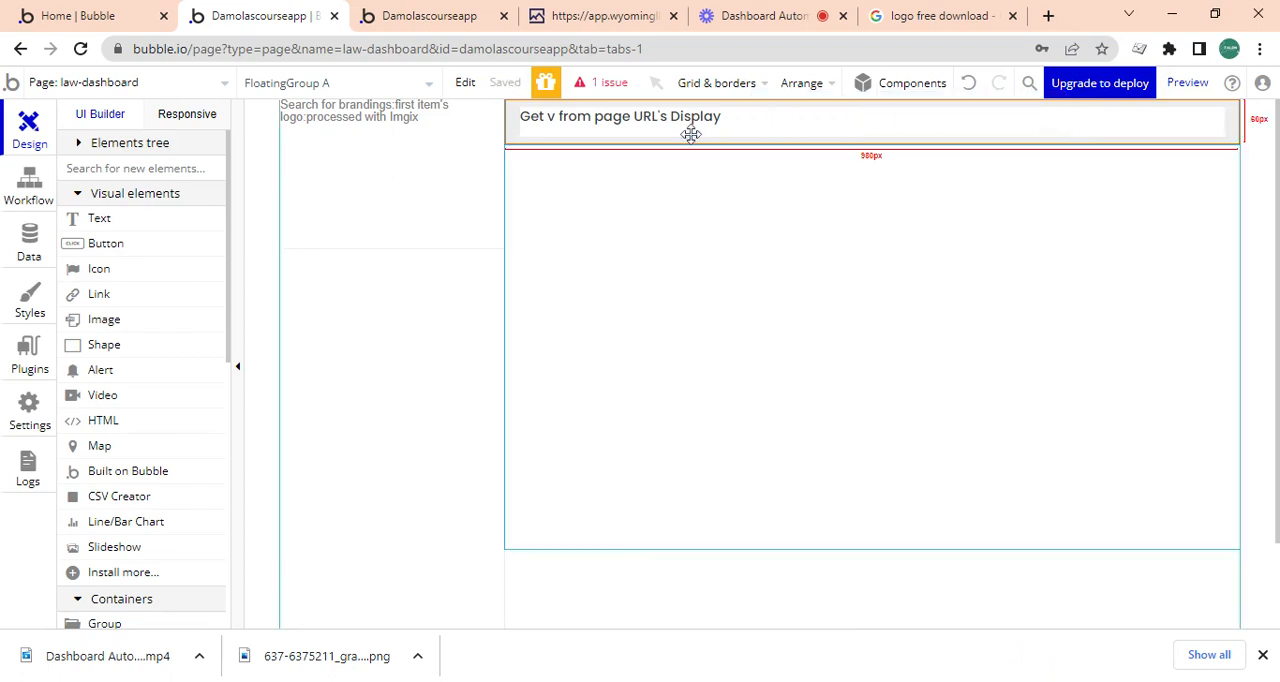
Move FloatingGroup A out of Group reveal so the issue checker reports nothing to fix.
{"action": "left_click", "coordinate": [620, 116]}
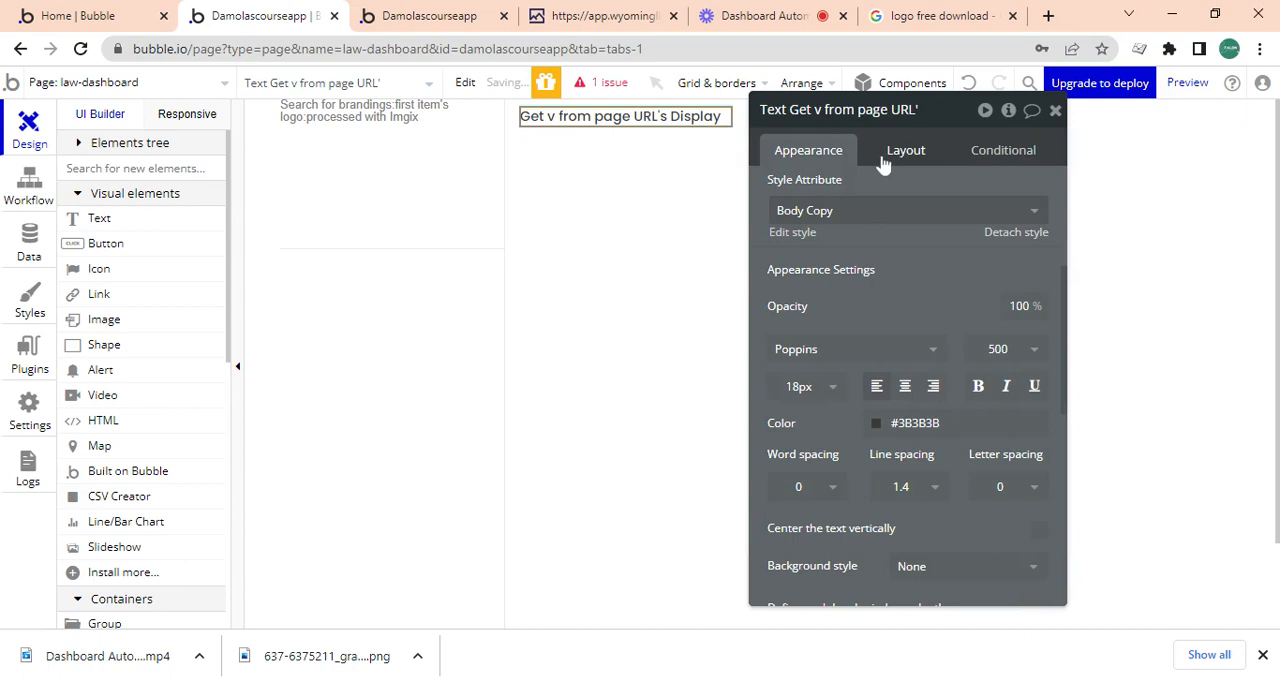
{"action": "left_click", "coordinate": [904, 150]}
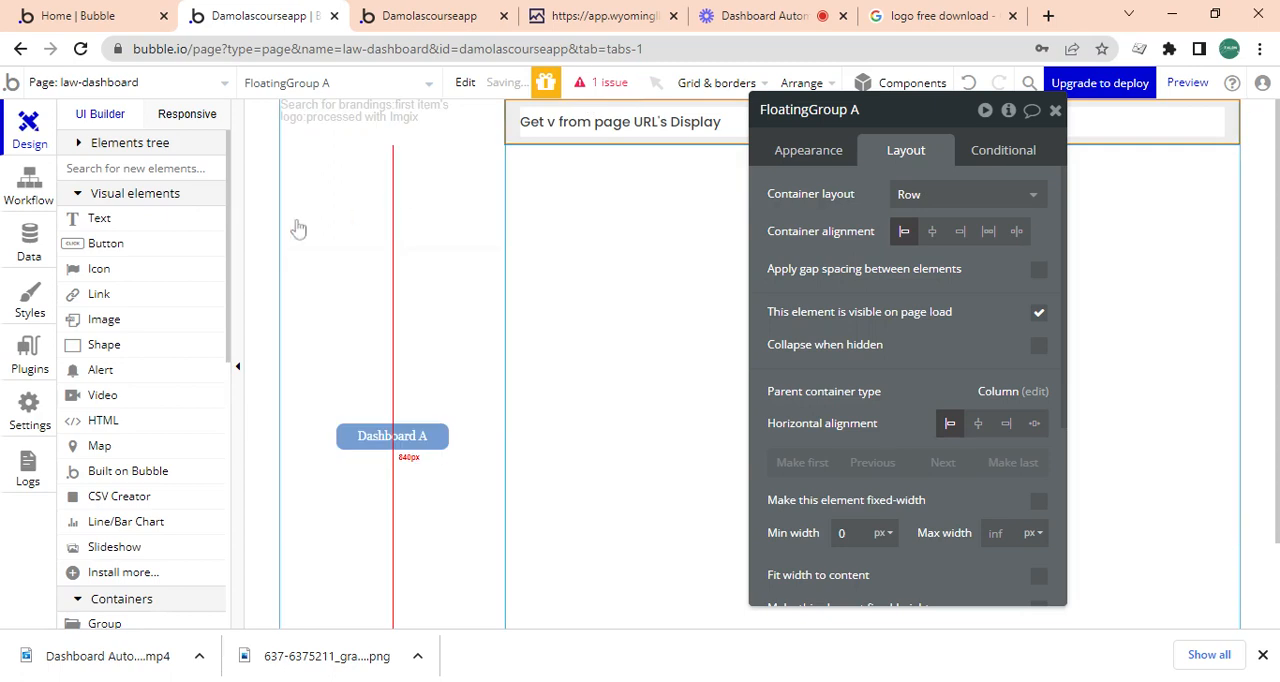
{"action": "left_click", "coordinate": [600, 82]}
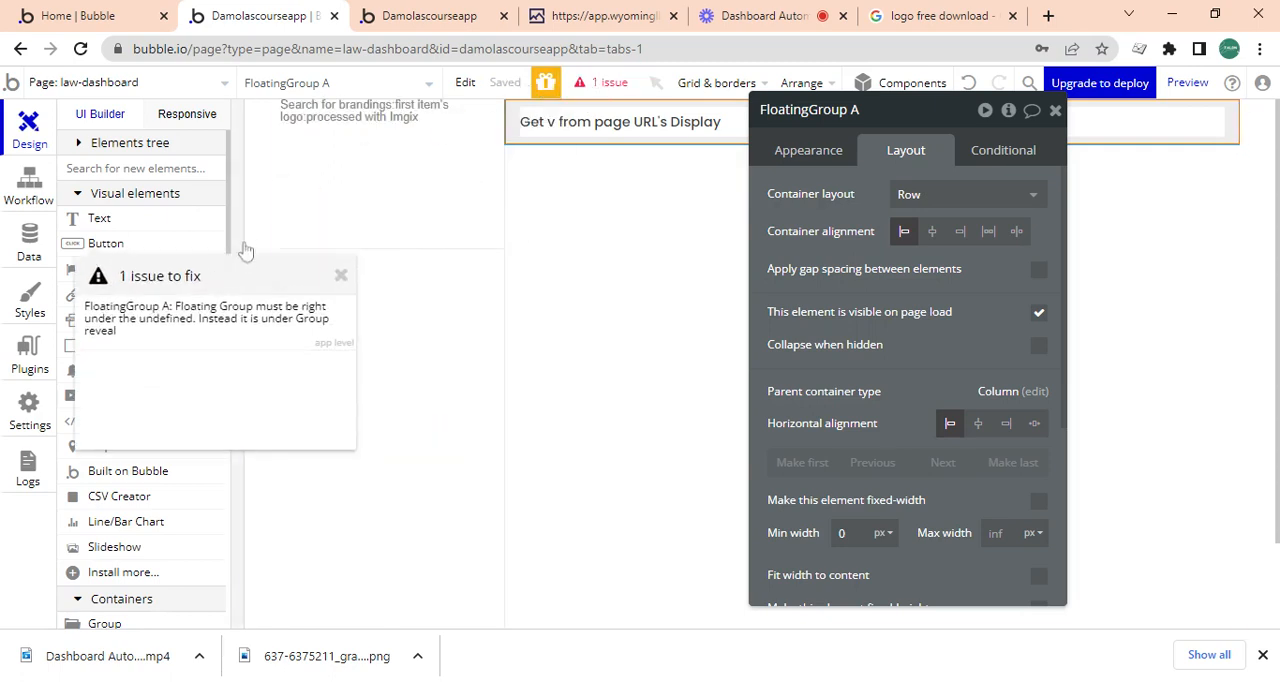
{"action": "mouse_move", "coordinate": [246, 320]}
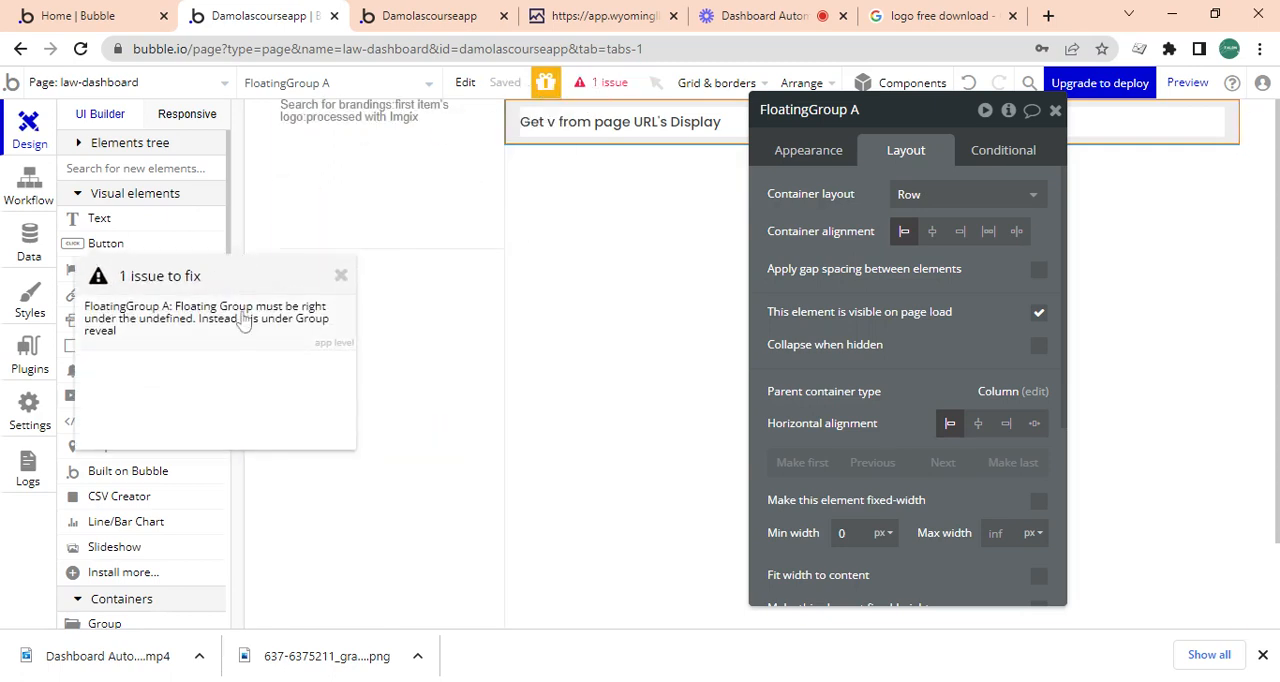
{"action": "mouse_move", "coordinate": [248, 332]}
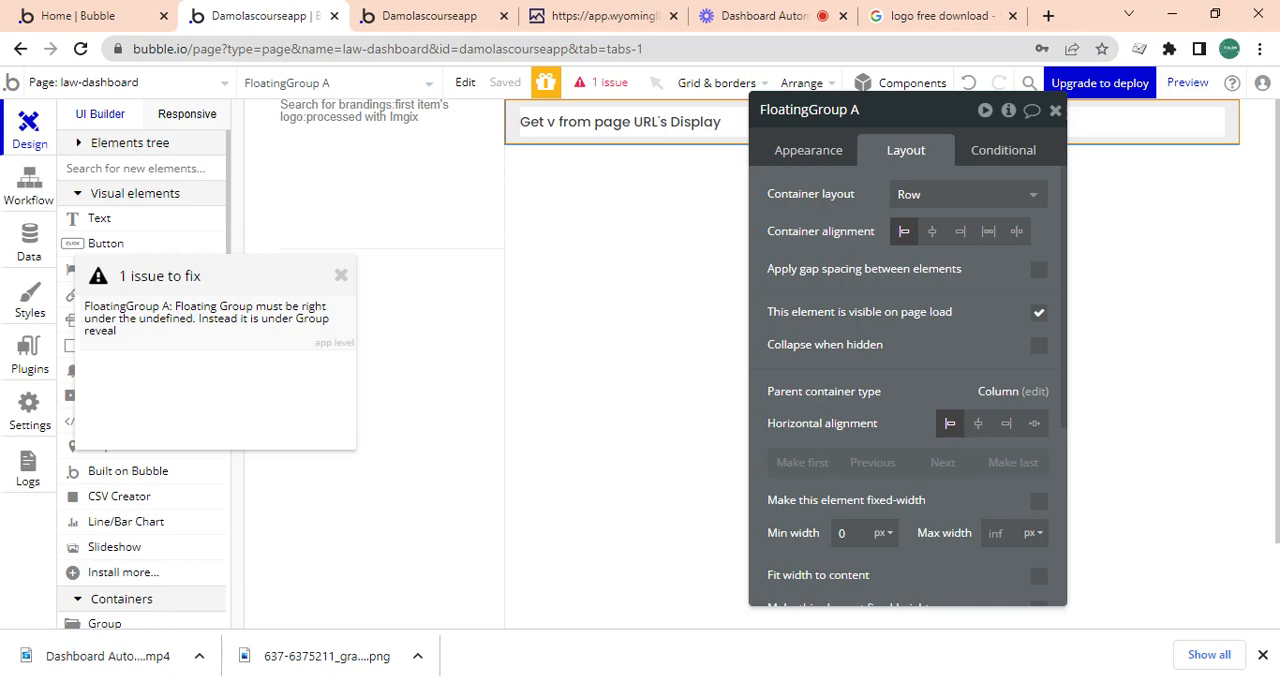
{"action": "left_click", "coordinate": [808, 148]}
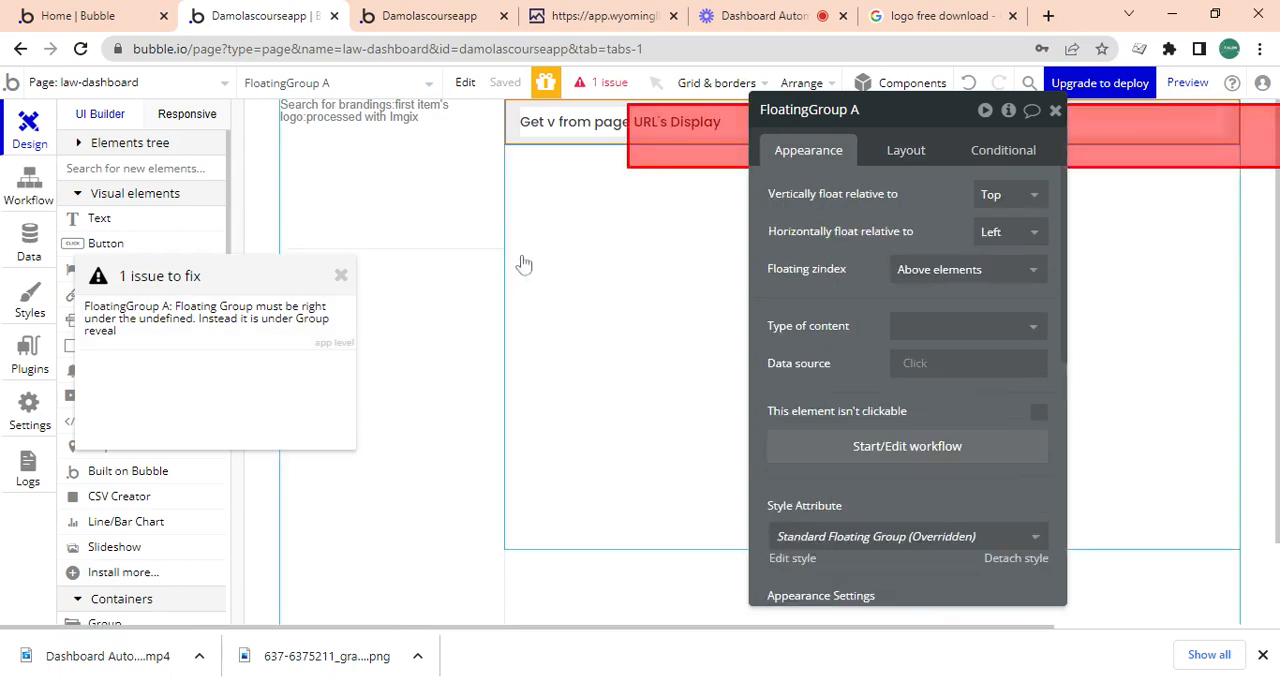
{"action": "left_click", "coordinate": [612, 150]}
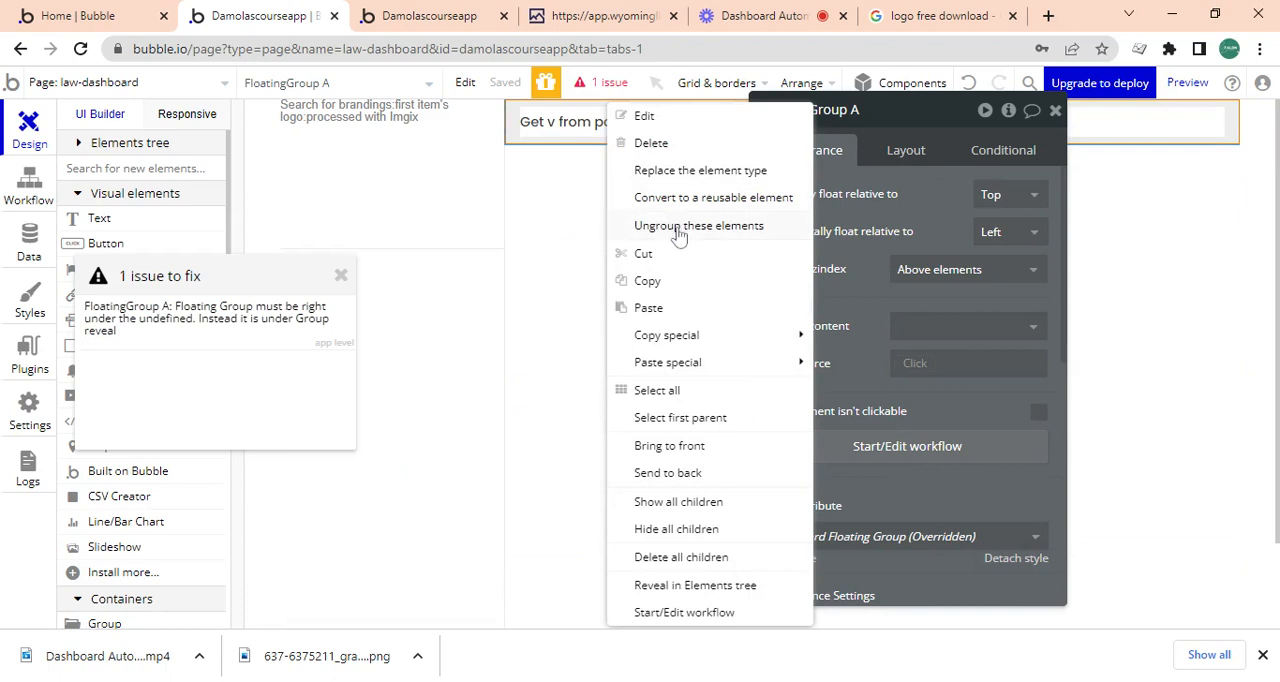
{"action": "left_click", "coordinate": [698, 224]}
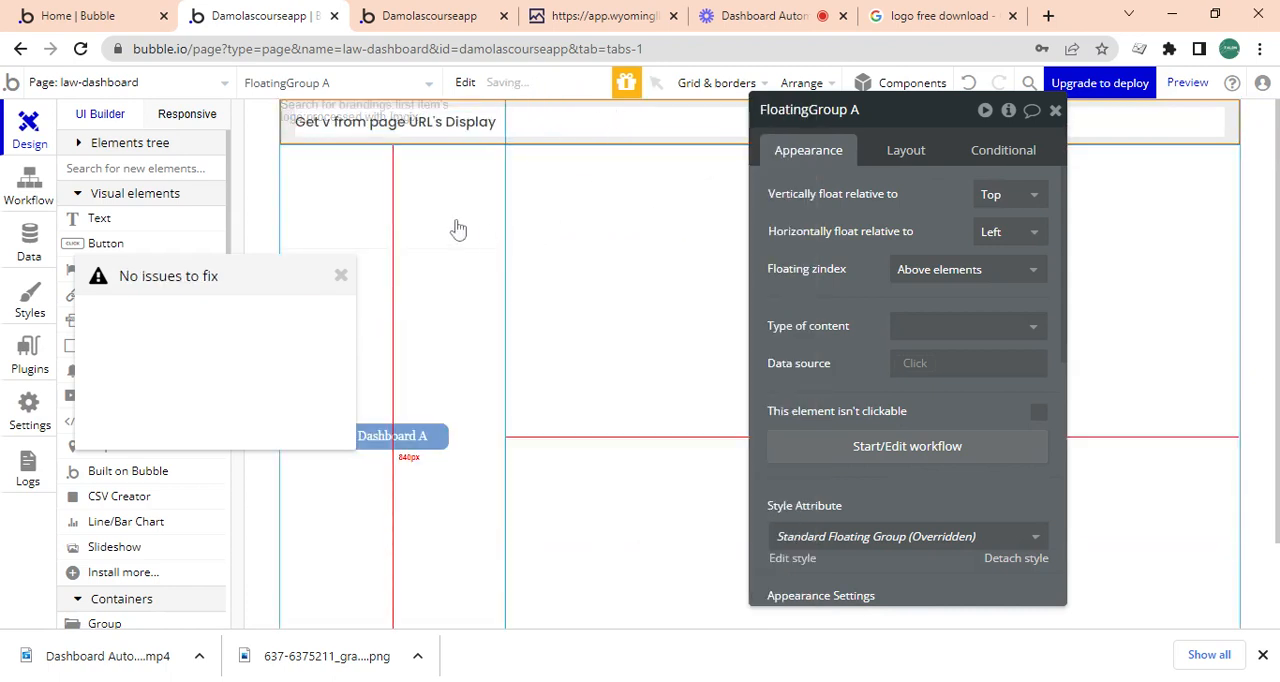
{"action": "left_click", "coordinate": [392, 436]}
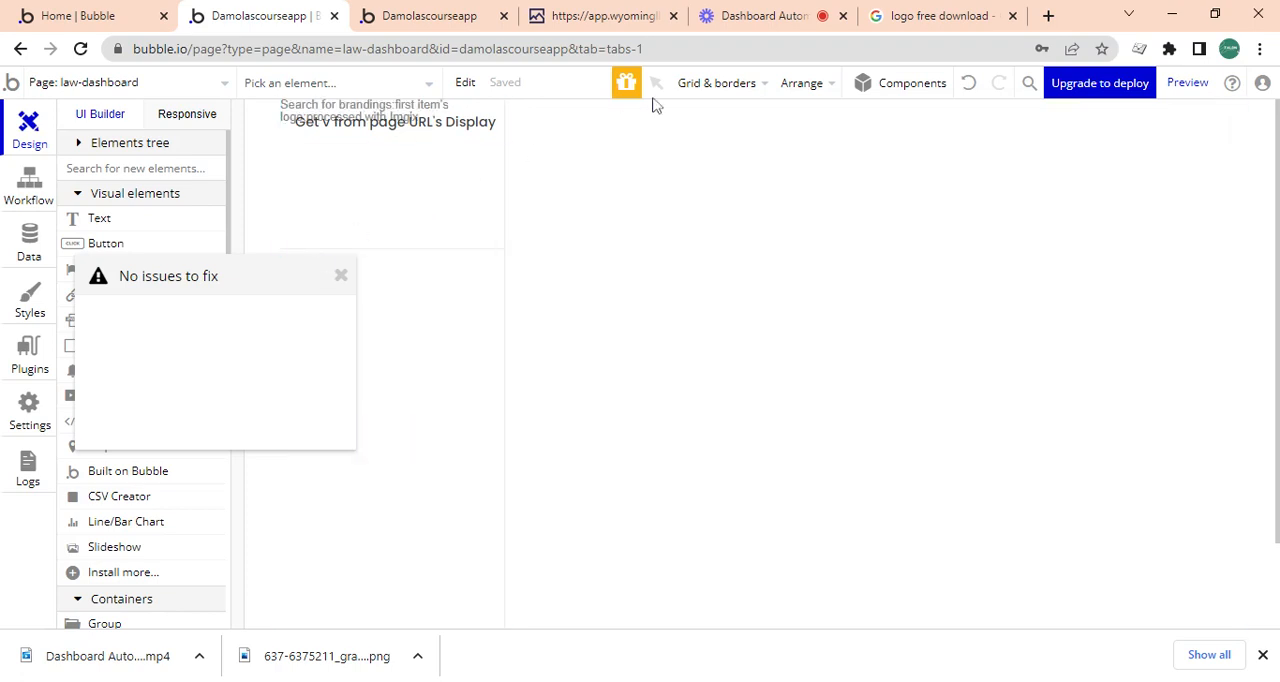
Give FloatingGroup A a 20 px right padding.
{"action": "left_click", "coordinate": [656, 118]}
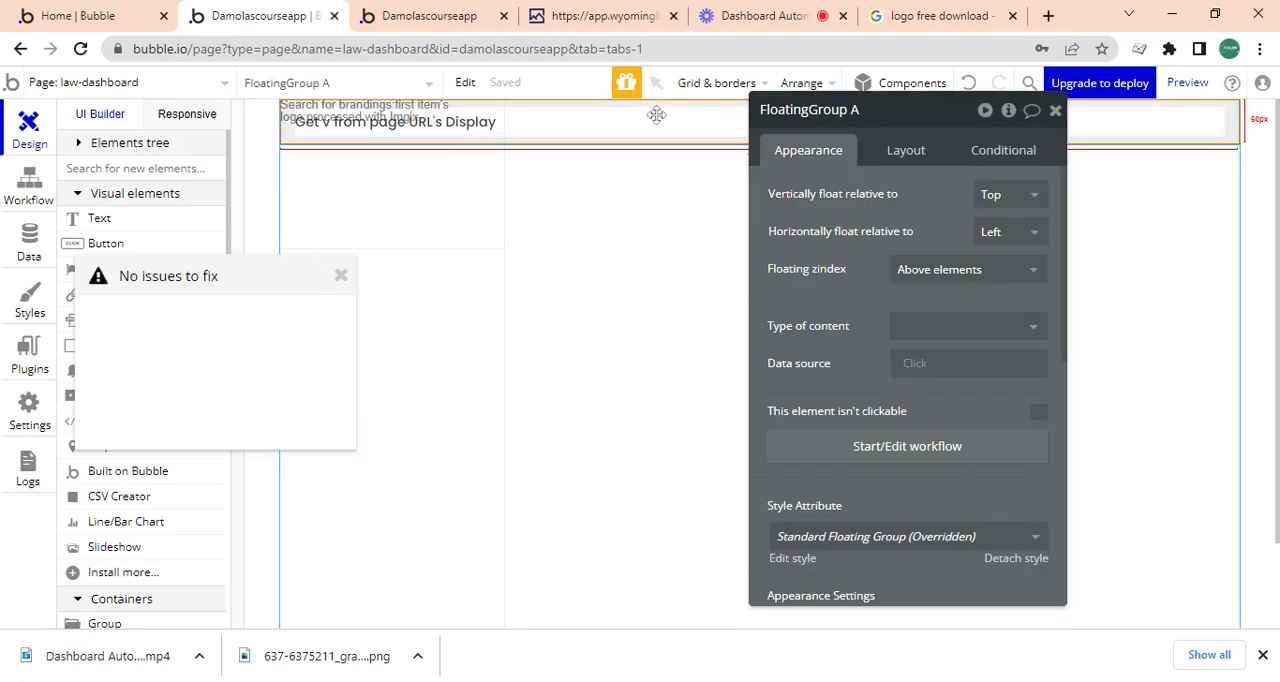
{"action": "left_click", "coordinate": [904, 150]}
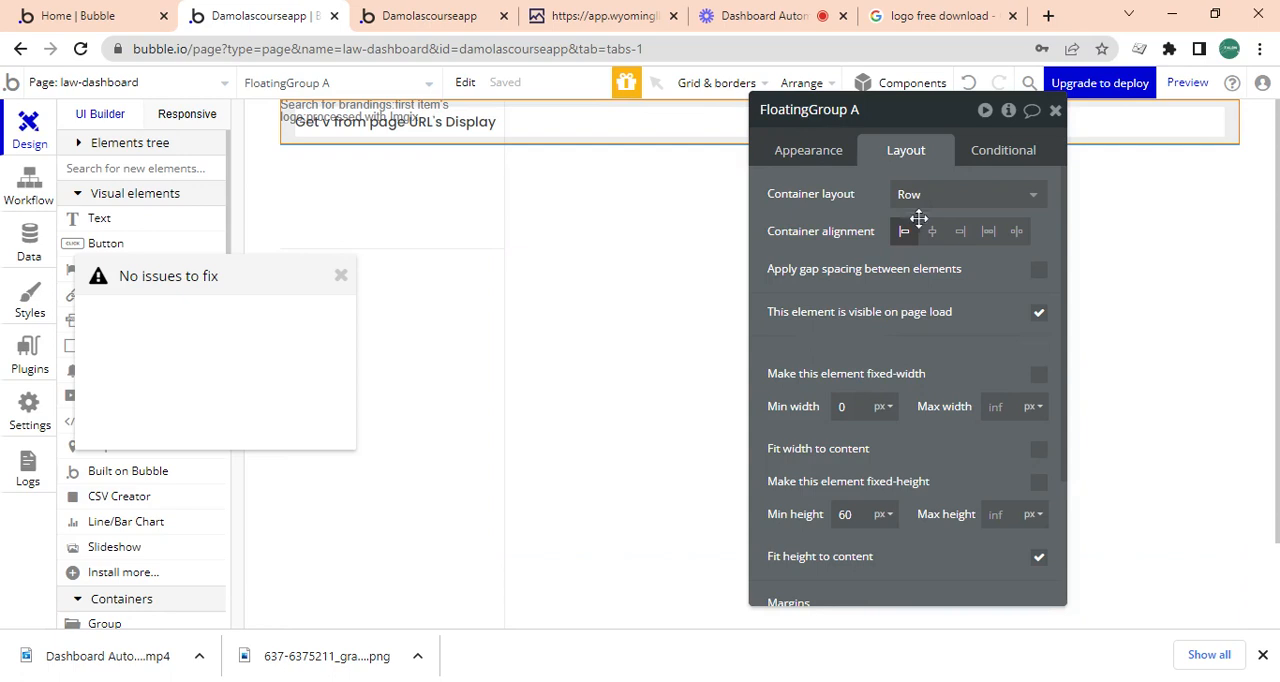
{"action": "mouse_move", "coordinate": [944, 322]}
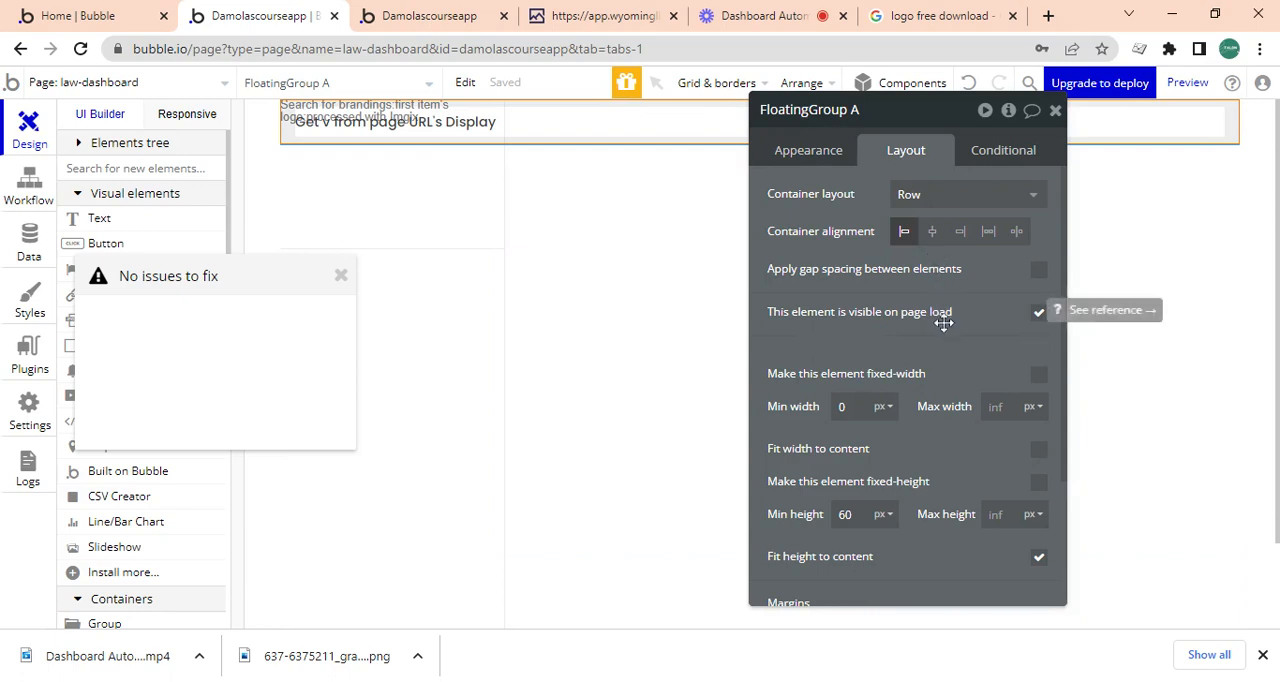
{"action": "scroll", "scroll_direction": "down", "scroll_amount": 3}
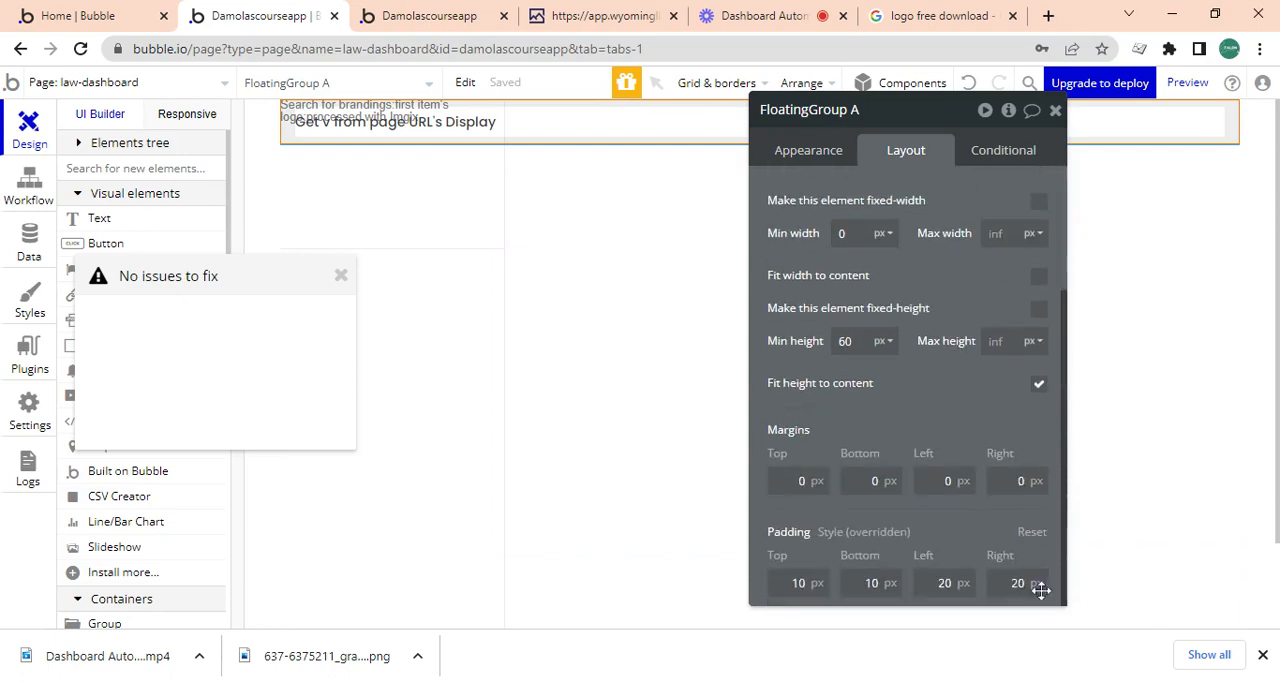
{"action": "left_click", "coordinate": [944, 480]}
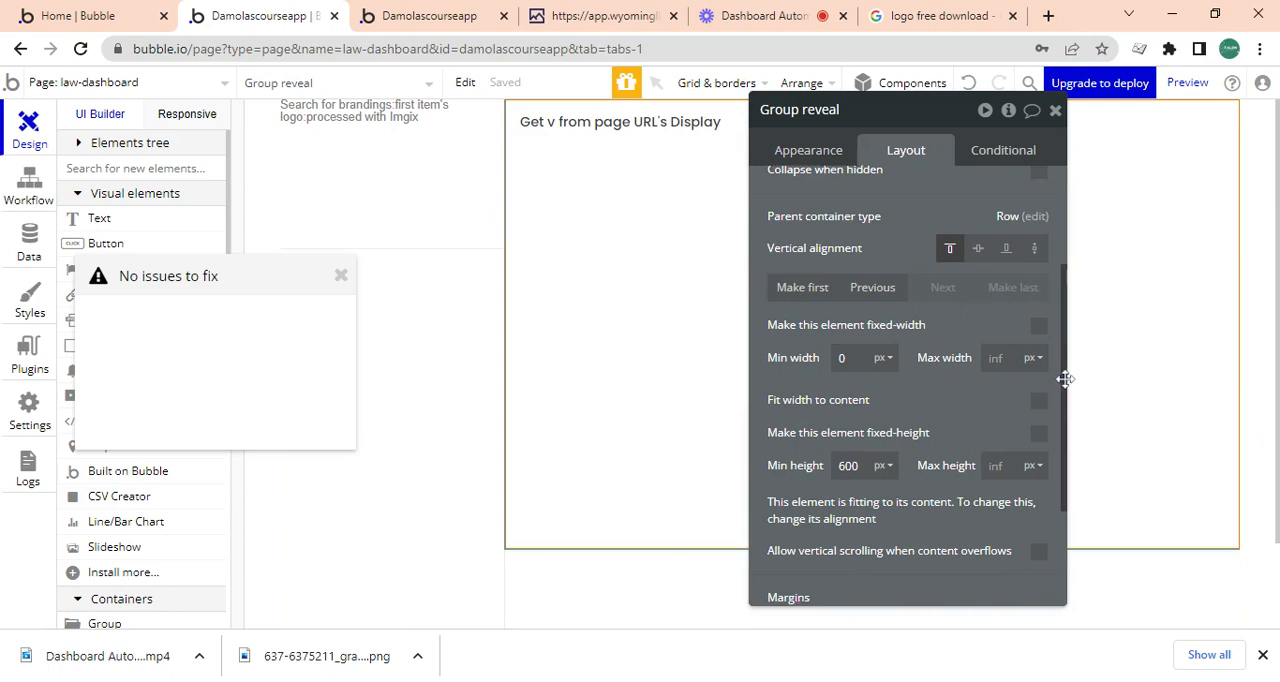
Give Group reveal a 60 px top margin to sit below the header.
{"action": "scroll", "scroll_direction": "down", "scroll_amount": 3}
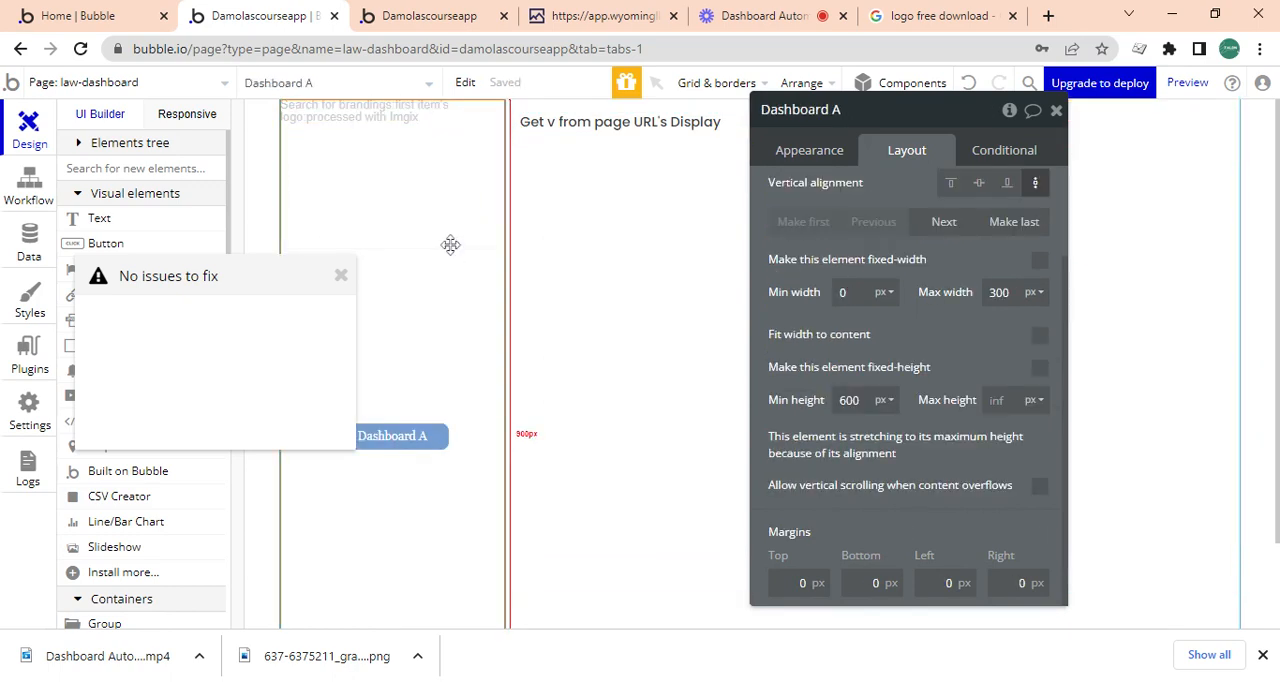
{"action": "left_click", "coordinate": [630, 250]}
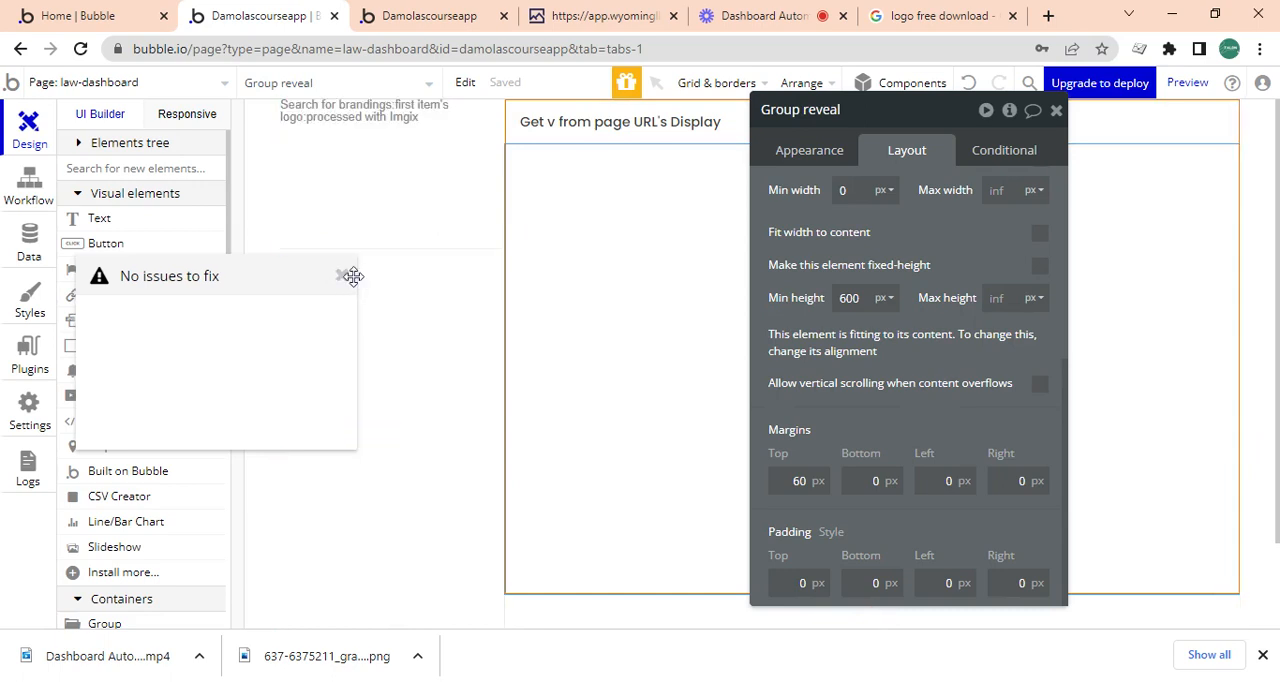
{"action": "left_click", "coordinate": [340, 276]}
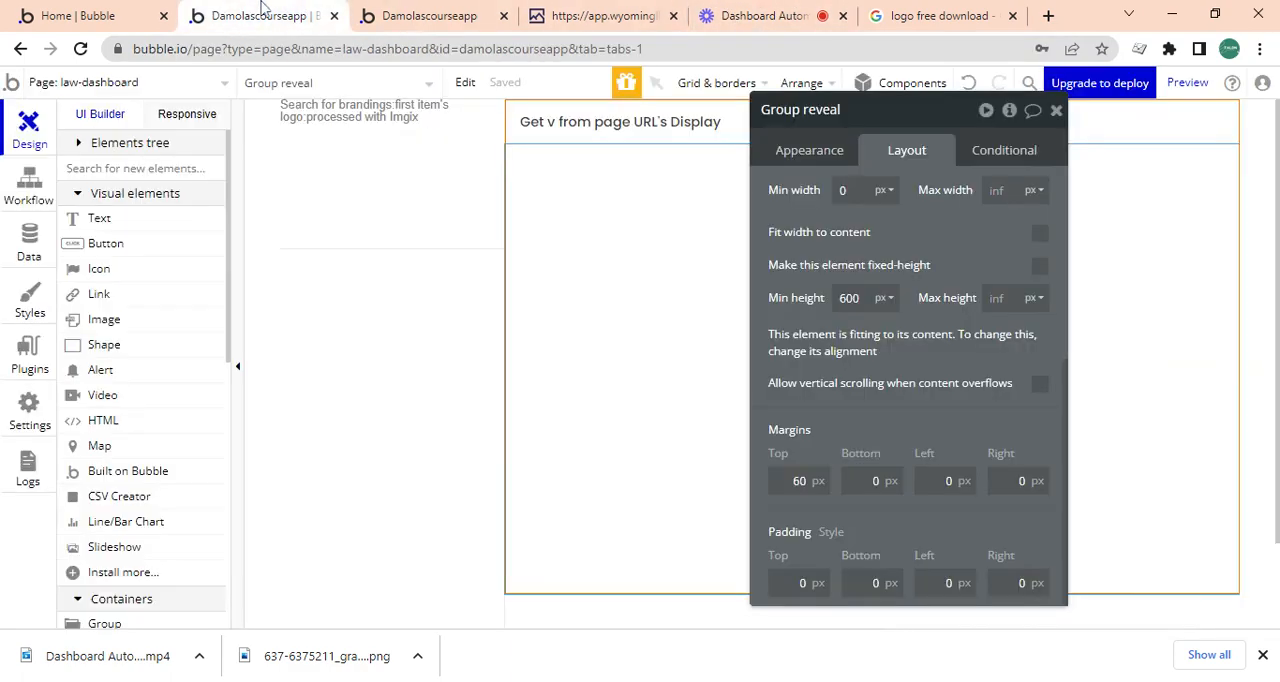
{"action": "mouse_move", "coordinate": [208, 84]}
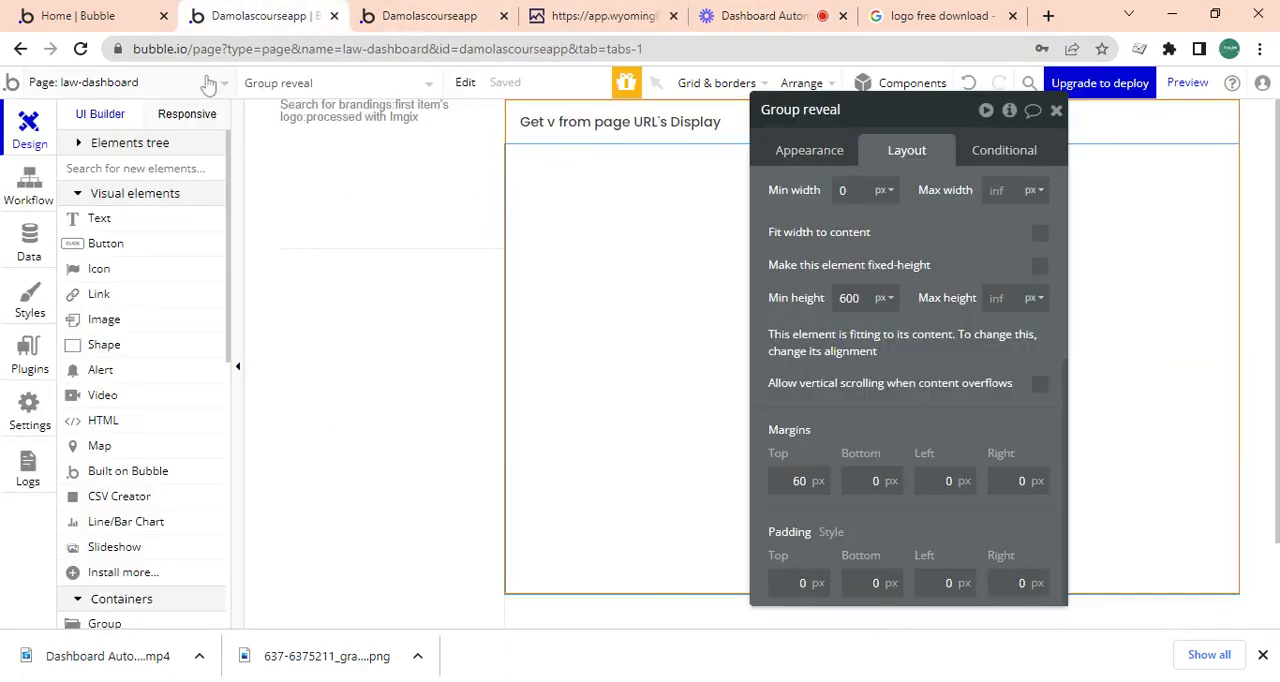
In the Dashboard reusable, add a Go to page law-dashboard workflow on the nav text.
{"action": "left_click", "coordinate": [110, 82]}
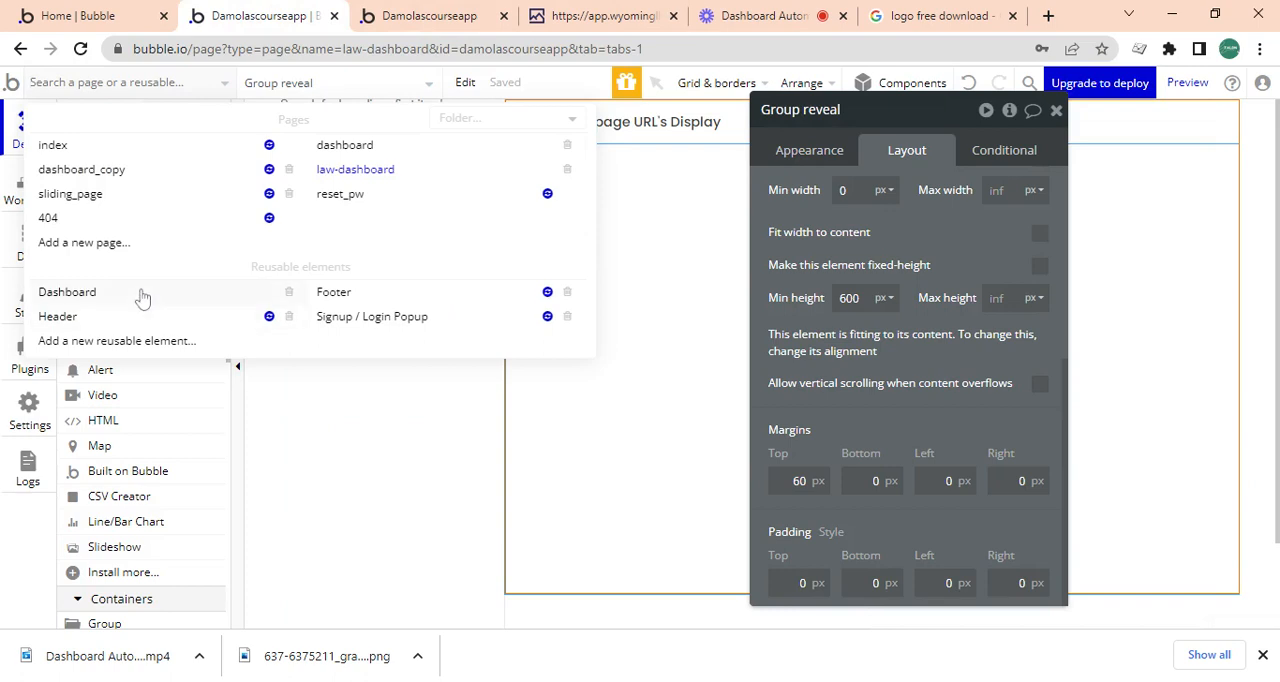
{"action": "left_click", "coordinate": [68, 292]}
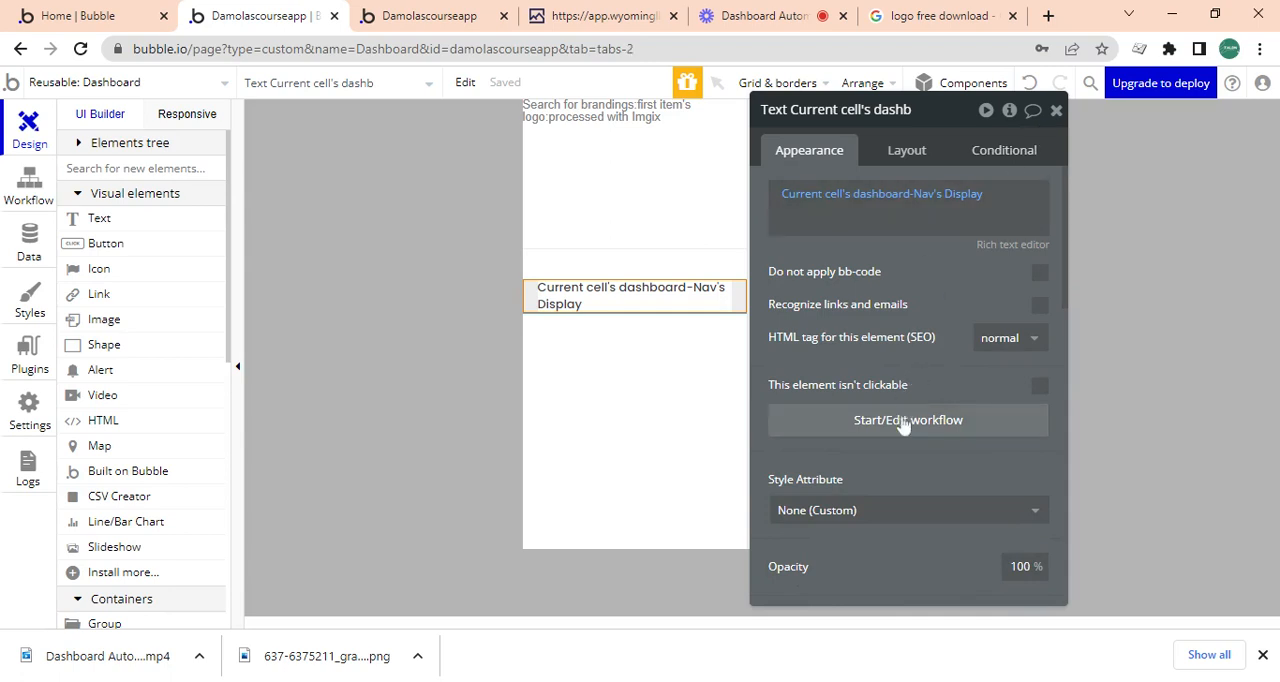
{"action": "left_click", "coordinate": [908, 420]}
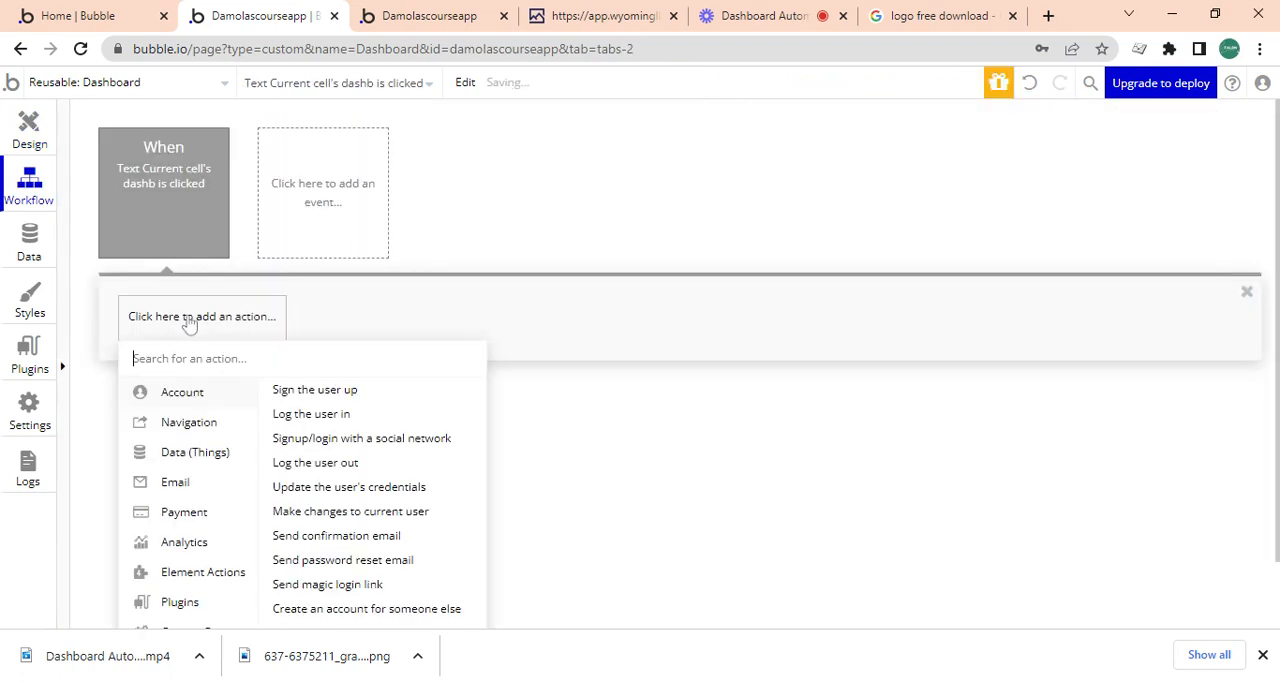
{"action": "left_click", "coordinate": [188, 420]}
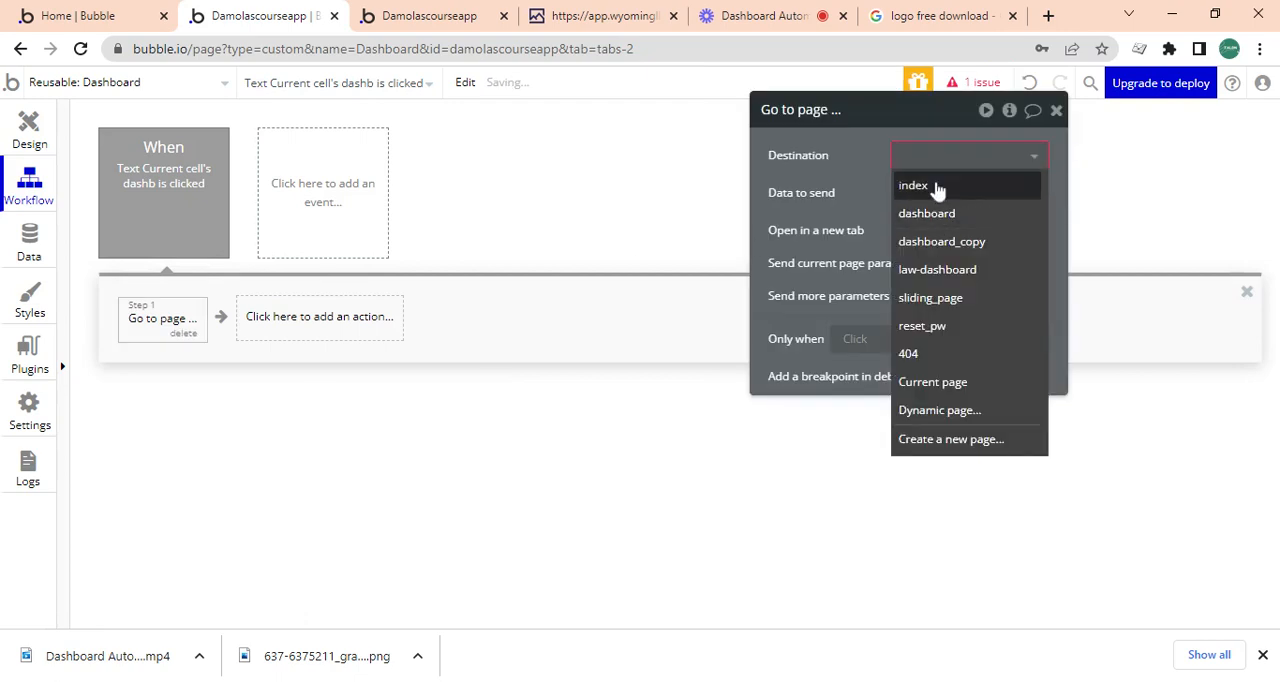
{"action": "left_click", "coordinate": [936, 268]}
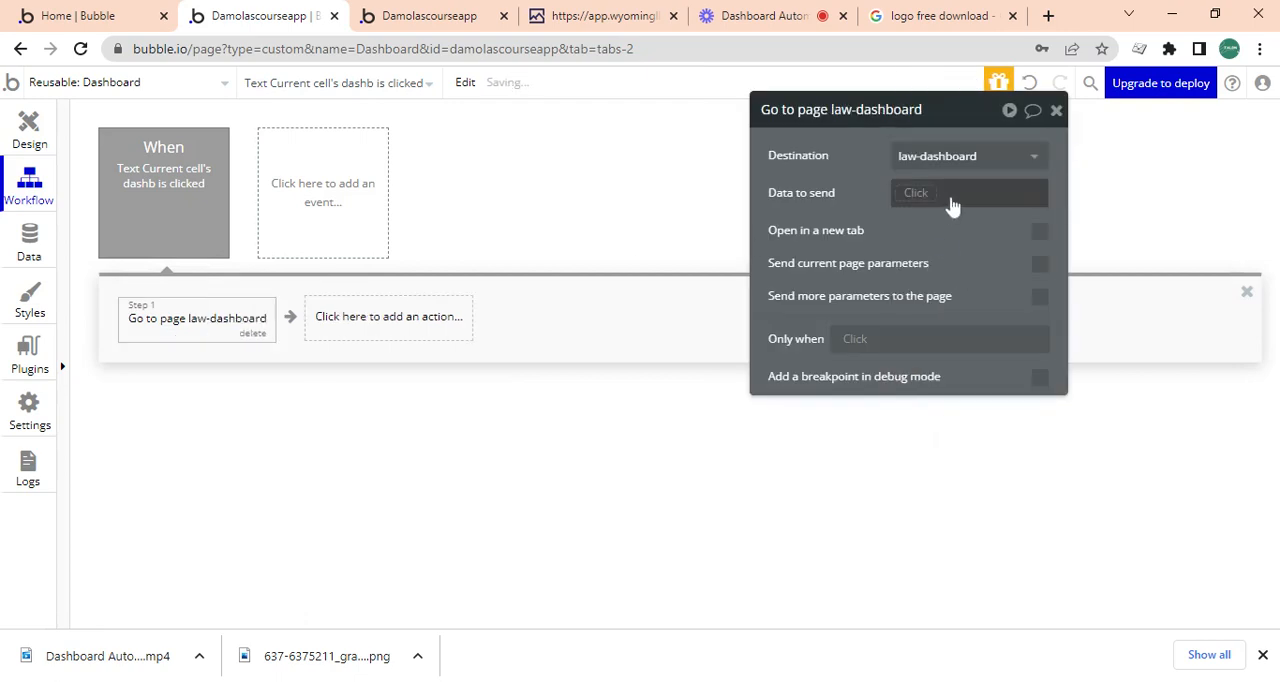
Send URL parameter v = Current cell's dashboard-Nav's Display with the navigation.
{"action": "left_click", "coordinate": [1040, 296]}
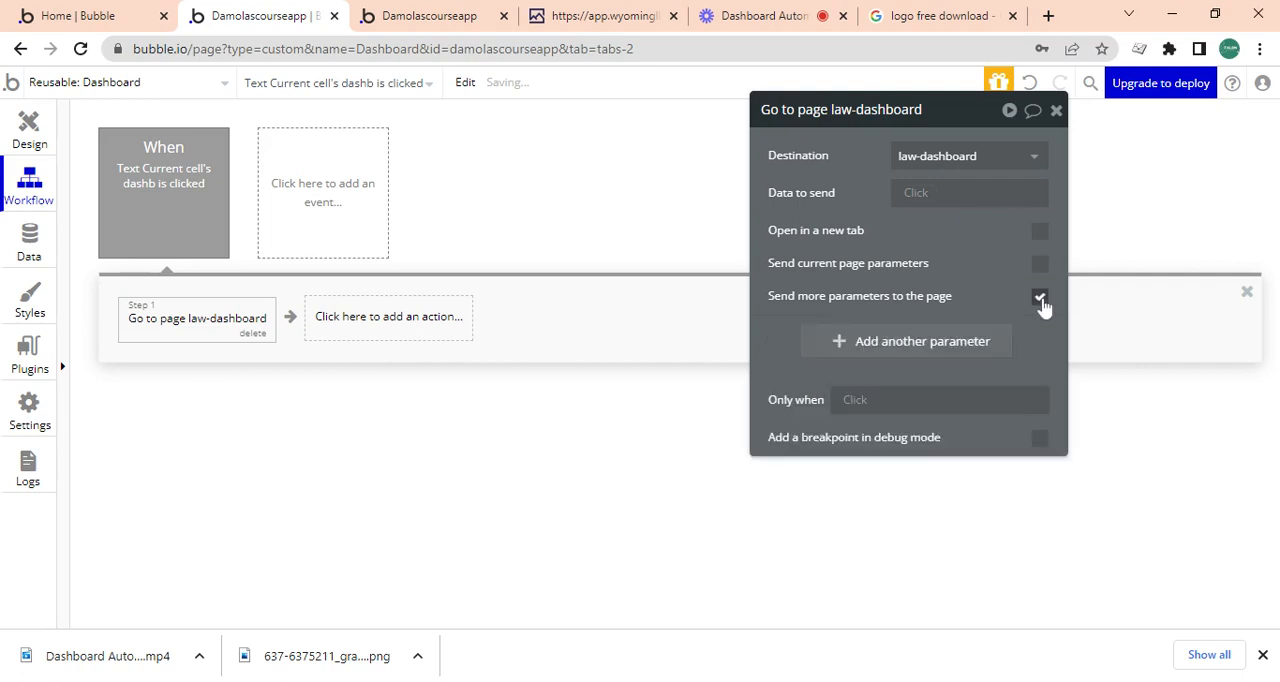
{"action": "left_click", "coordinate": [1040, 296]}
{"action": "type", "text": "v"}
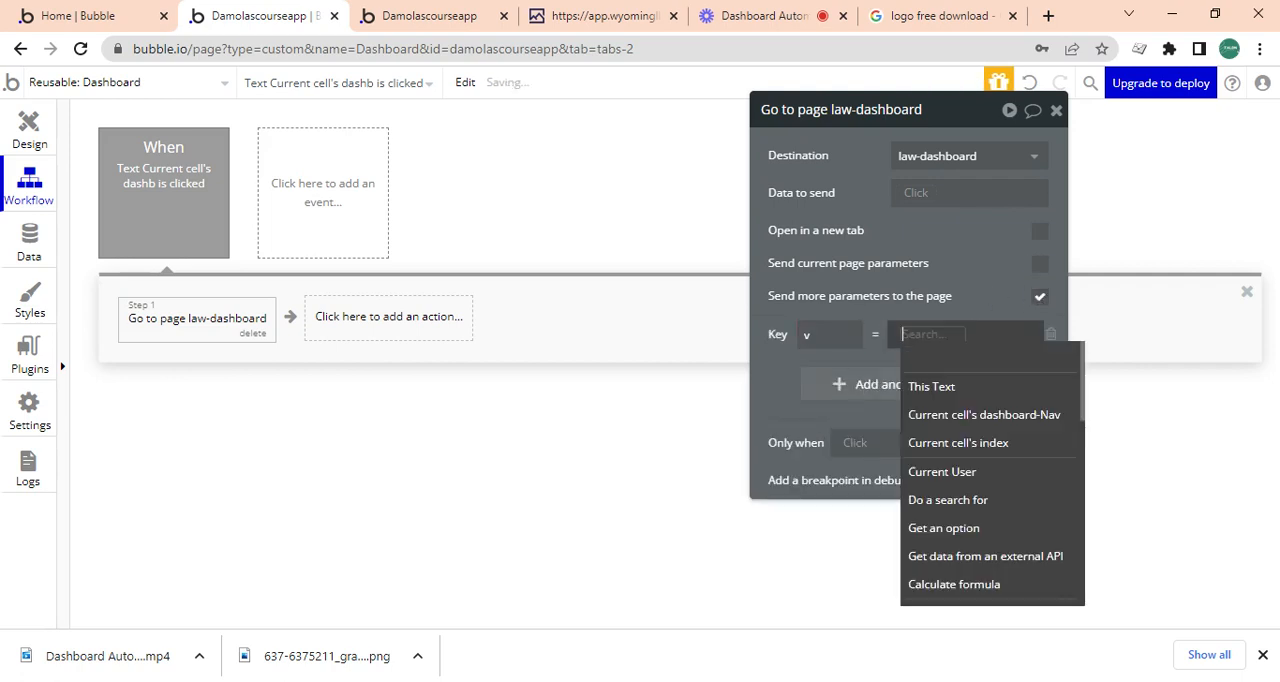
{"action": "left_click", "coordinate": [984, 414]}
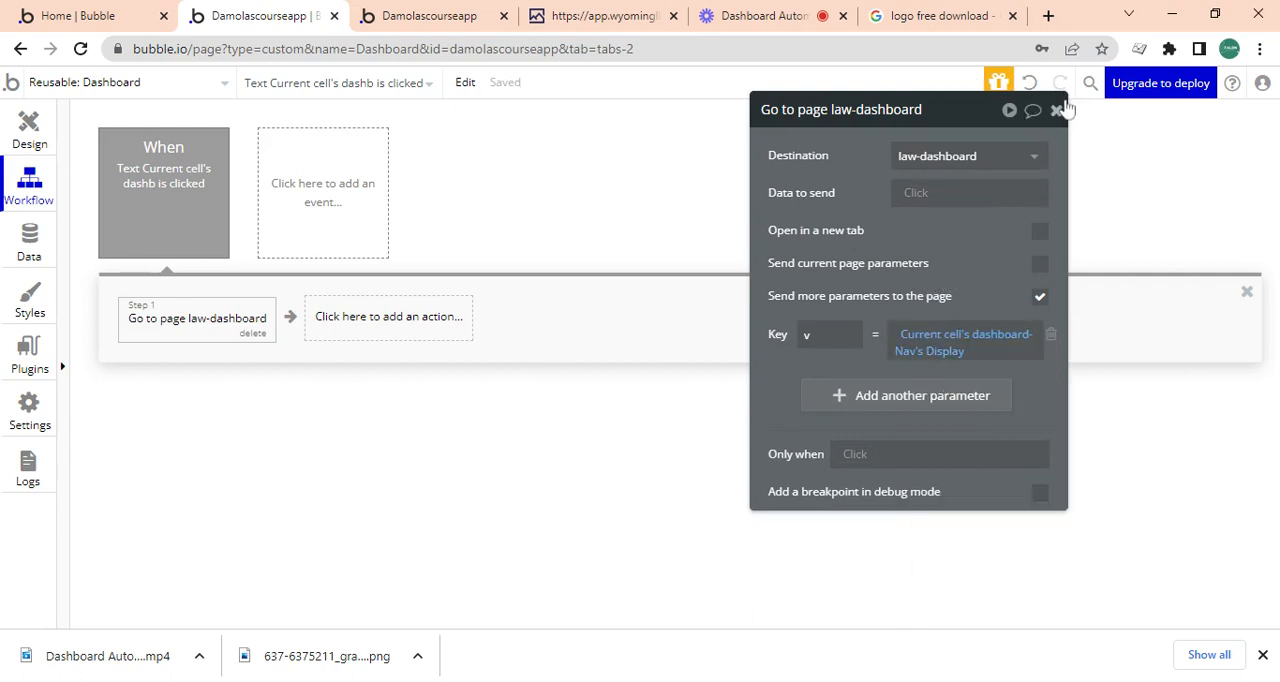
{"action": "left_click", "coordinate": [1058, 110]}
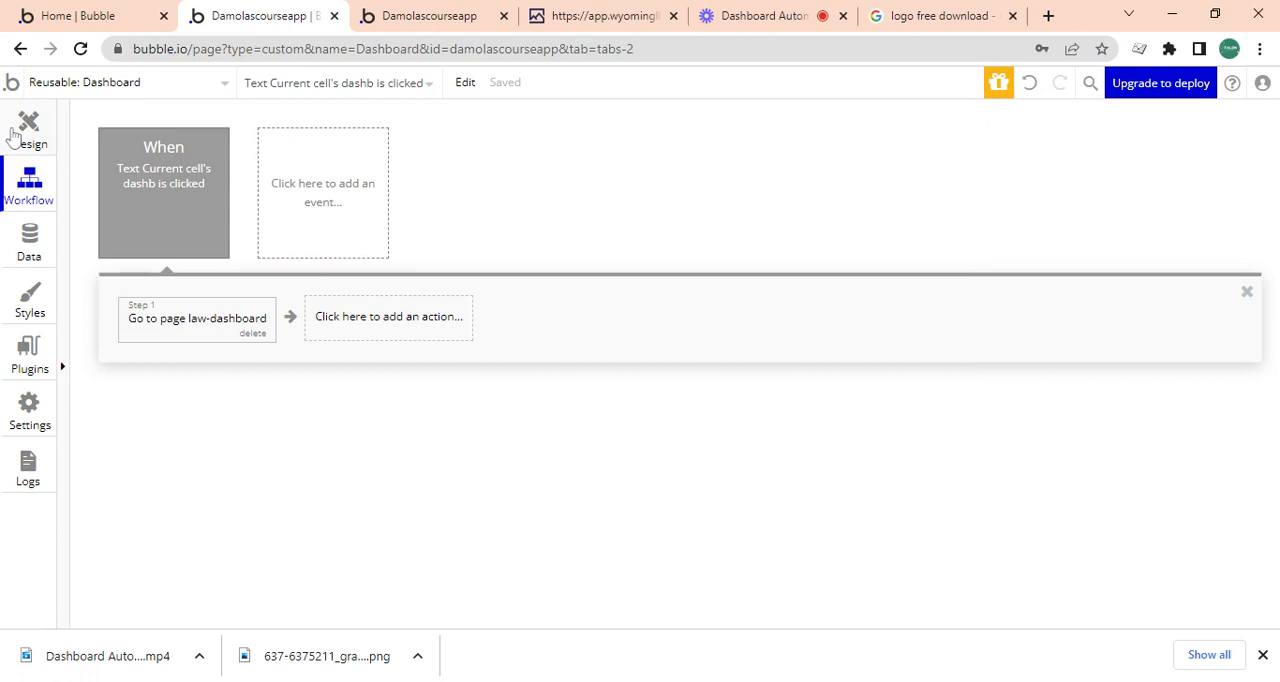
{"action": "left_click", "coordinate": [600, 16]}
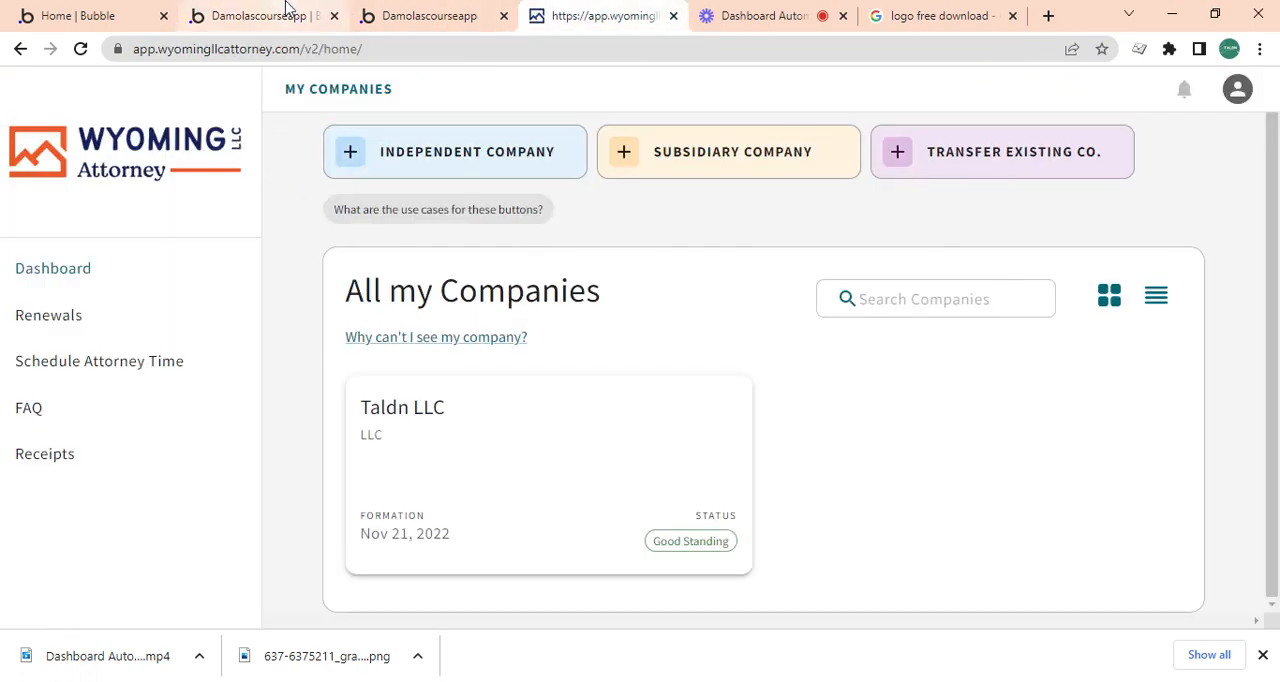
Return to the law-dashboard page and bring up FloatingGroup A's property editor.
{"action": "left_click", "coordinate": [262, 16]}
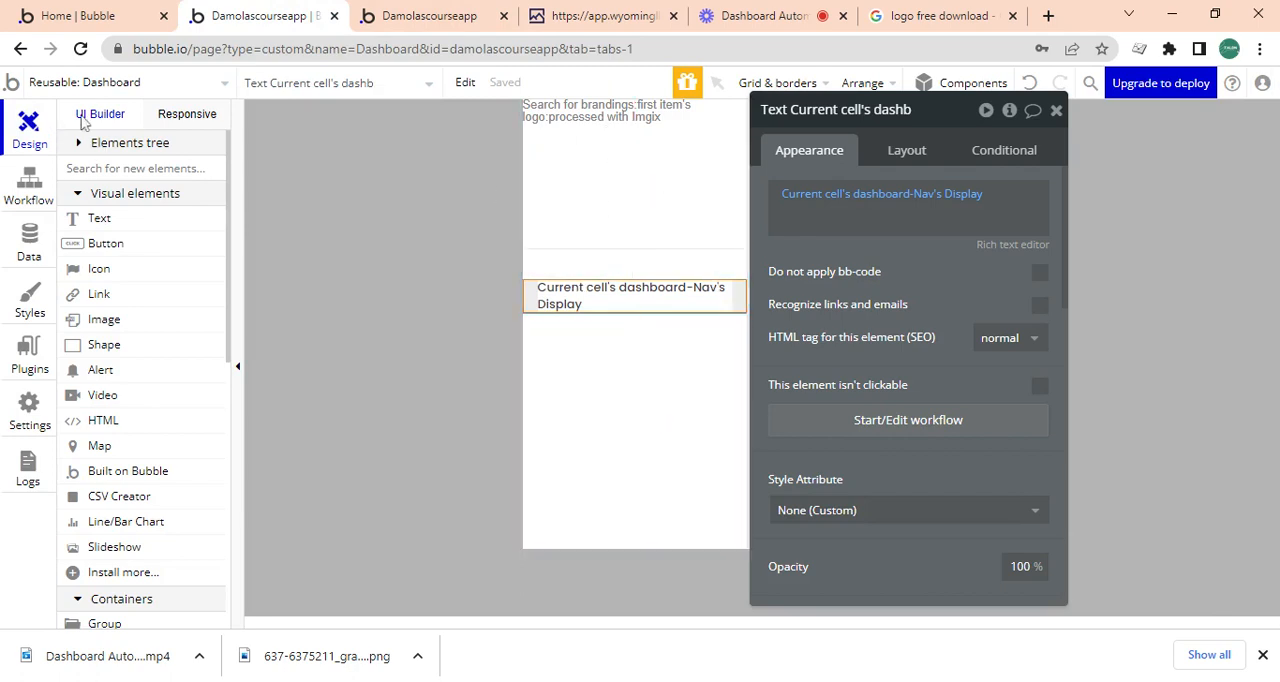
{"action": "mouse_move", "coordinate": [136, 300]}
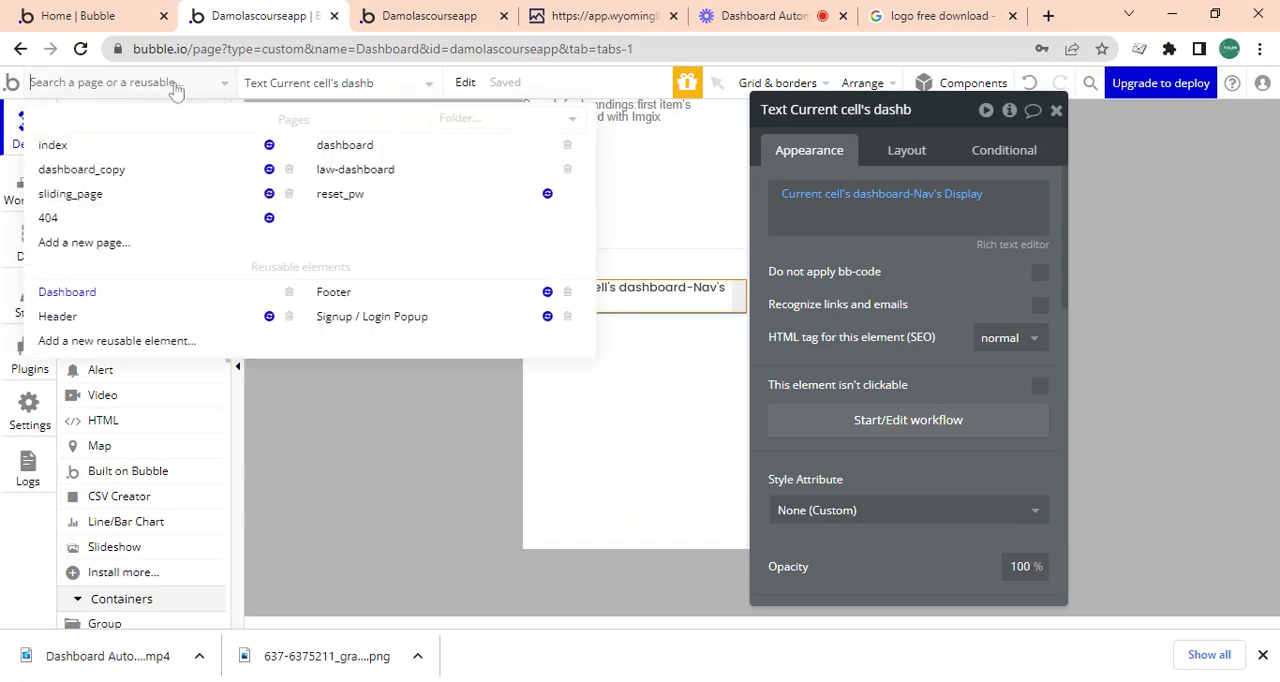
{"action": "left_click", "coordinate": [356, 168]}
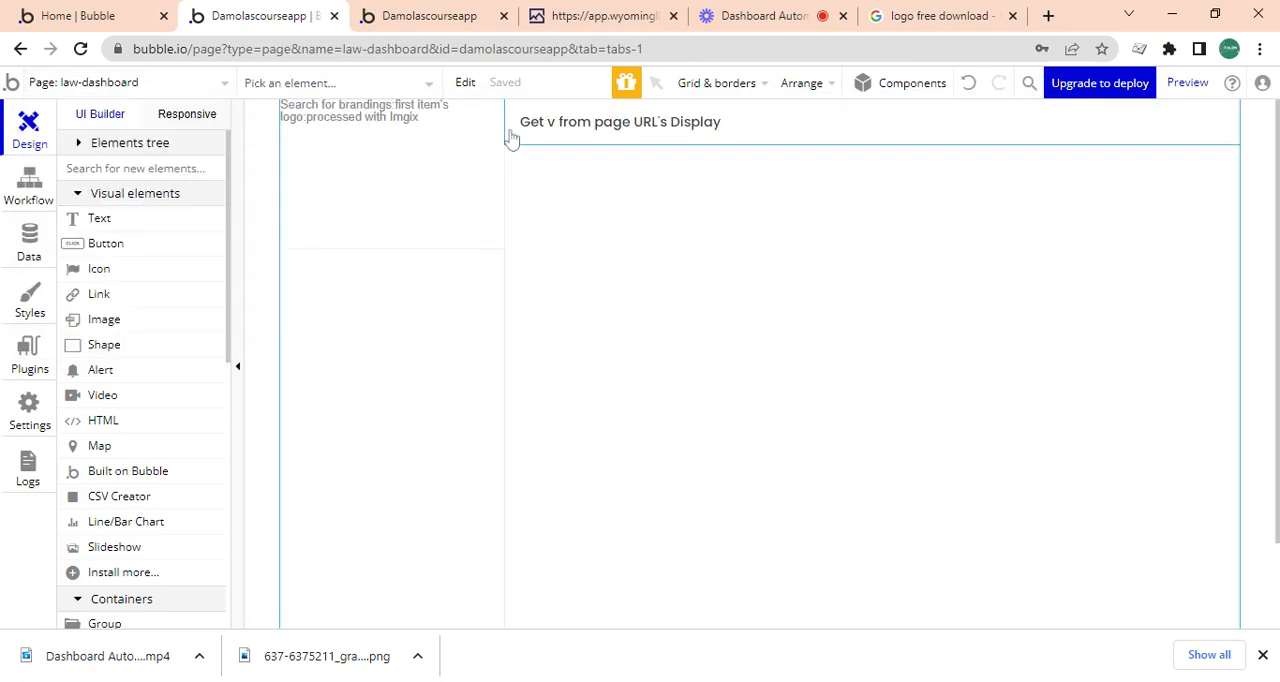
{"action": "left_click", "coordinate": [390, 120]}
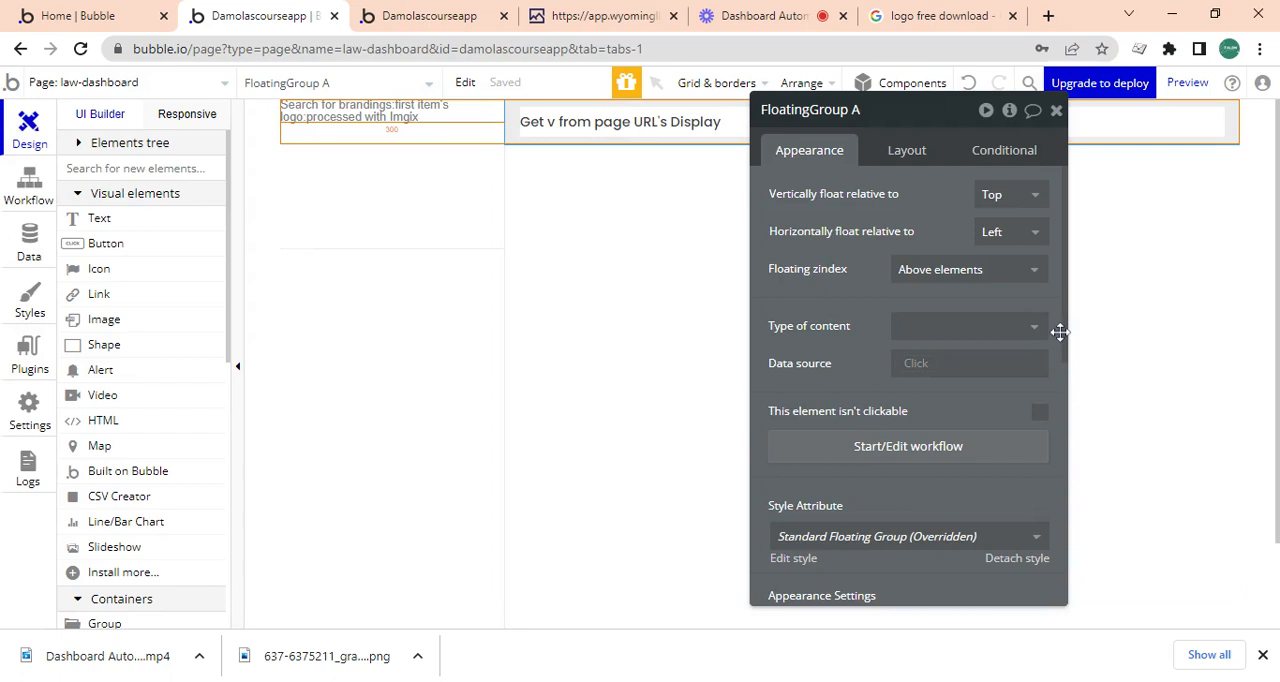
Give FloatingGroup A a solid border in an EB-style light gray.
{"action": "scroll", "scroll_direction": "down", "scroll_amount": 3}
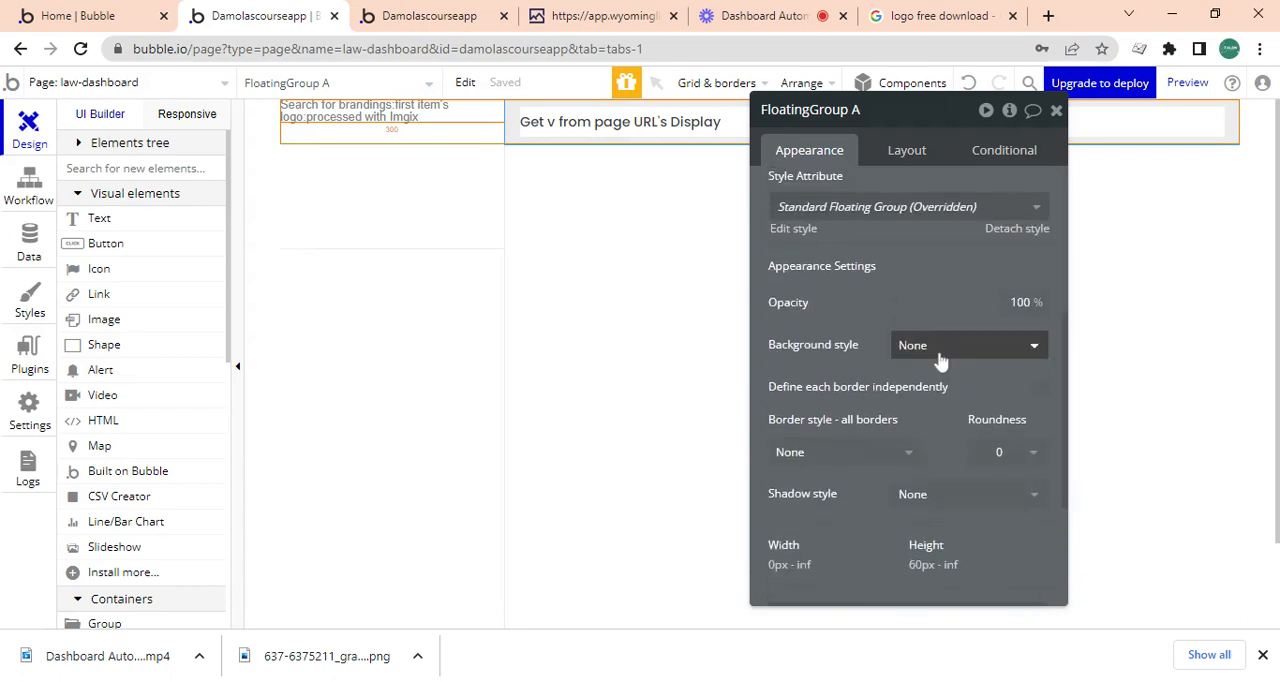
{"action": "left_click", "coordinate": [844, 452]}
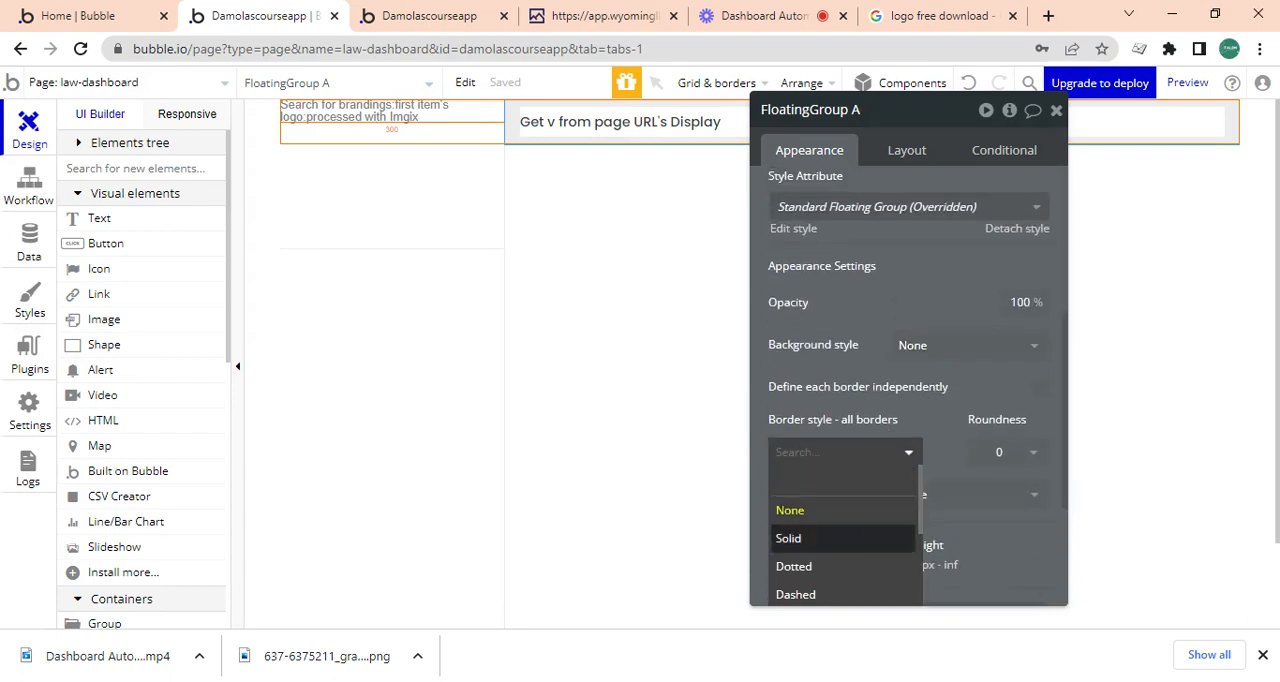
{"action": "left_click", "coordinate": [788, 538]}
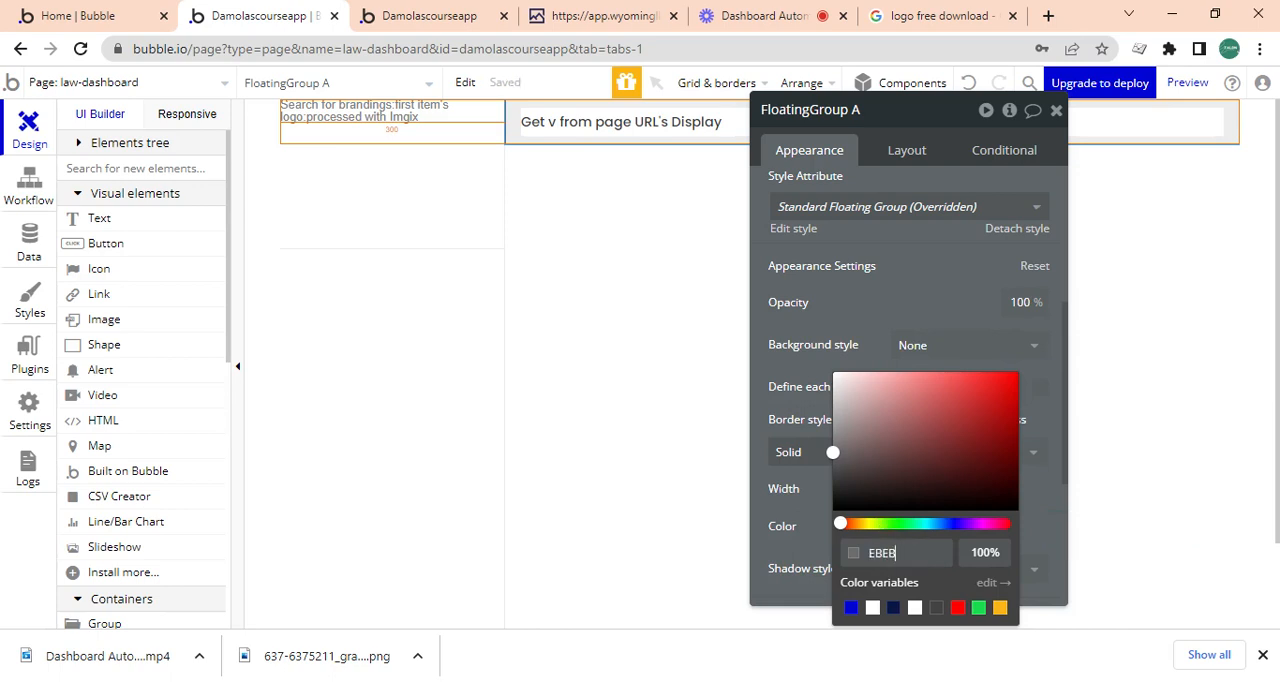
{"action": "type", "text": "EB"}
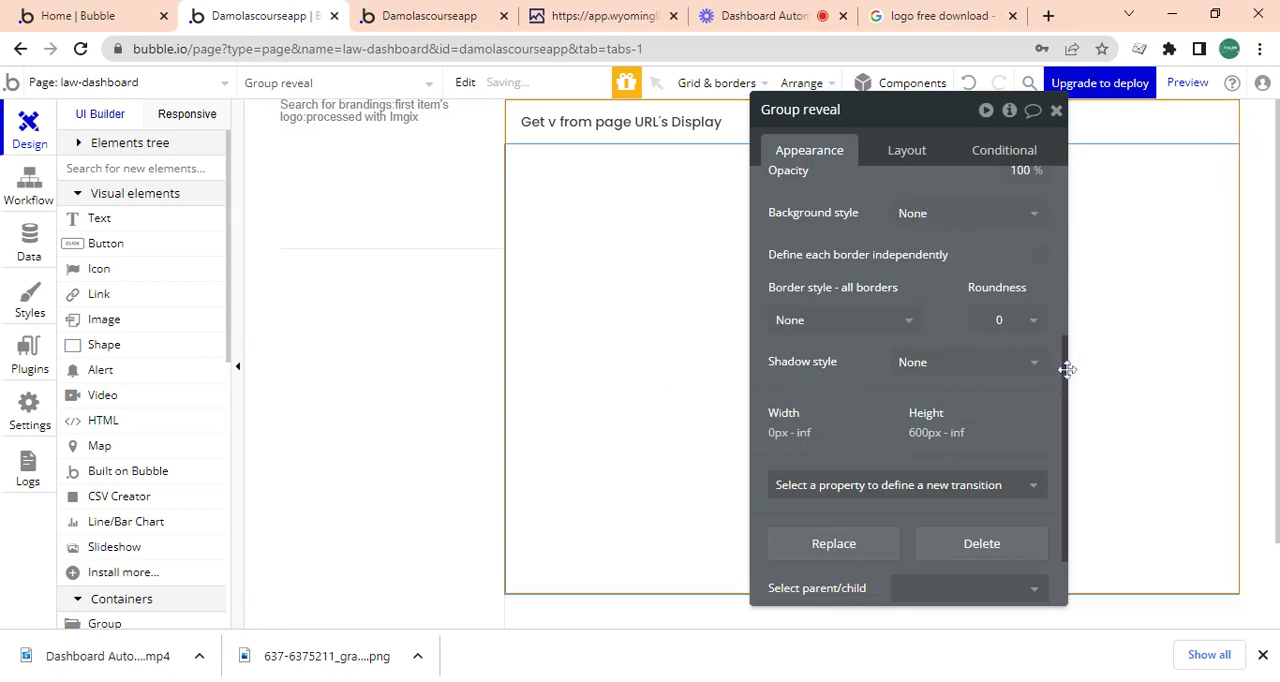
Give Group reveal a flat gray (#B5B5B5) background.
{"action": "scroll", "scroll_direction": "up", "scroll_amount": 3}
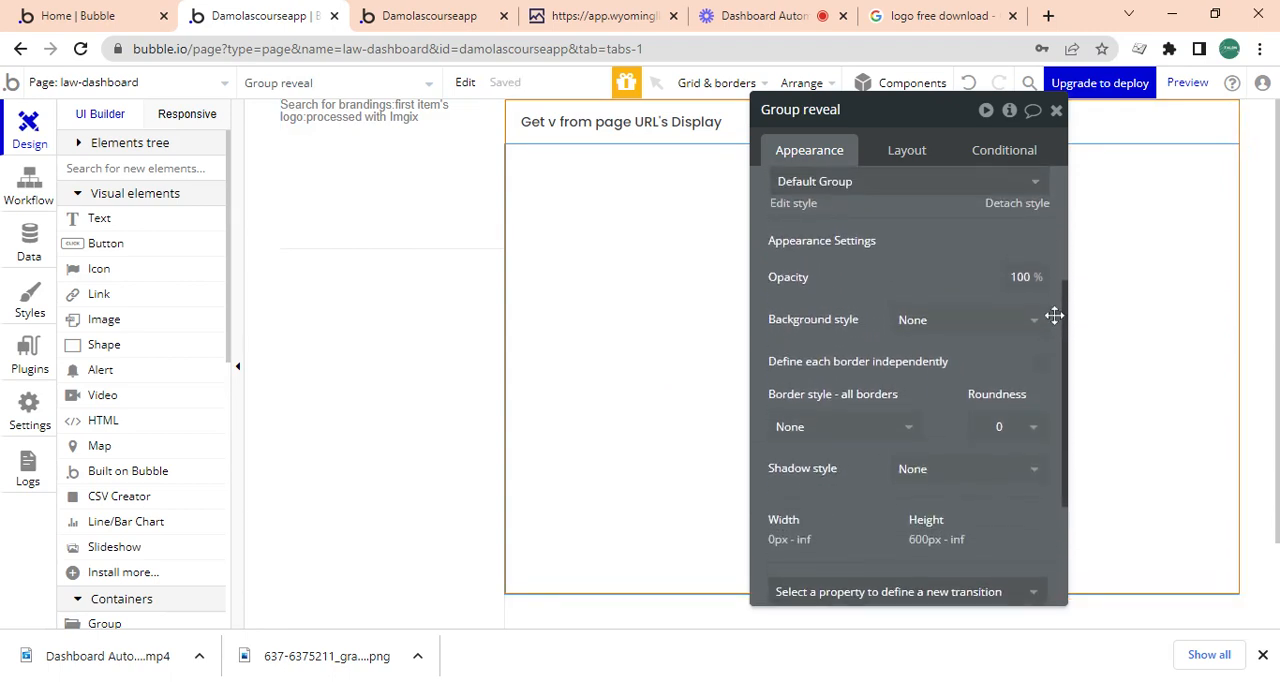
{"action": "scroll", "scroll_direction": "up", "scroll_amount": 3}
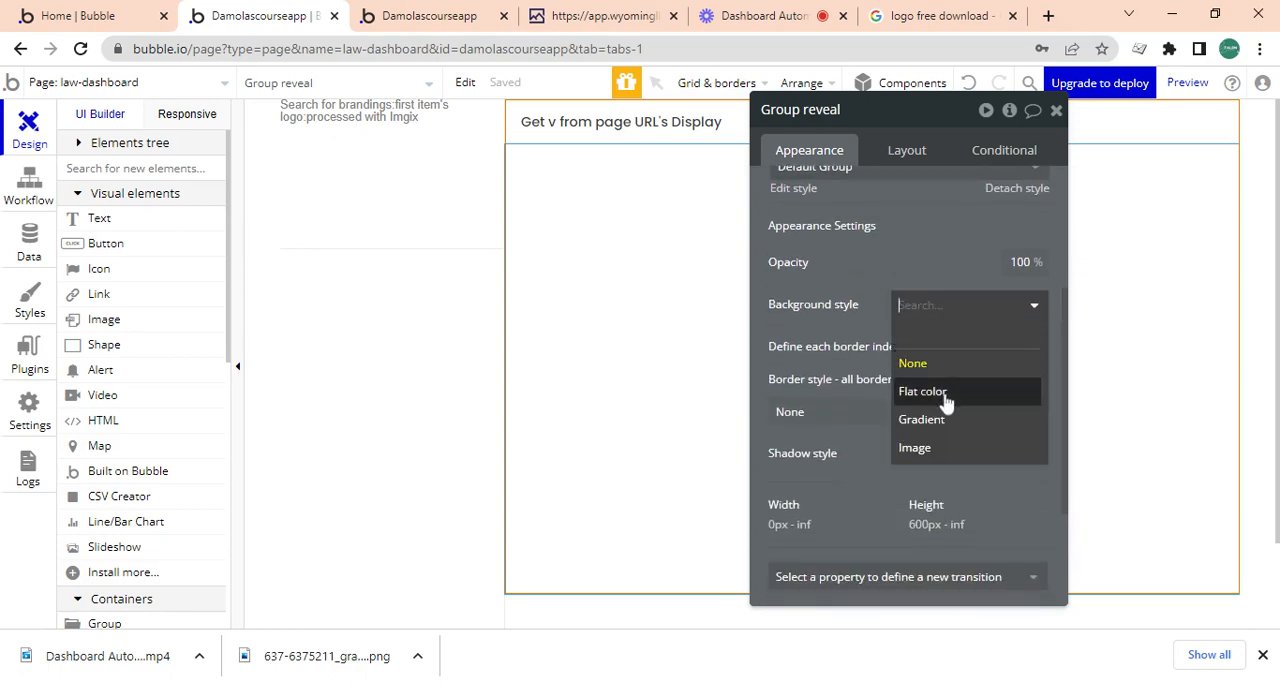
{"action": "left_click", "coordinate": [922, 392]}
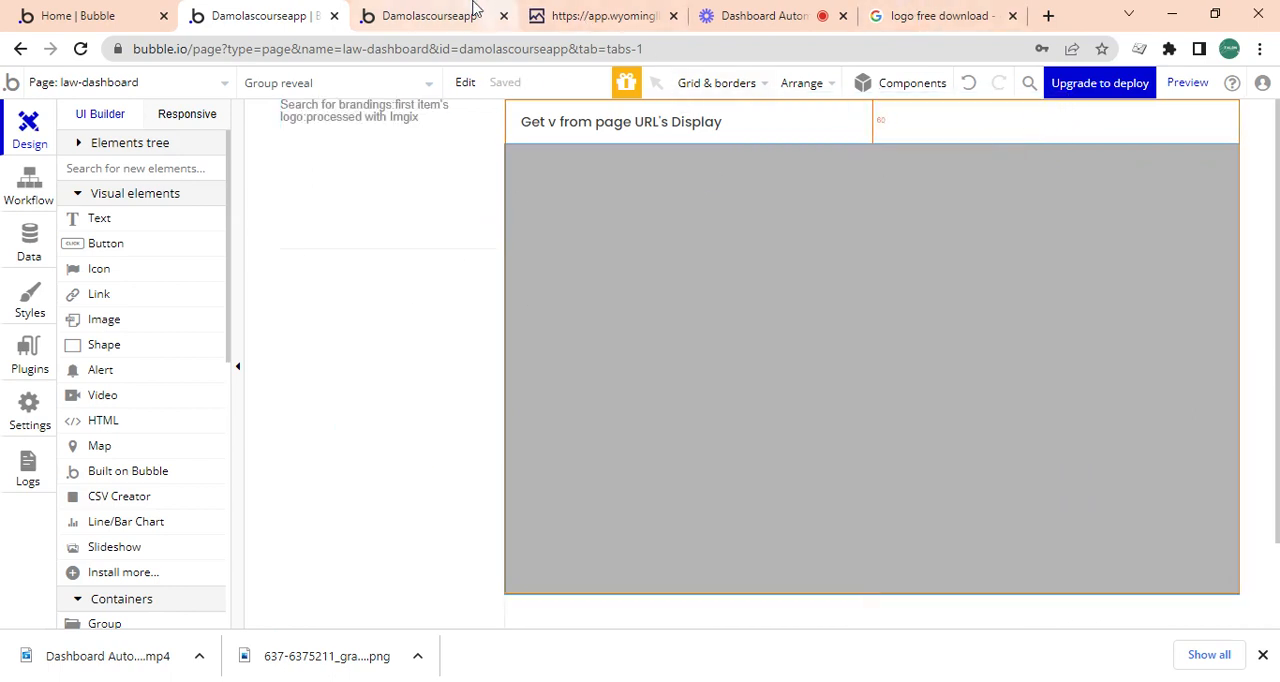
{"action": "left_click", "coordinate": [770, 16]}
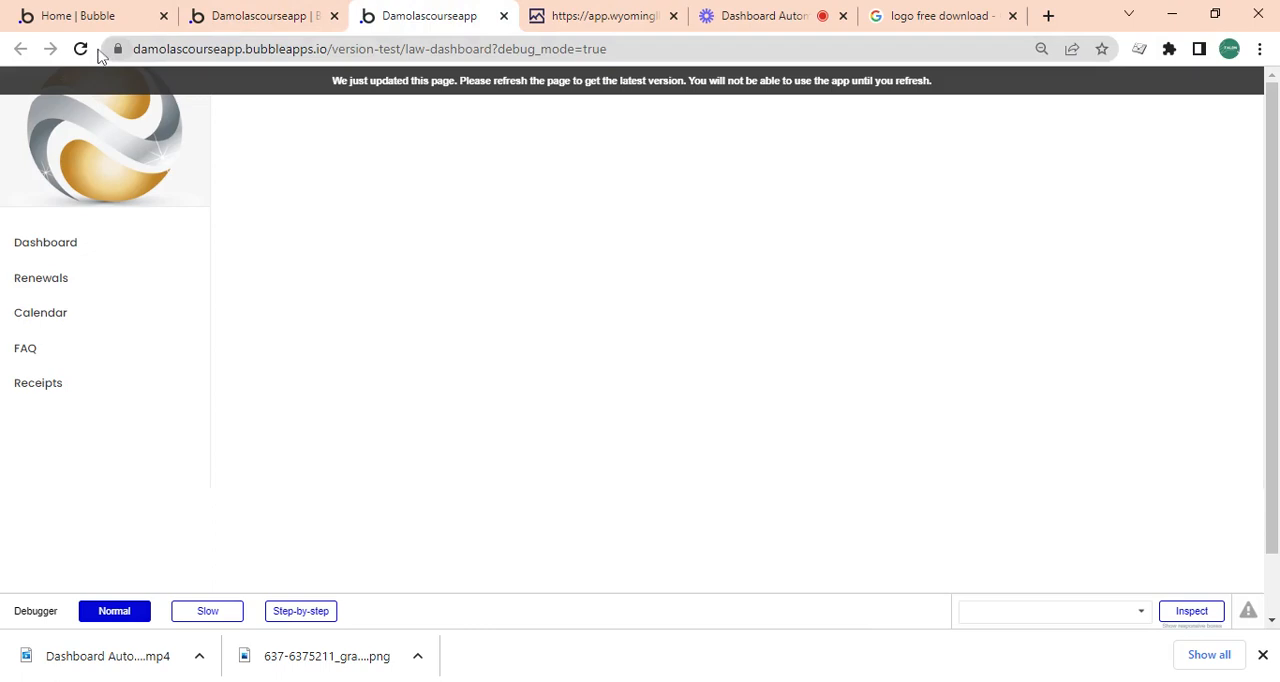
{"action": "left_click", "coordinate": [80, 48]}
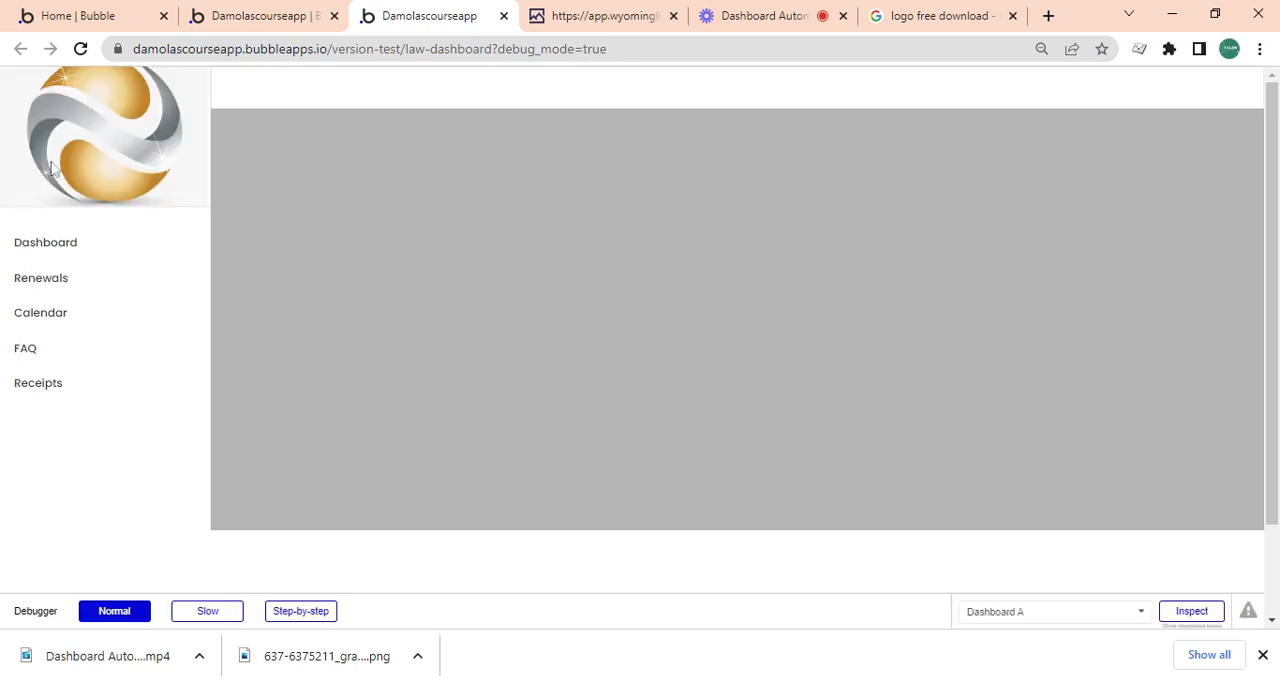
{"action": "left_click", "coordinate": [44, 242]}
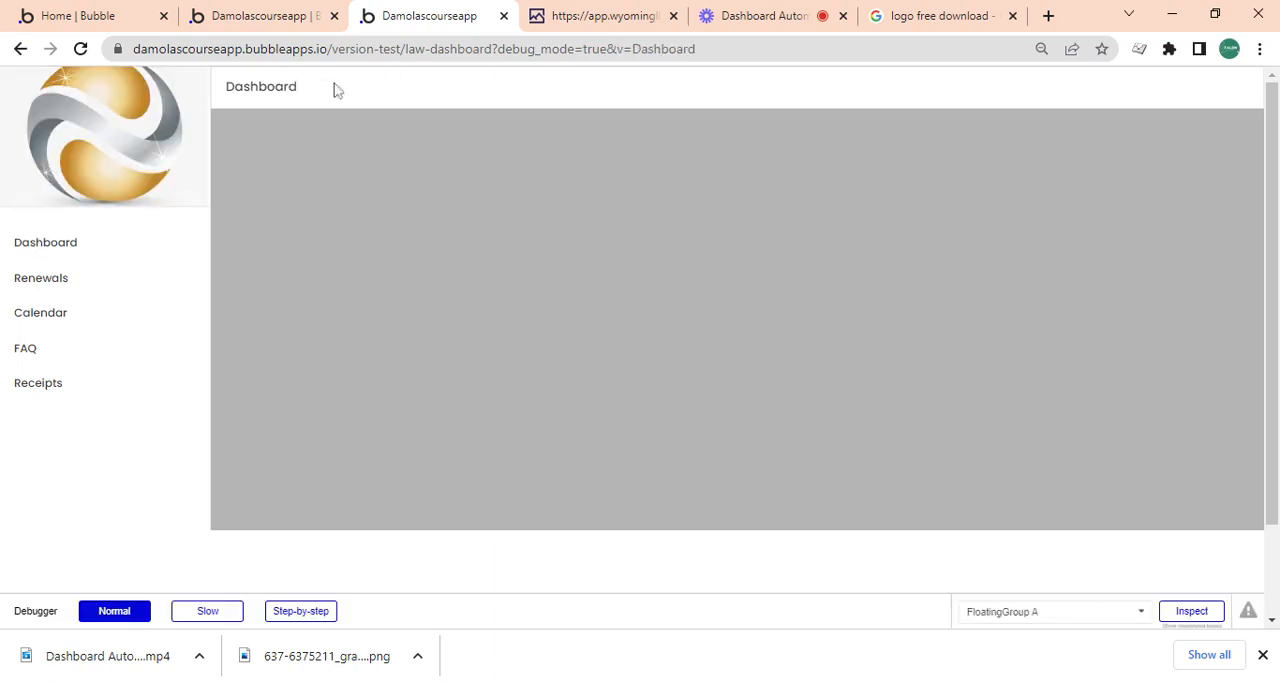
{"action": "left_click", "coordinate": [40, 276]}
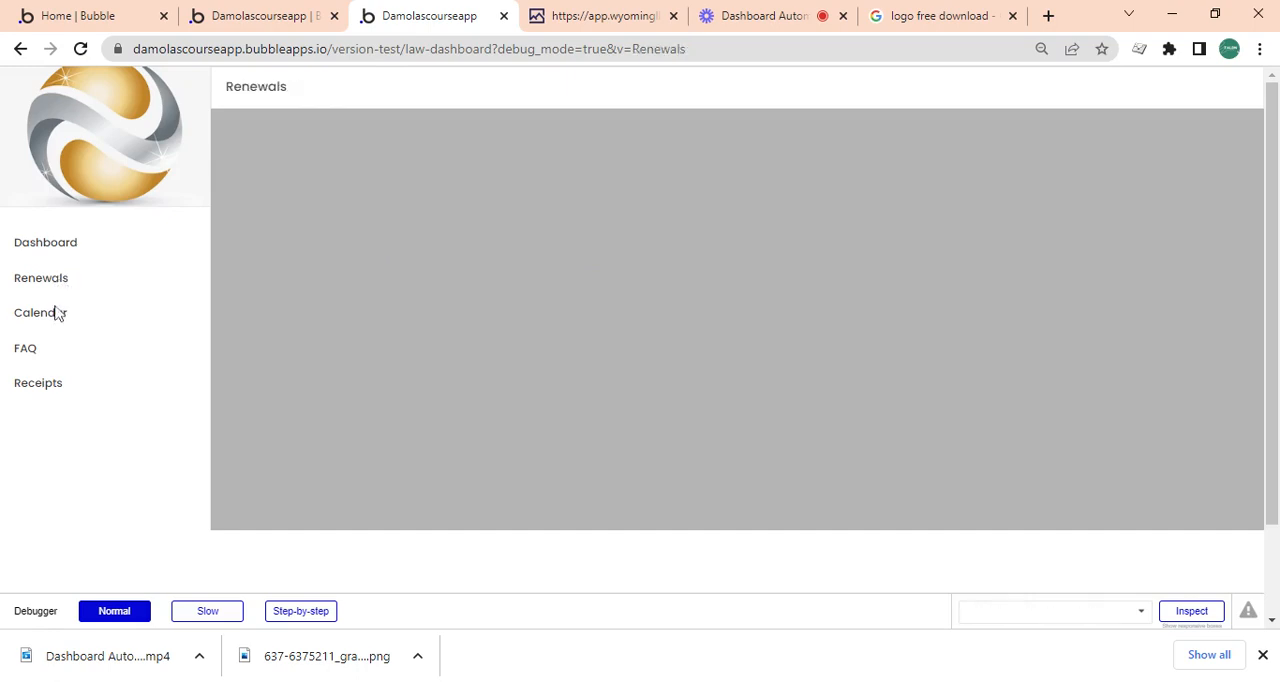
{"action": "left_click", "coordinate": [24, 348]}
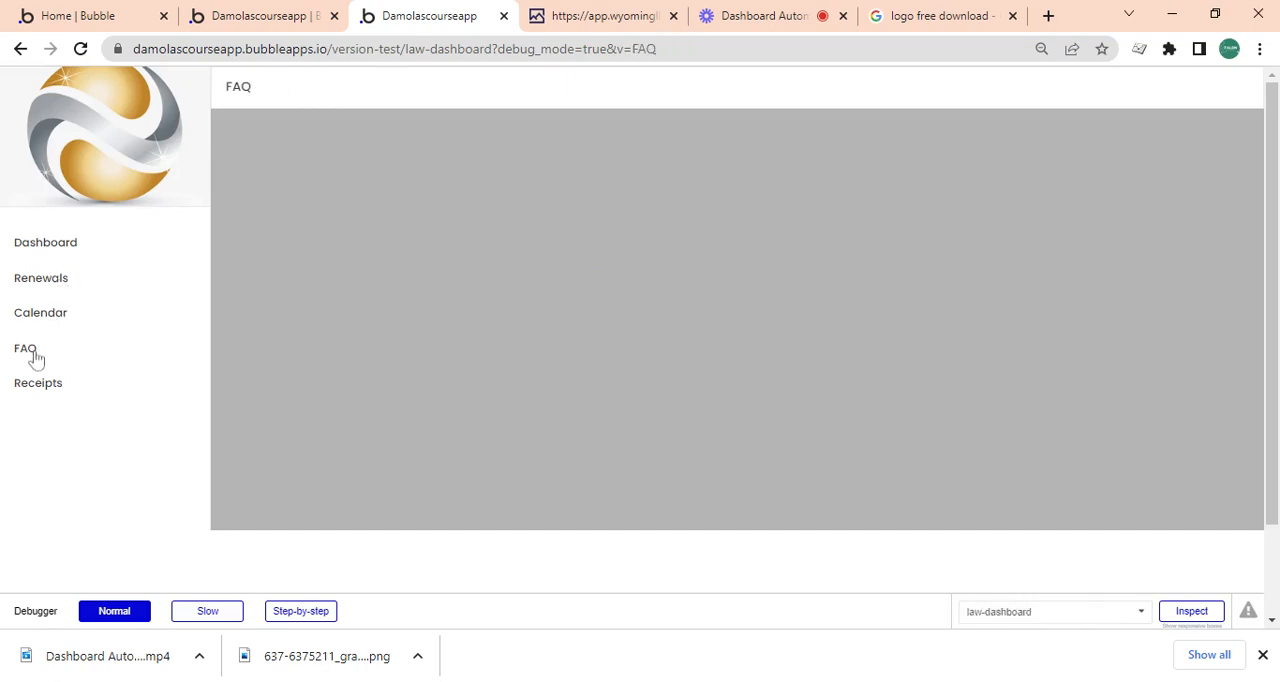
{"action": "left_click", "coordinate": [38, 382]}
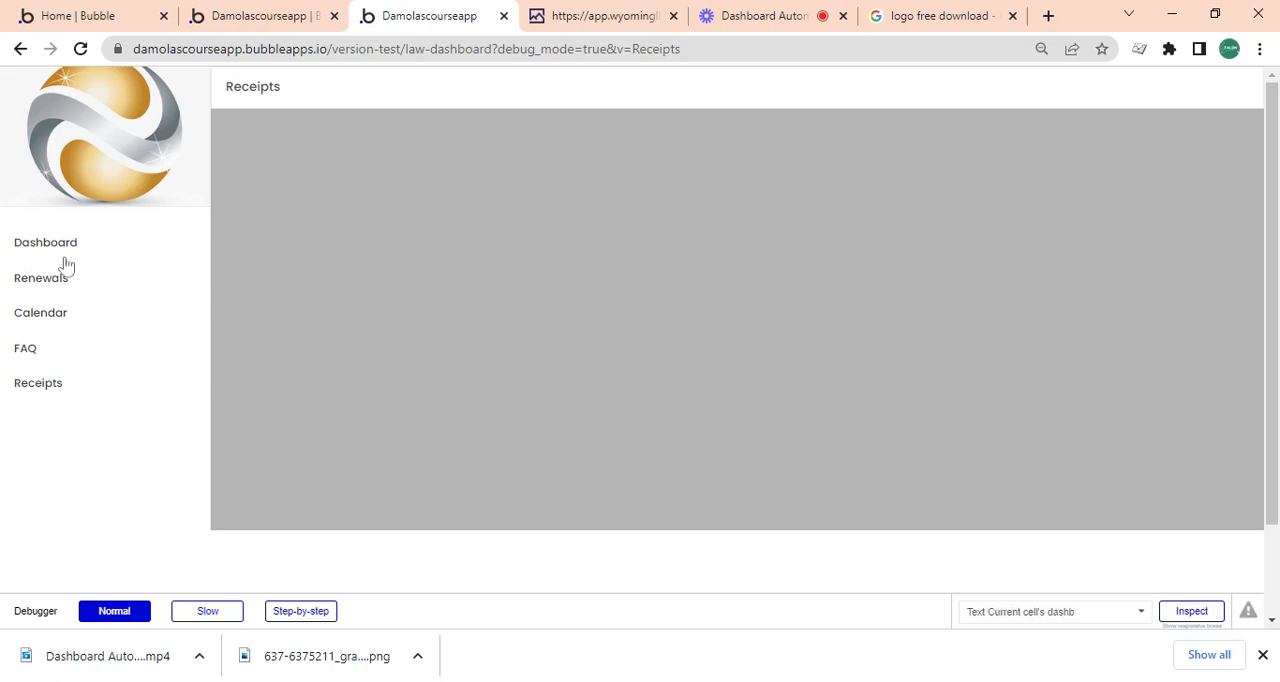
{"action": "left_click", "coordinate": [40, 276]}
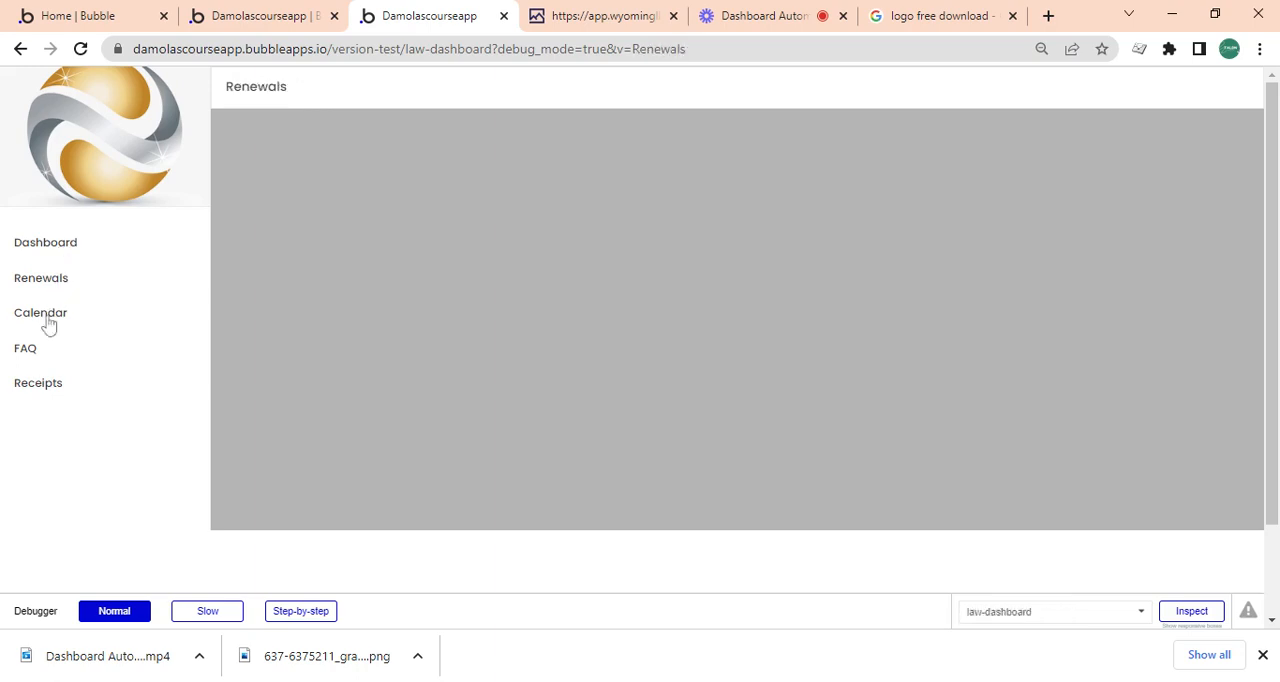
{"action": "left_click", "coordinate": [24, 348]}
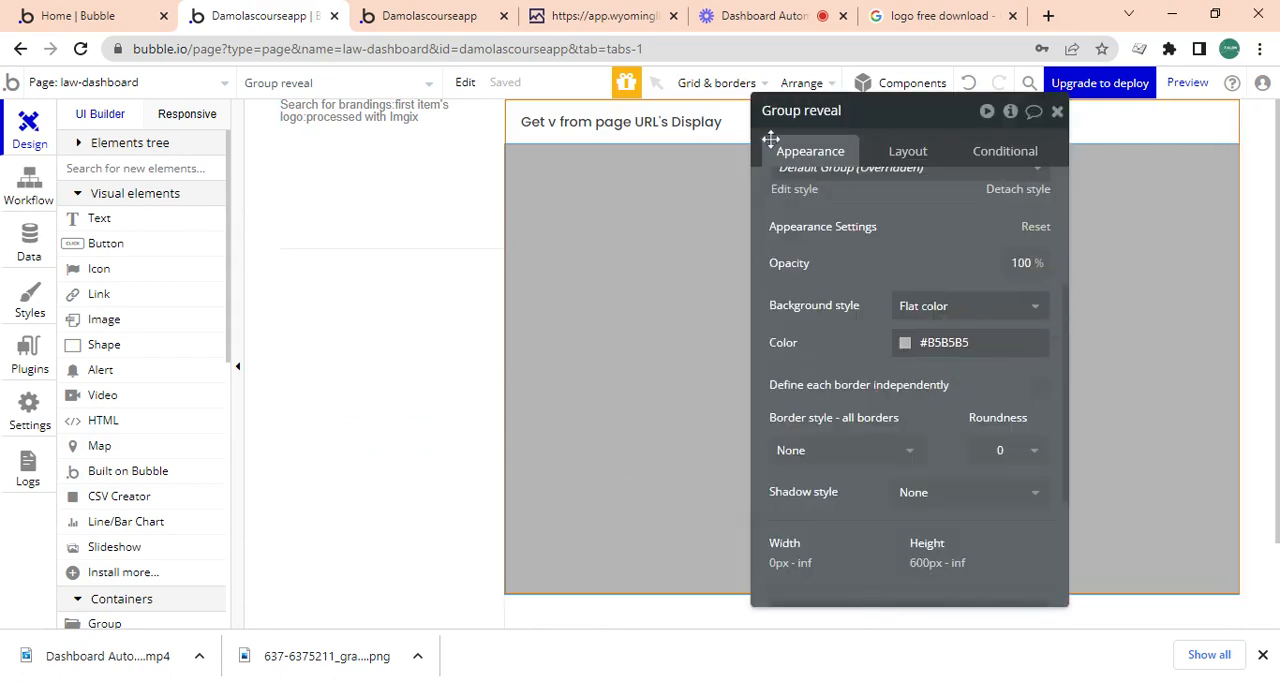
Compare the header against the reference attorney dashboard's bell and profile icons, then return to the editor.
{"action": "left_click", "coordinate": [1056, 112]}
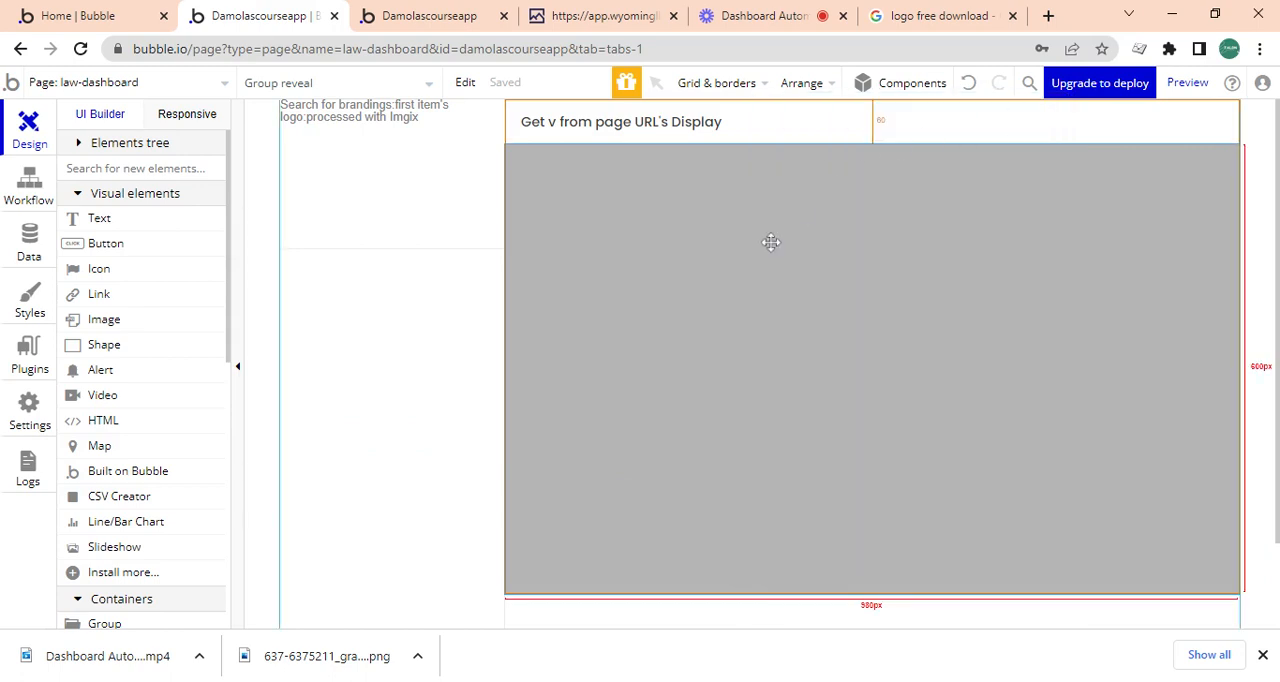
{"action": "left_click", "coordinate": [620, 120]}
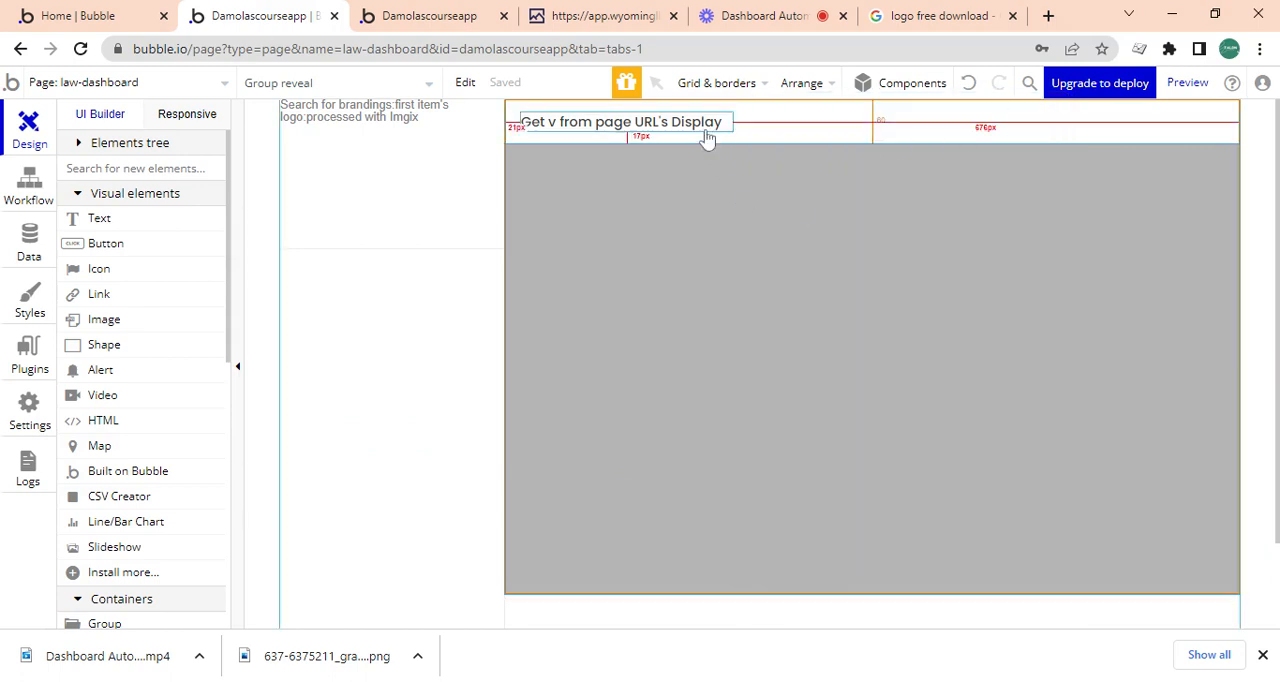
{"action": "left_click", "coordinate": [600, 16]}
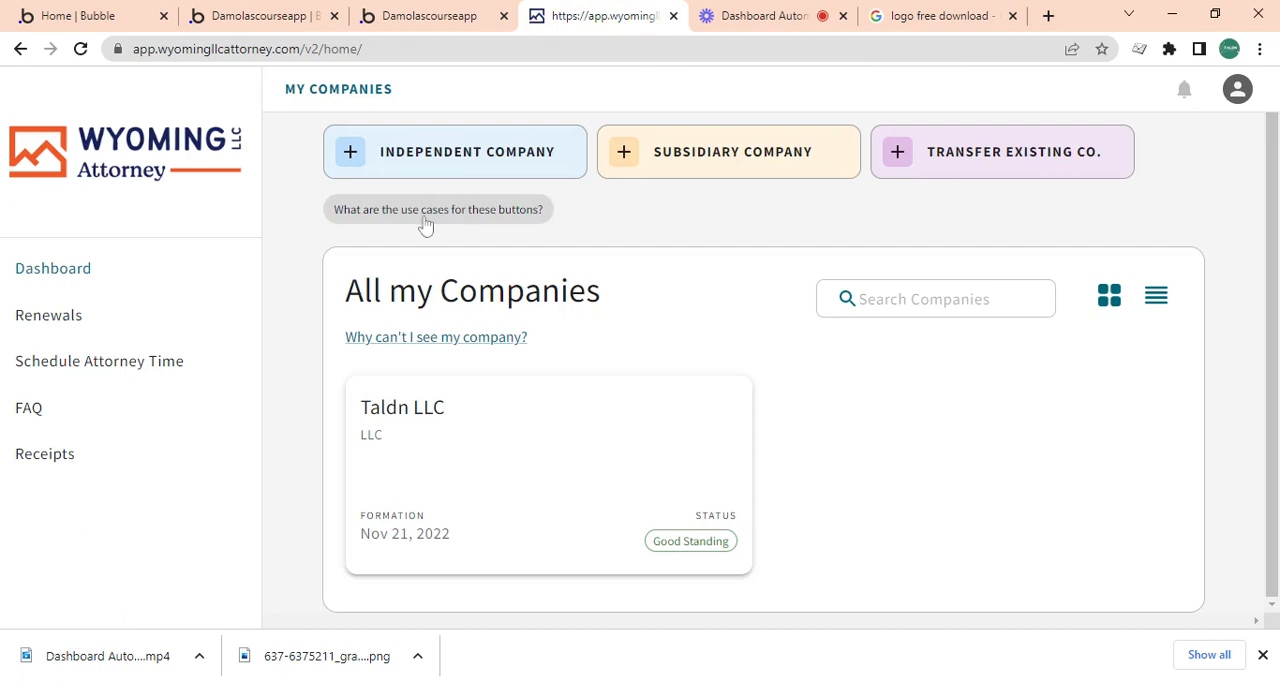
{"action": "mouse_move", "coordinate": [1176, 168]}
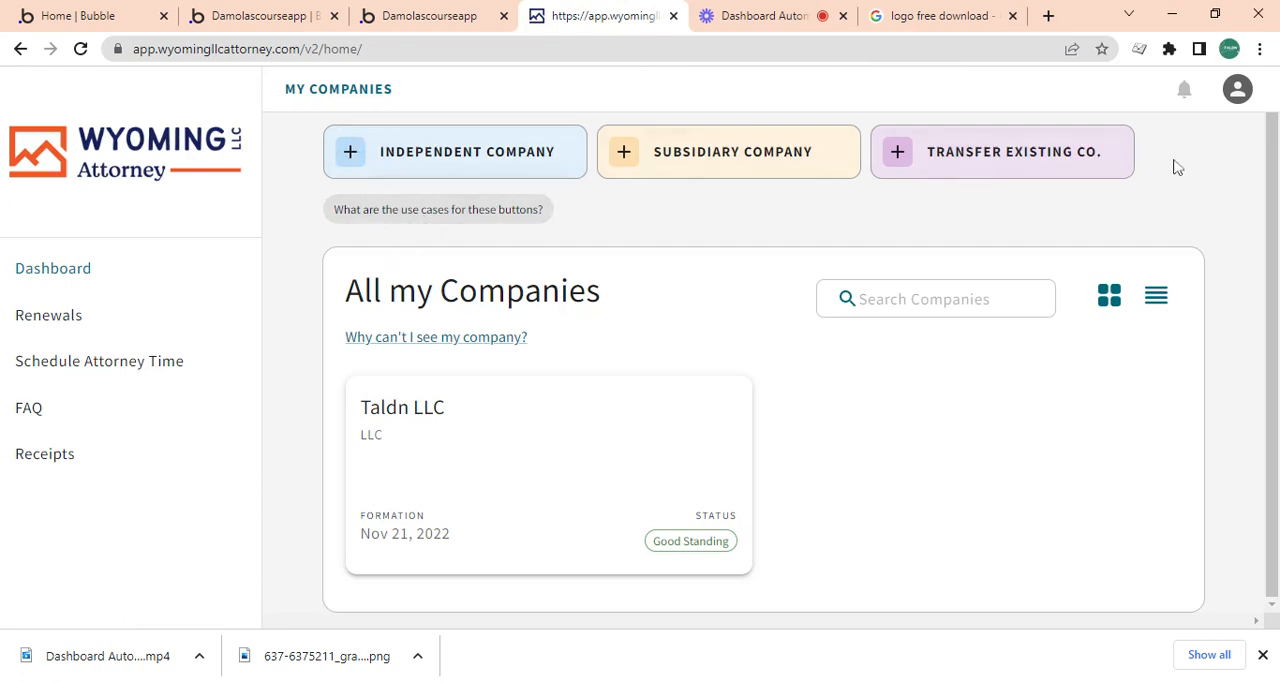
{"action": "mouse_move", "coordinate": [1238, 88]}
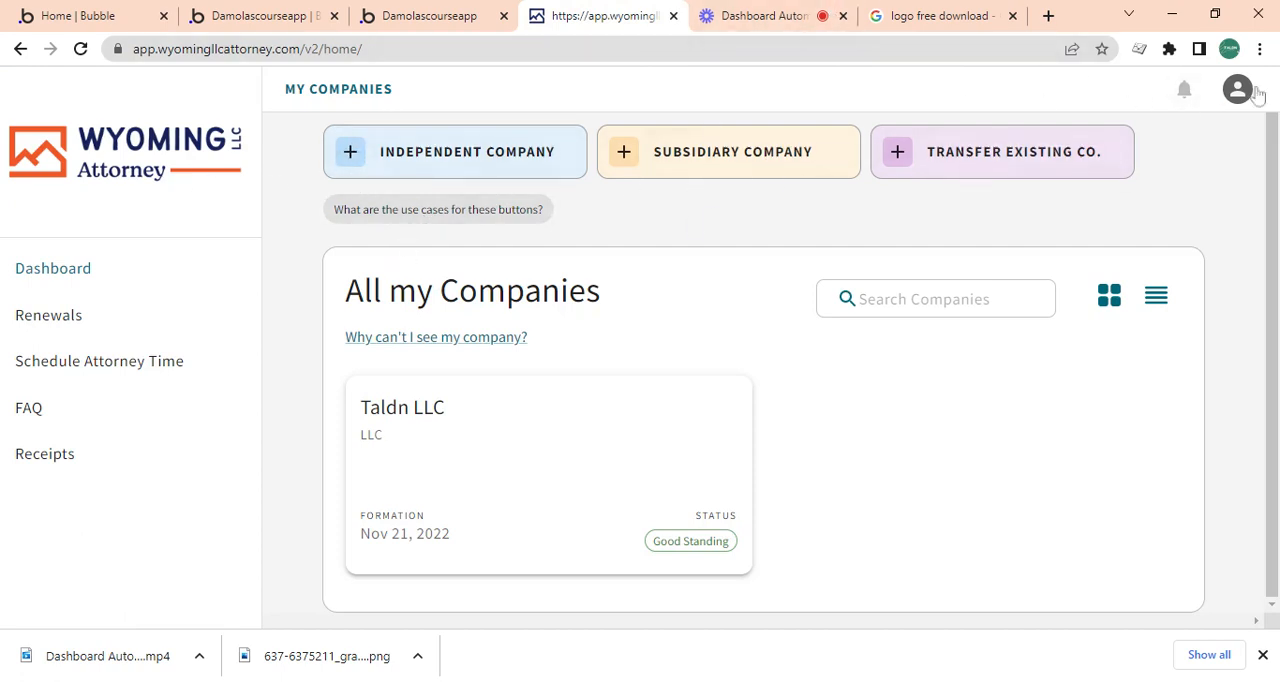
{"action": "left_click", "coordinate": [260, 16]}
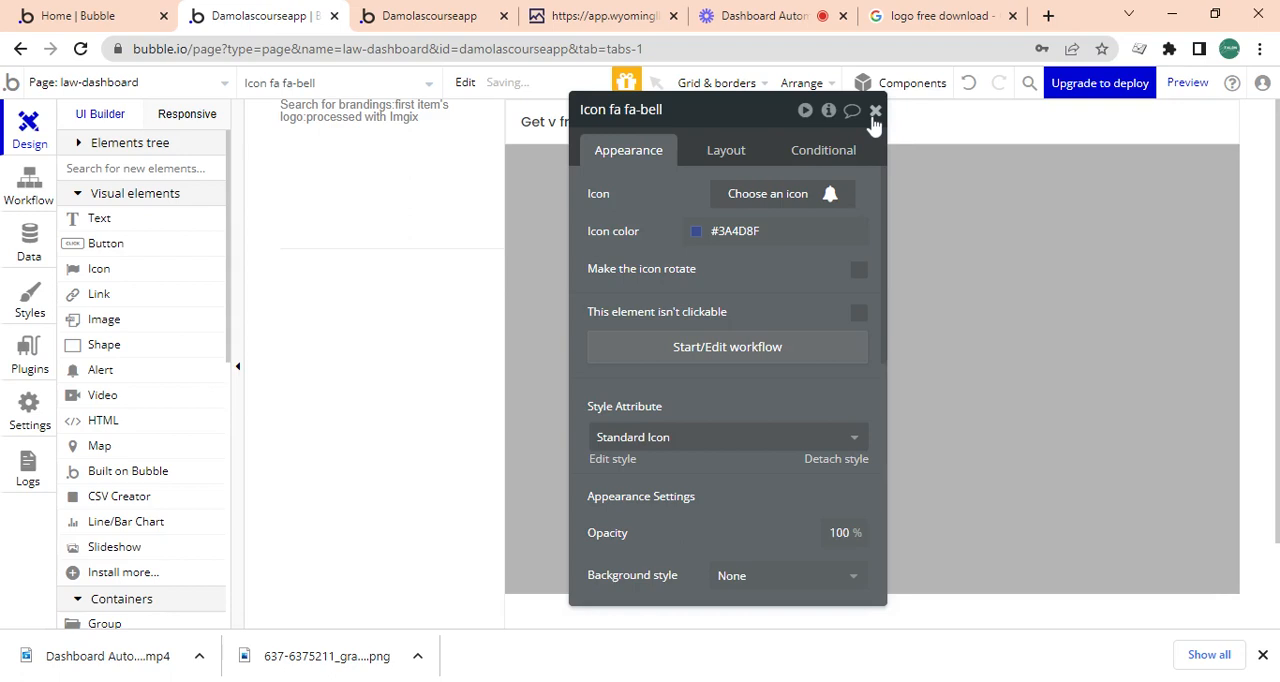
Fix the bell icon at 20 × 20 px and centre it vertically in the header row.
{"action": "left_click", "coordinate": [768, 194]}
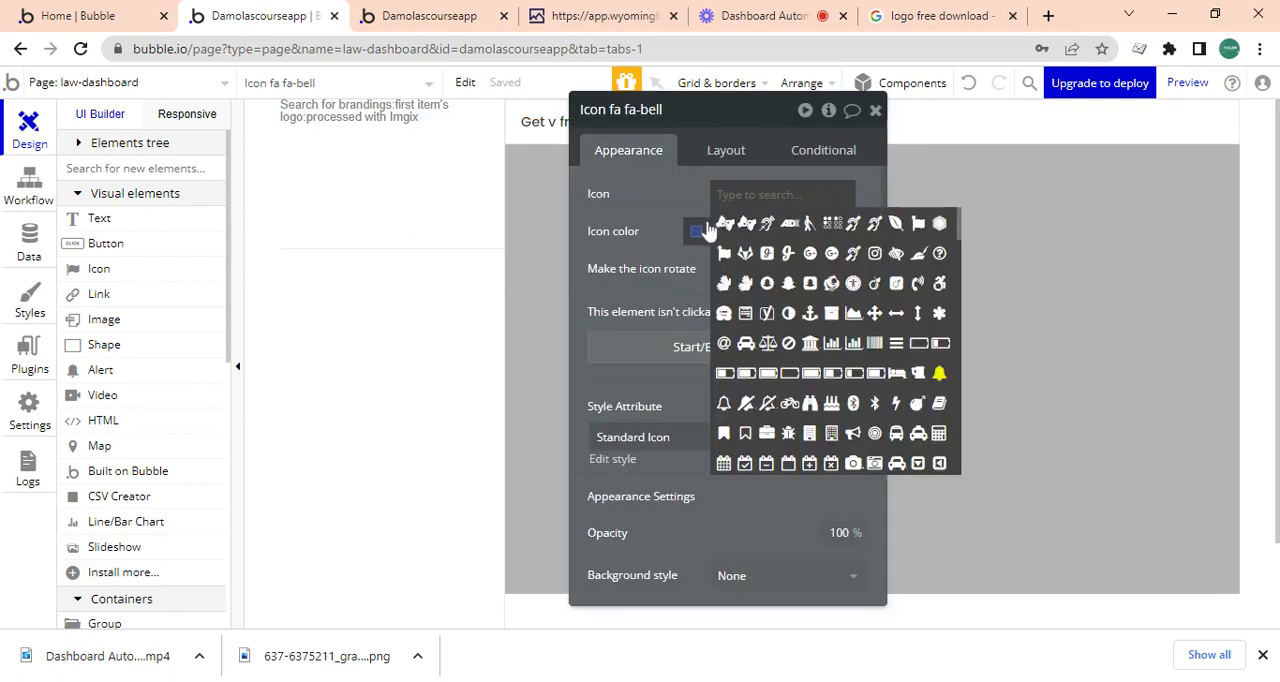
{"action": "left_click", "coordinate": [696, 230]}
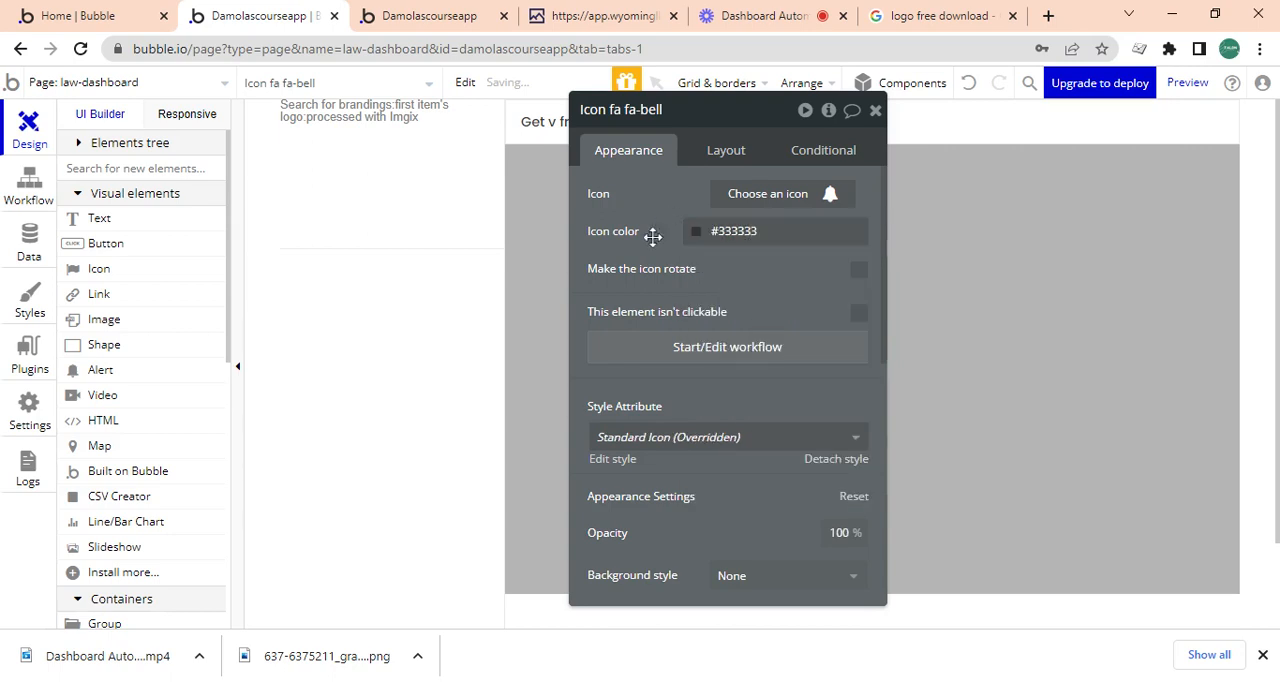
{"action": "left_click_drag", "start_coordinate": [726, 108], "coordinate": [444, 88]}
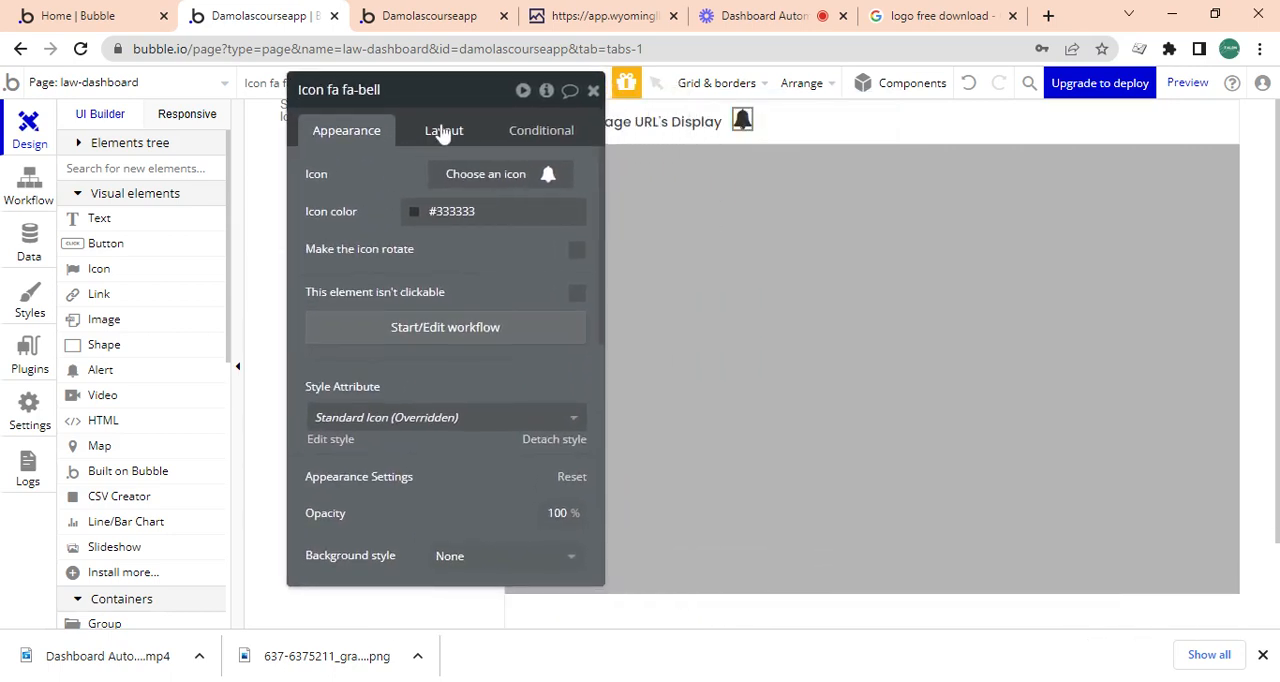
{"action": "left_click", "coordinate": [444, 130]}
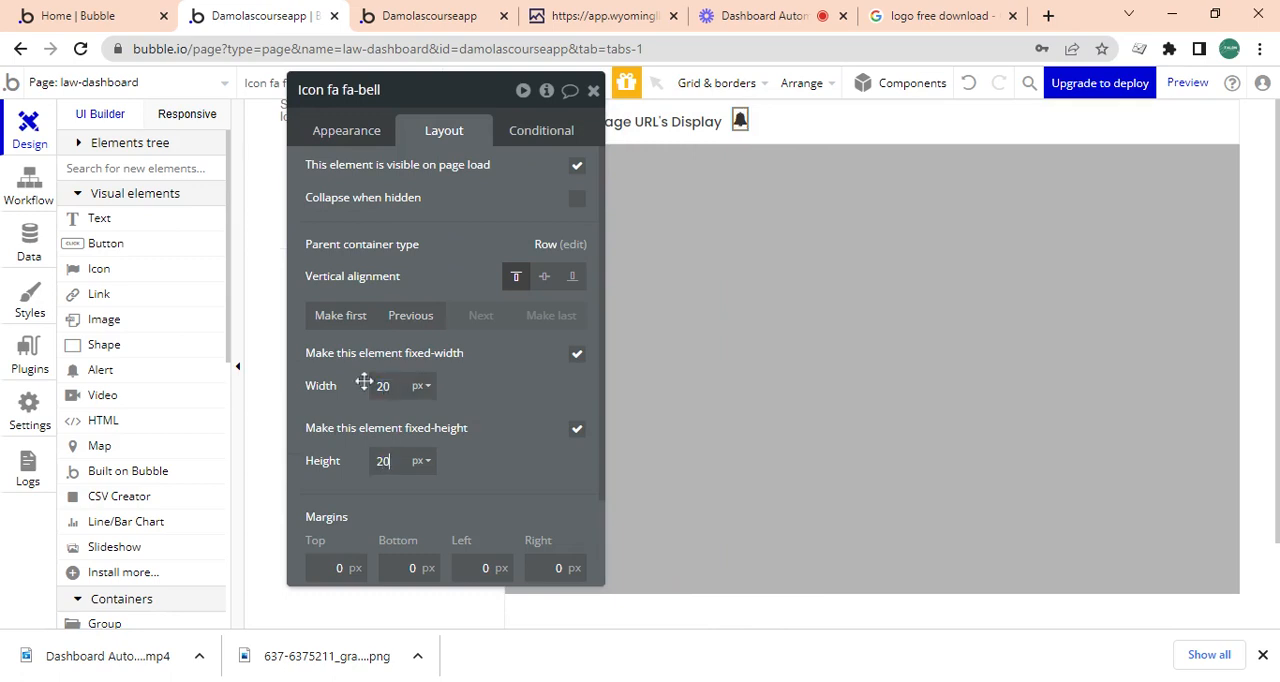
{"action": "left_click", "coordinate": [544, 276]}
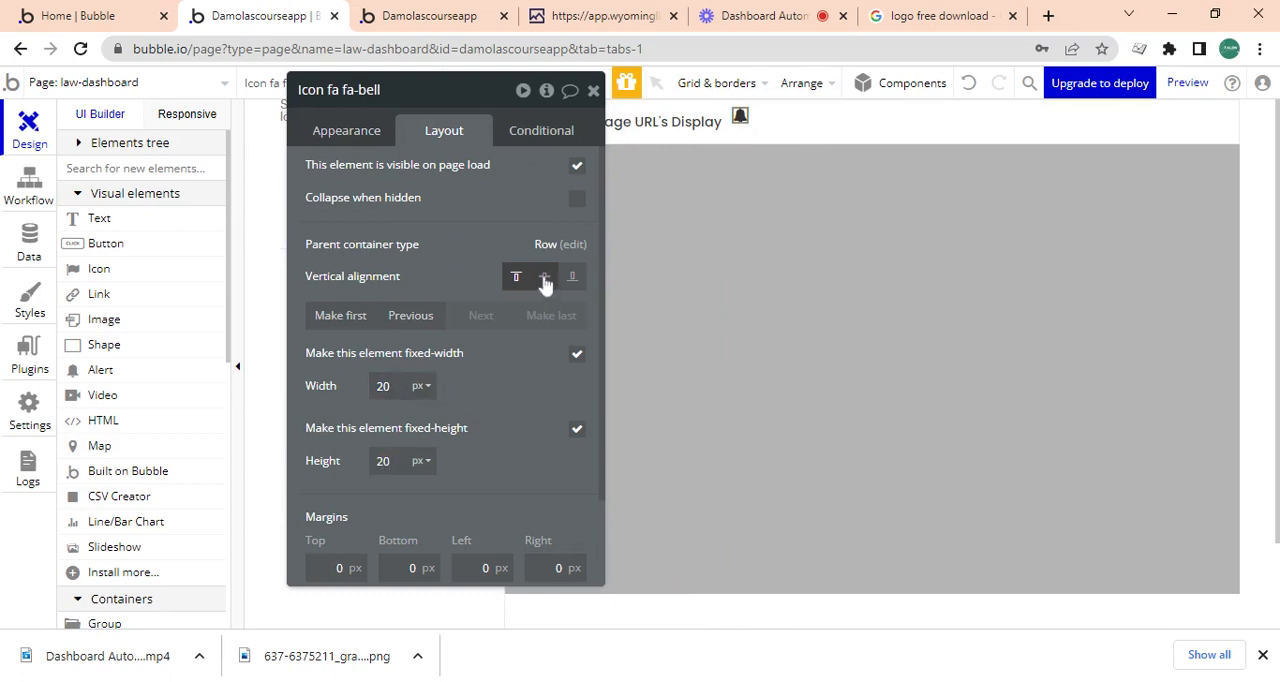
{"action": "left_click", "coordinate": [592, 90]}
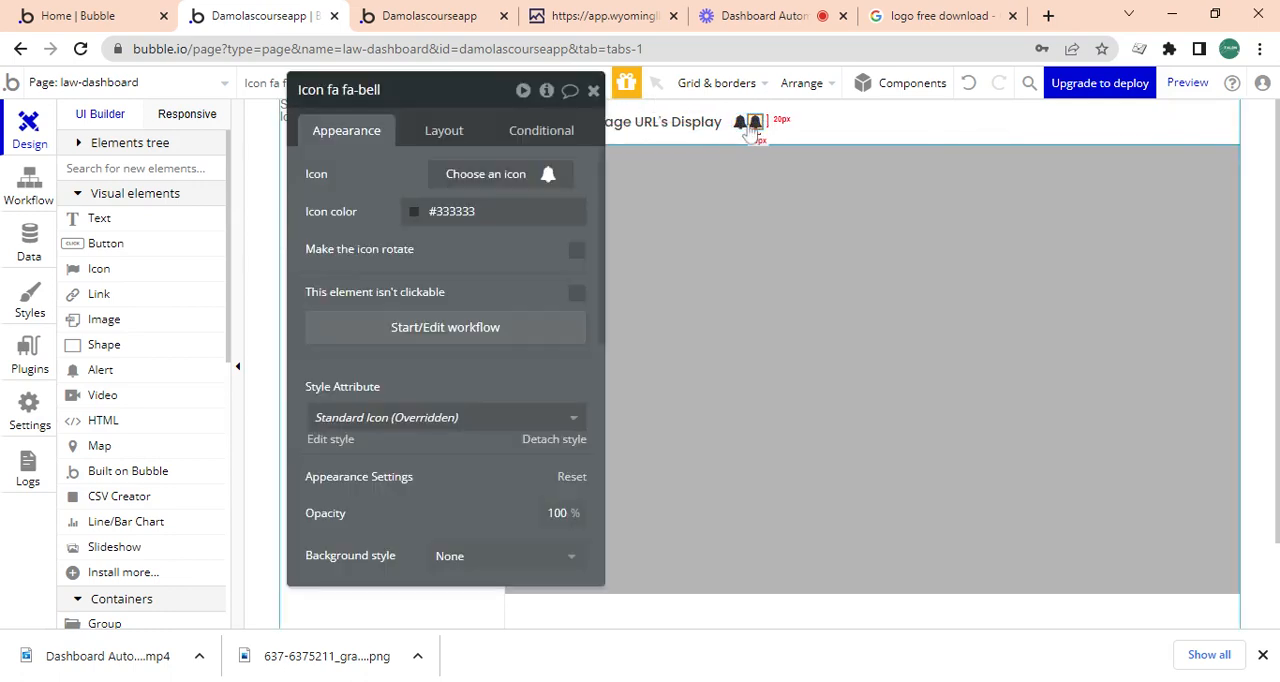
Check the law-dashboard preview against the reference dashboard header.
{"action": "left_click", "coordinate": [772, 16]}
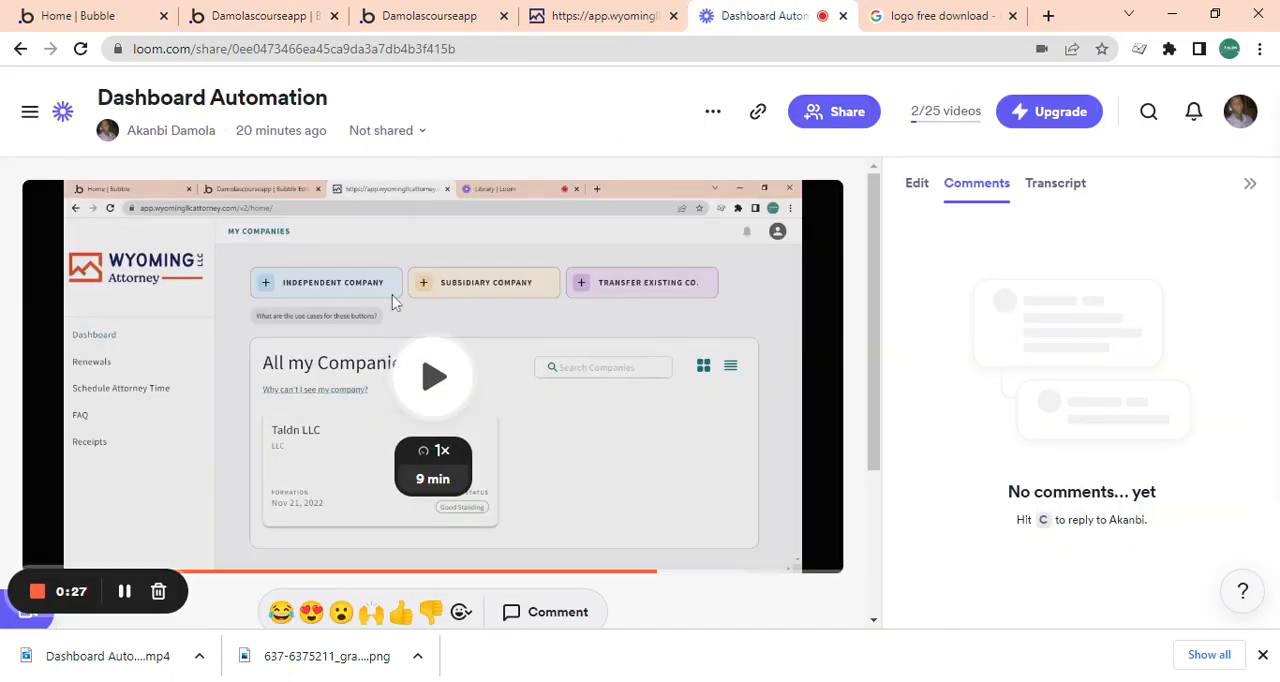
{"action": "left_click", "coordinate": [428, 16]}
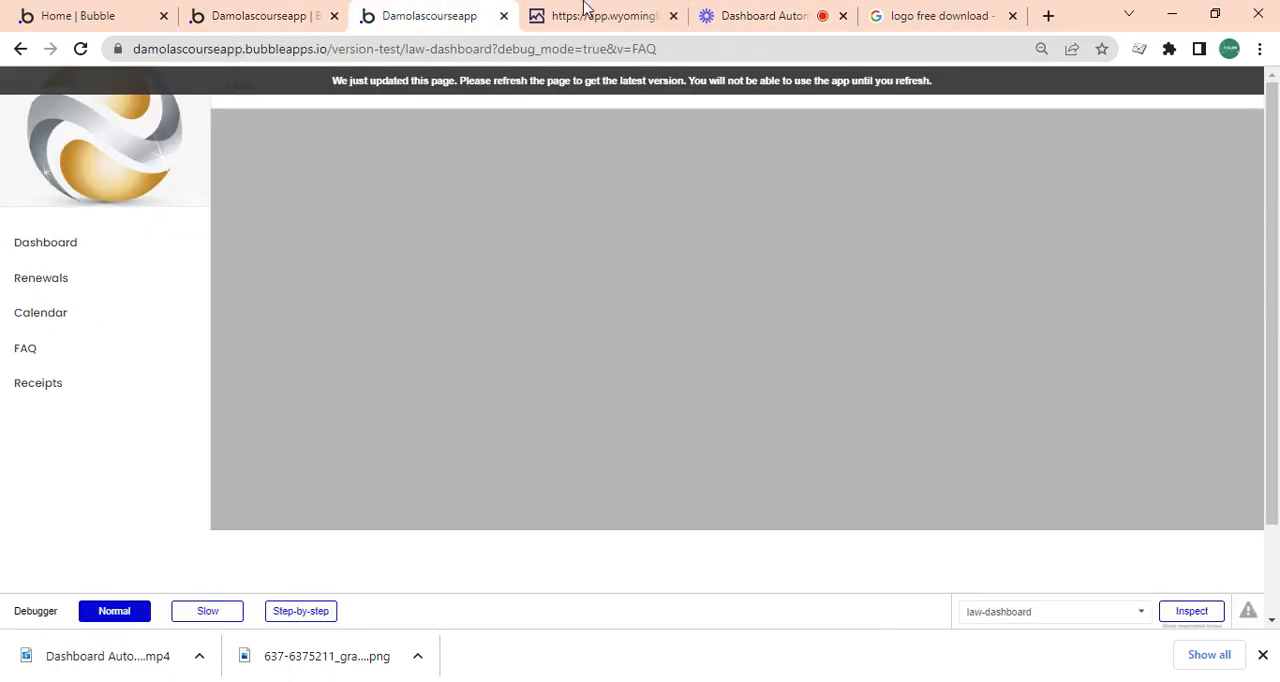
{"action": "left_click", "coordinate": [600, 16]}
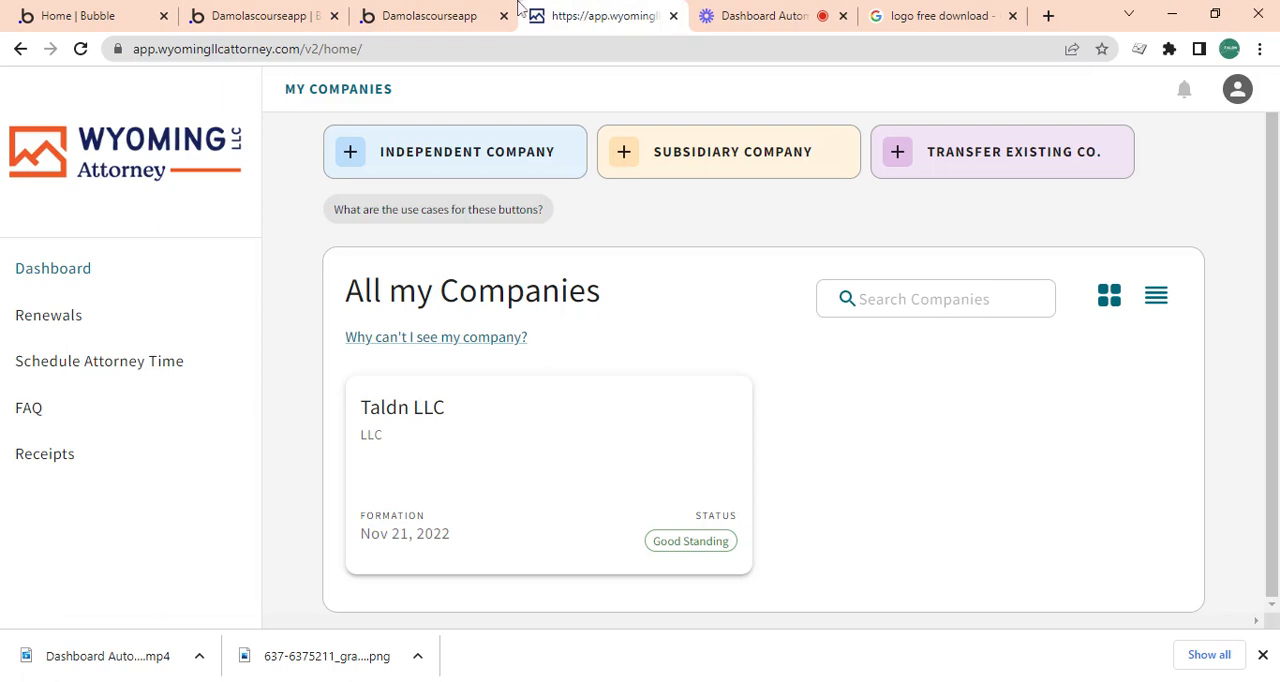
{"action": "left_click", "coordinate": [258, 16]}
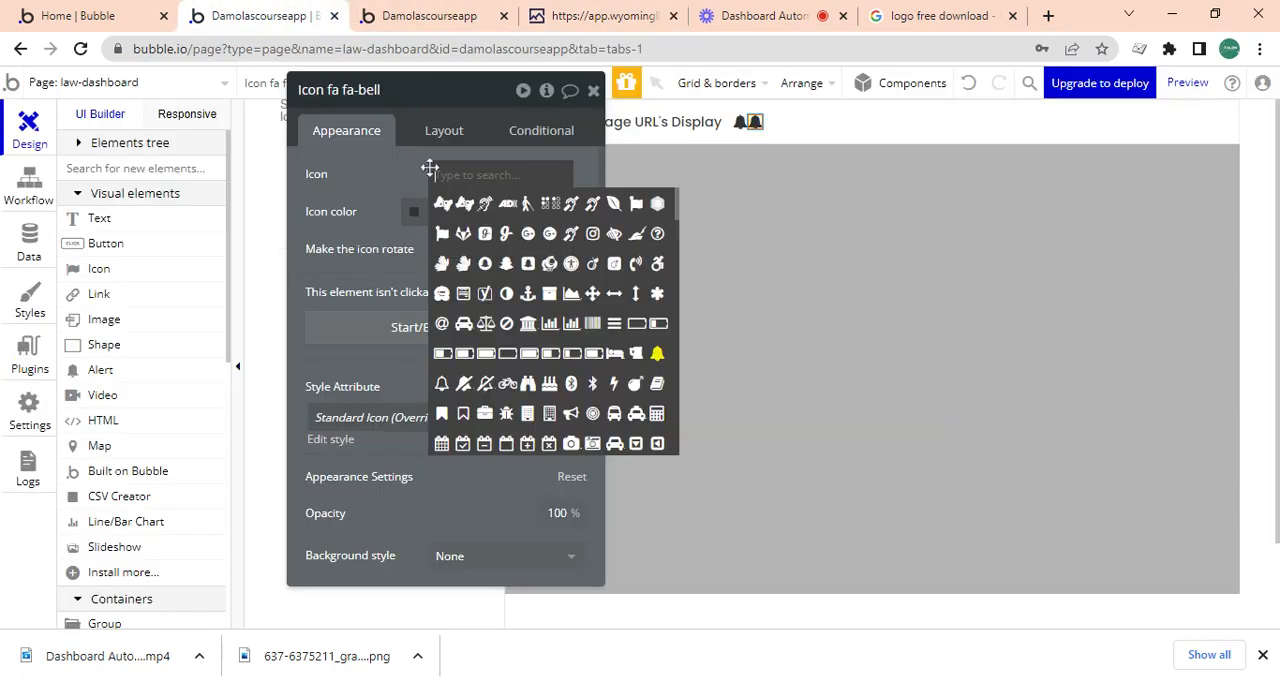
Search the icon list and make the copied icon a user-circle profile icon beside the bell.
{"action": "type", "text": "pers"}
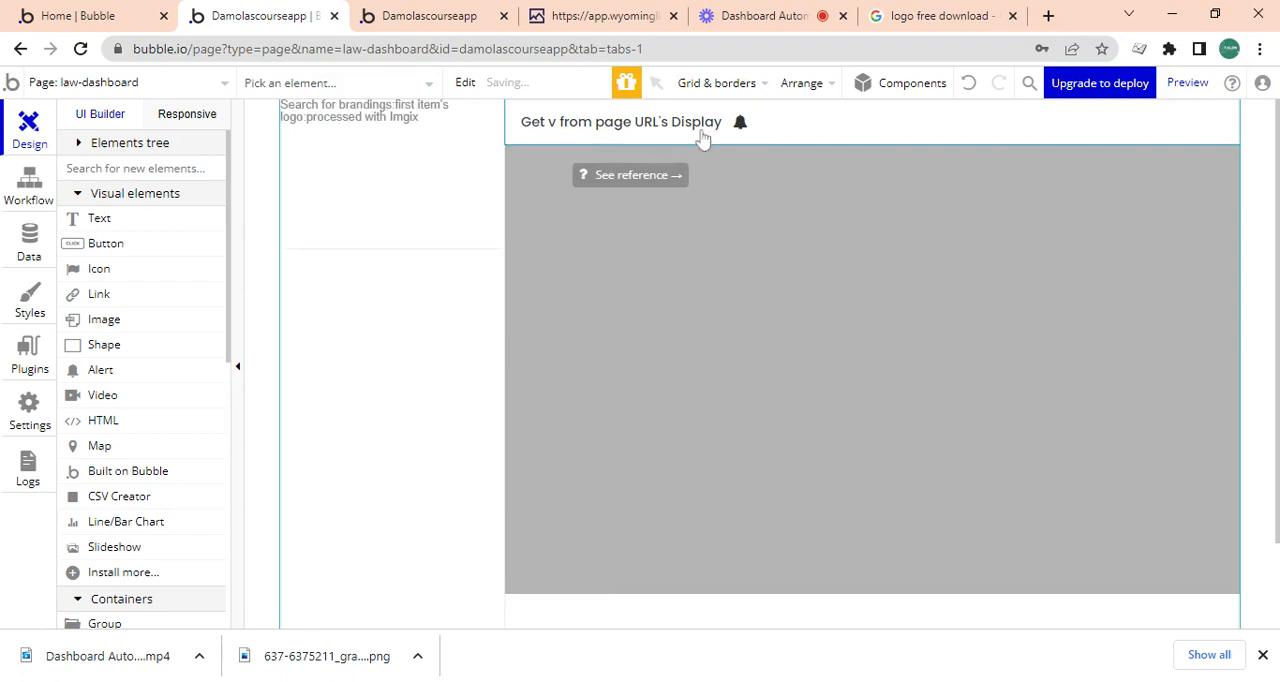
{"action": "left_click", "coordinate": [740, 122]}
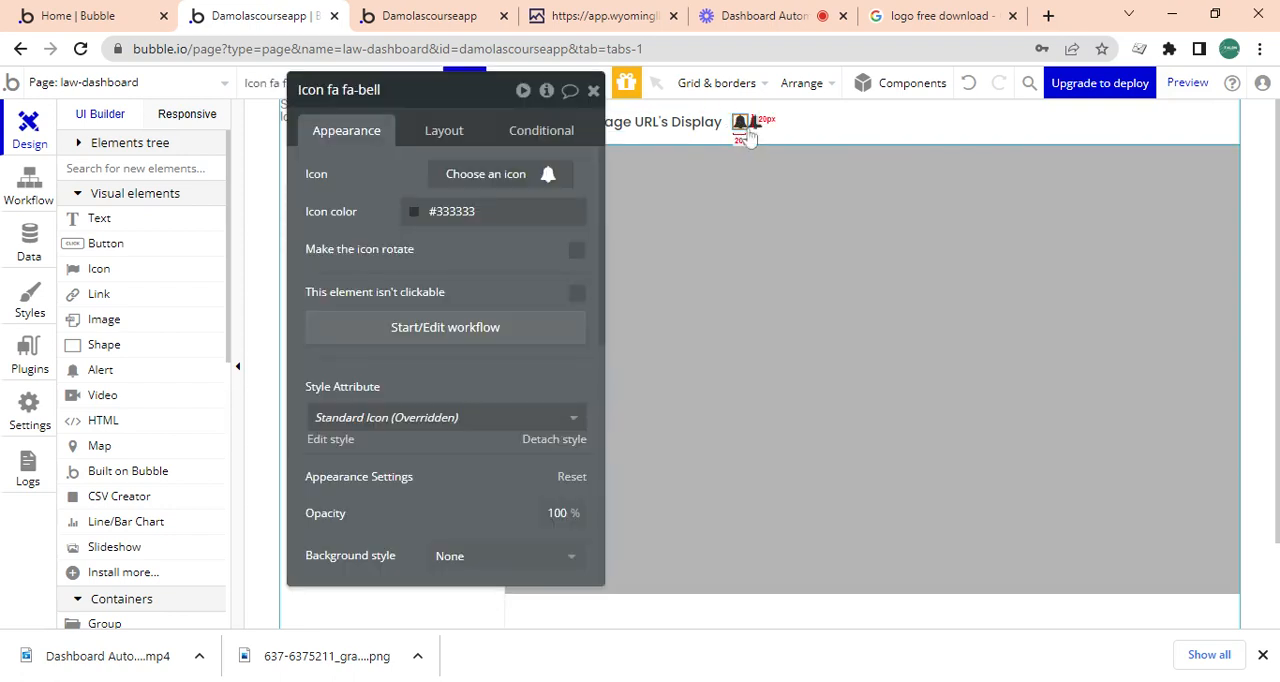
{"action": "left_click", "coordinate": [500, 174]}
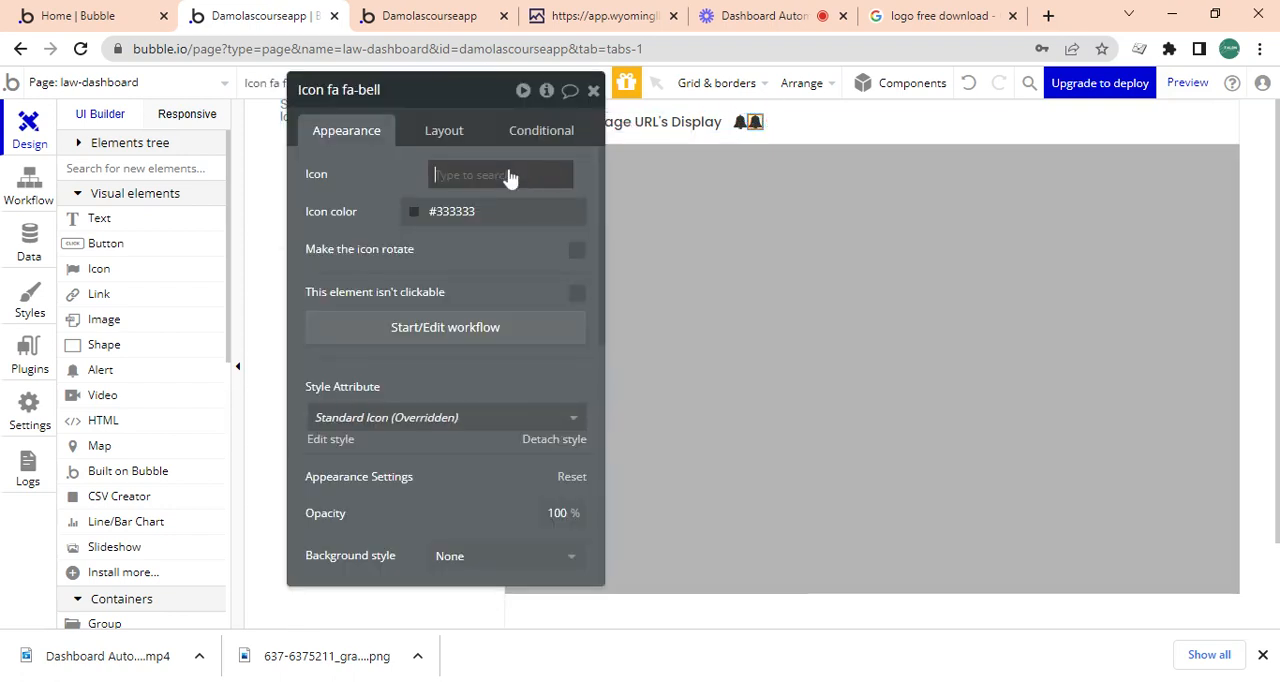
{"action": "type", "text": "ma"}
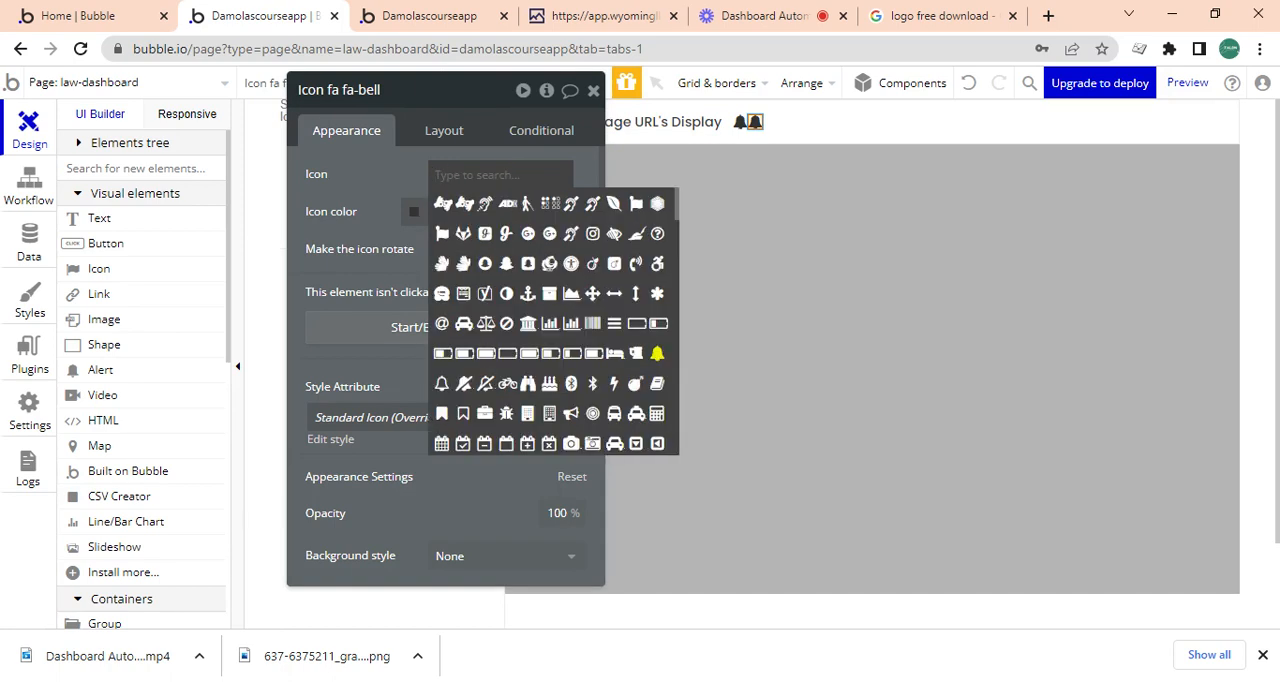
{"action": "type", "text": "male"}
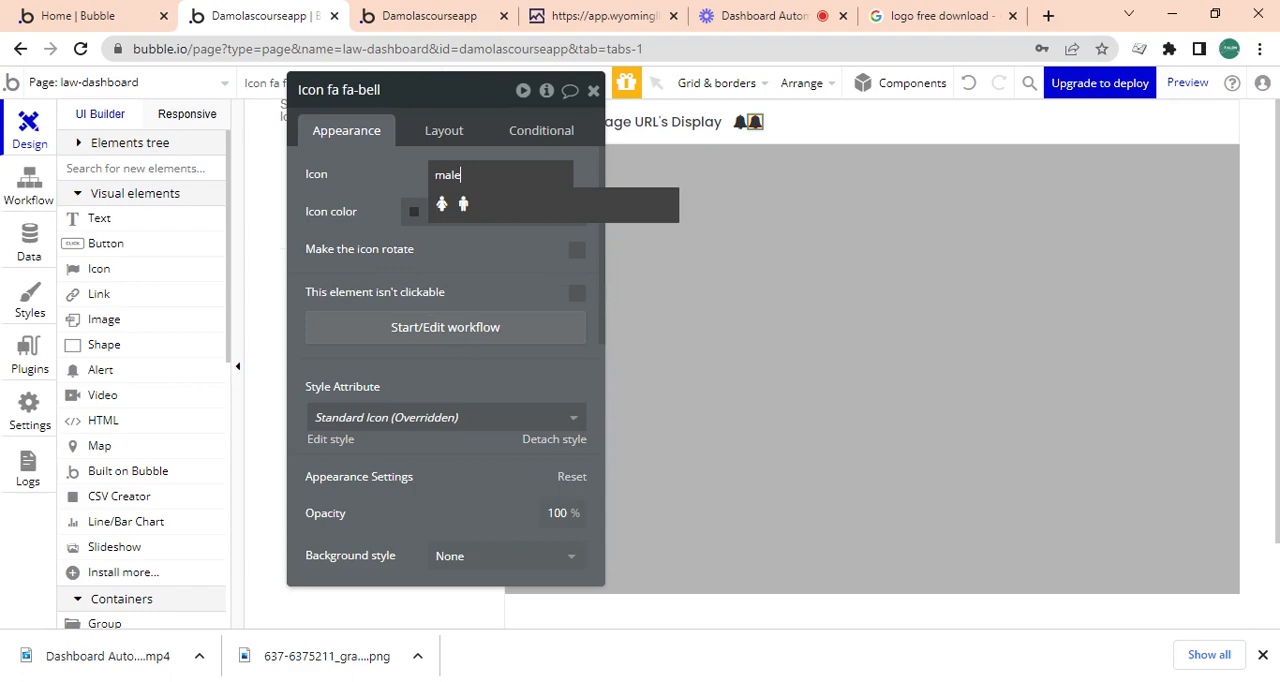
{"action": "left_click", "coordinate": [500, 174]}
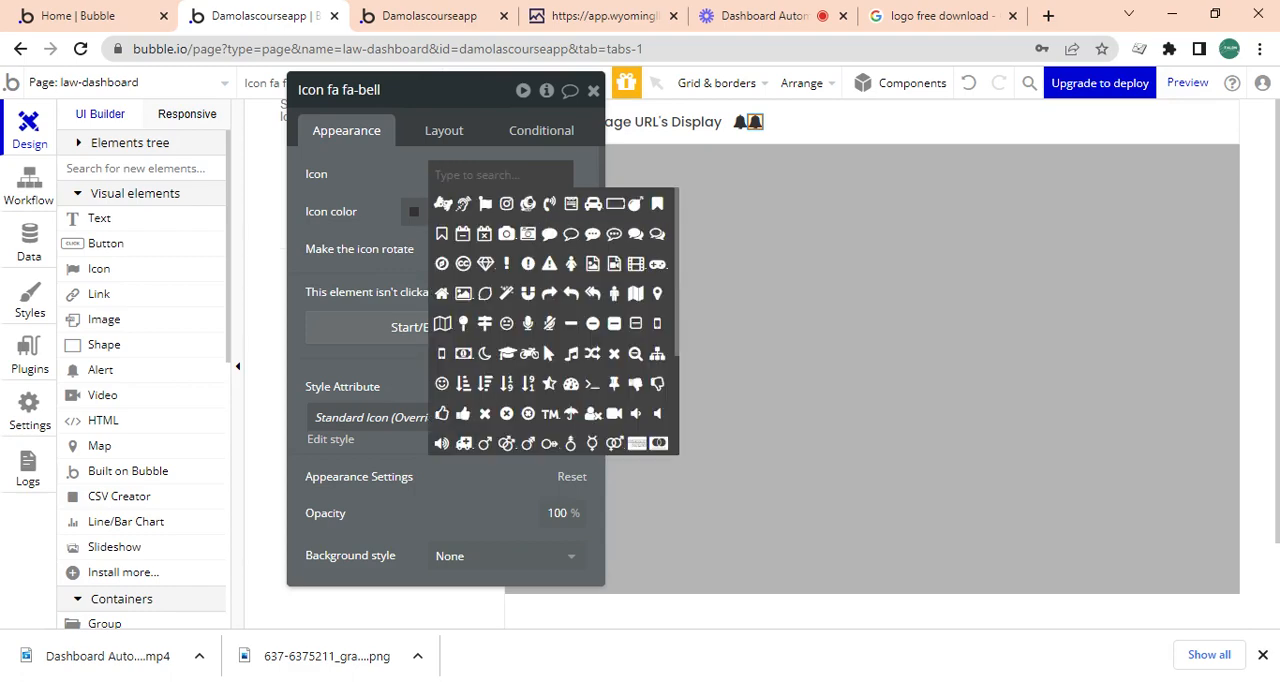
{"action": "scroll", "scroll_direction": "down", "scroll_amount": 3}
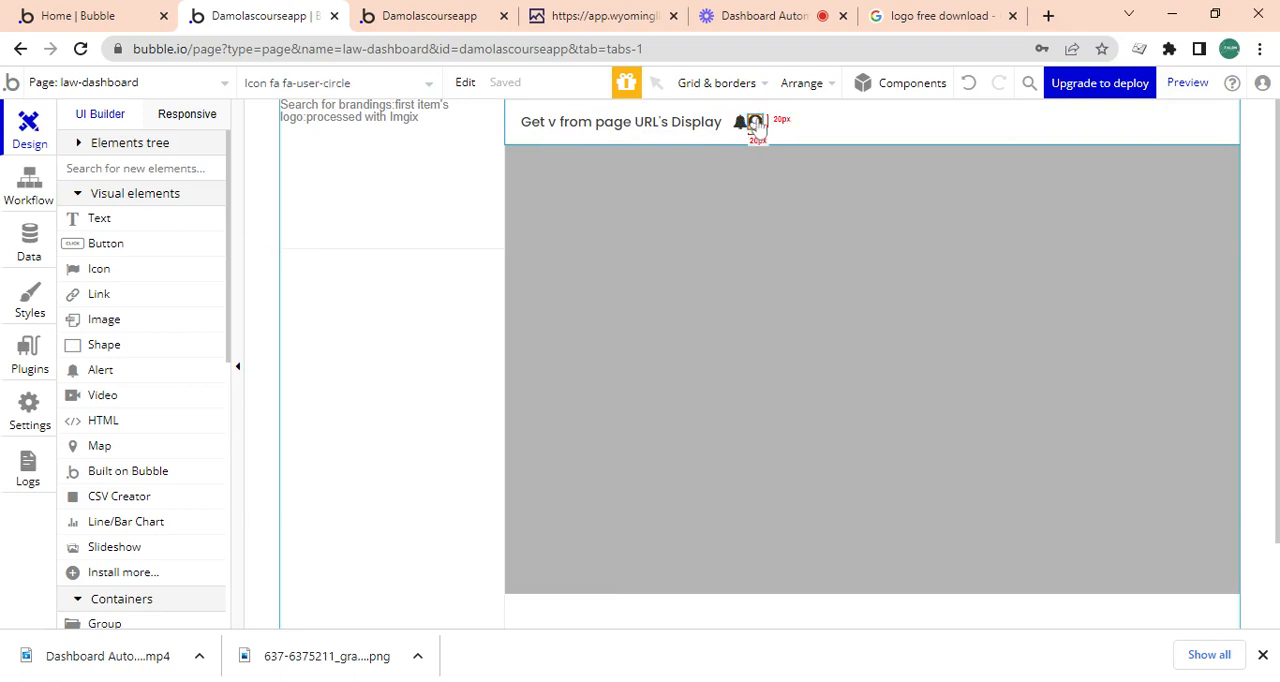
{"action": "left_click", "coordinate": [738, 122]}
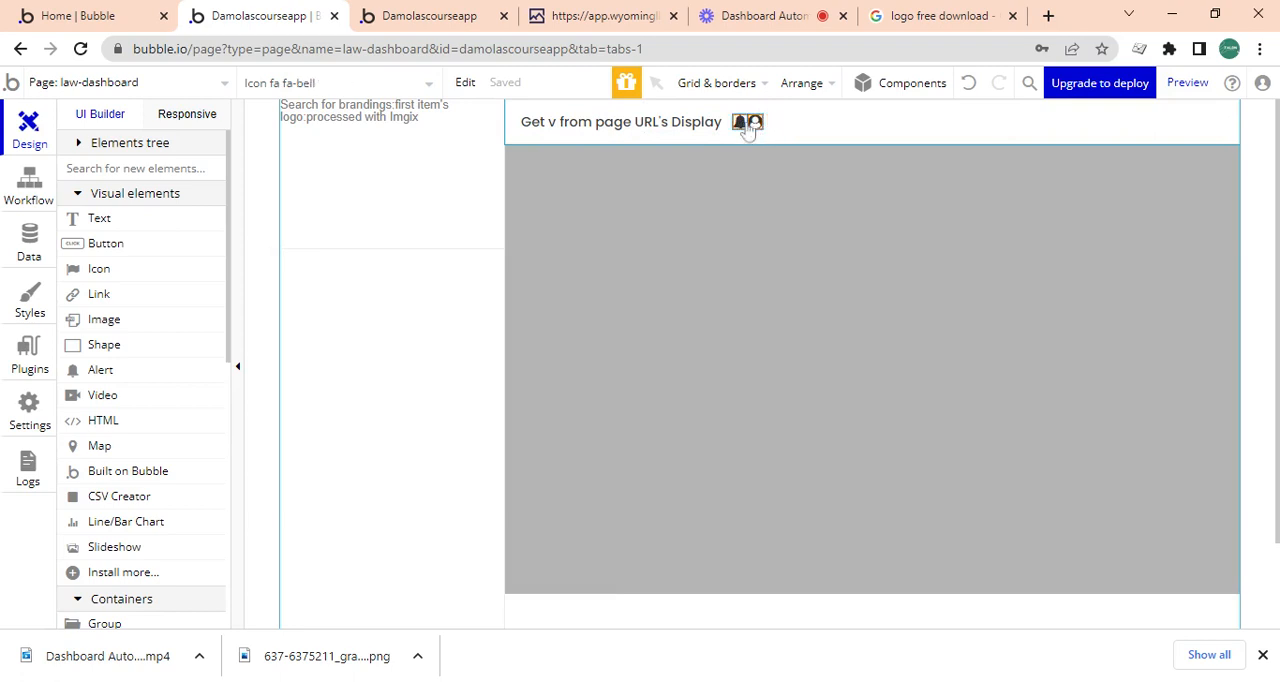
Group both icons into a row container with Fit width to content and gap spacing enabled.
{"action": "right_click", "coordinate": [748, 120]}
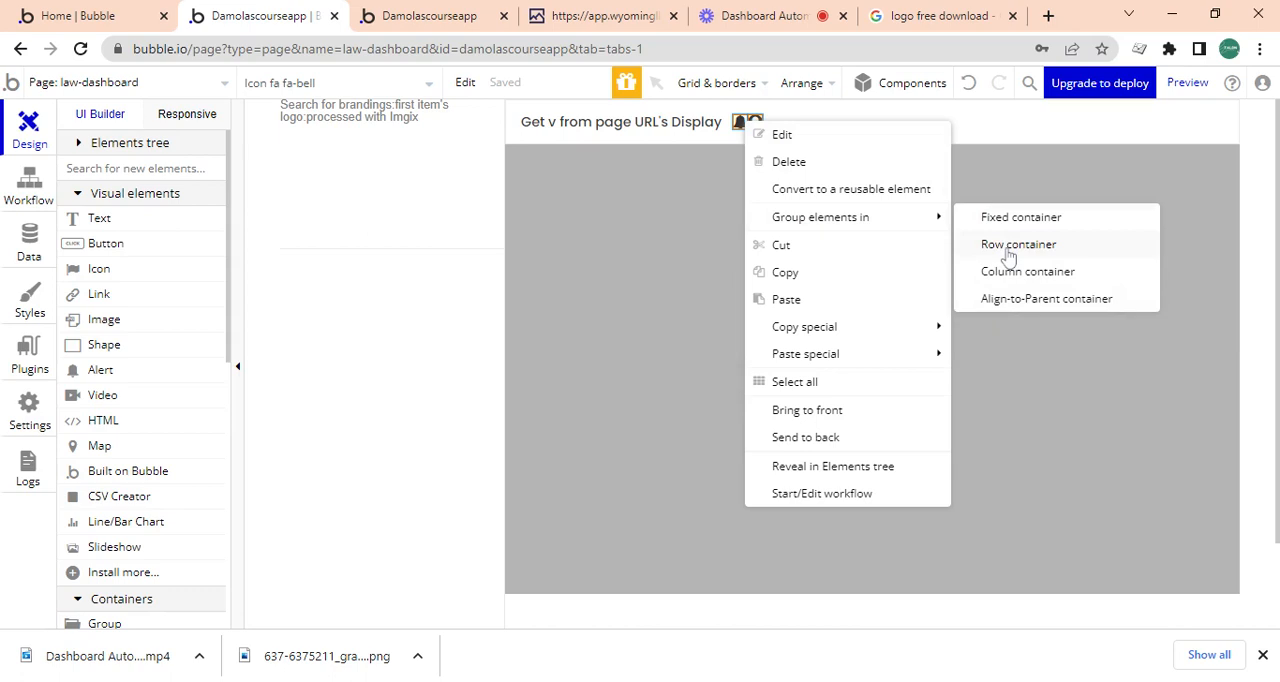
{"action": "left_click", "coordinate": [1018, 244]}
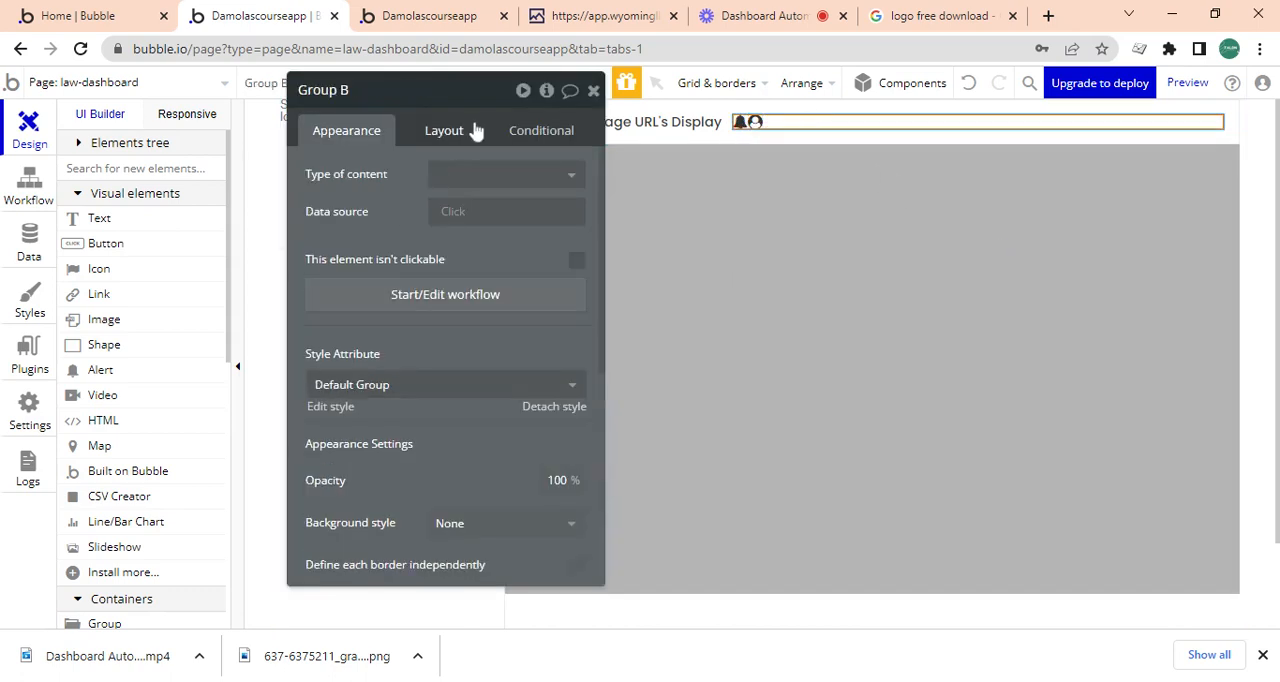
{"action": "left_click", "coordinate": [444, 130]}
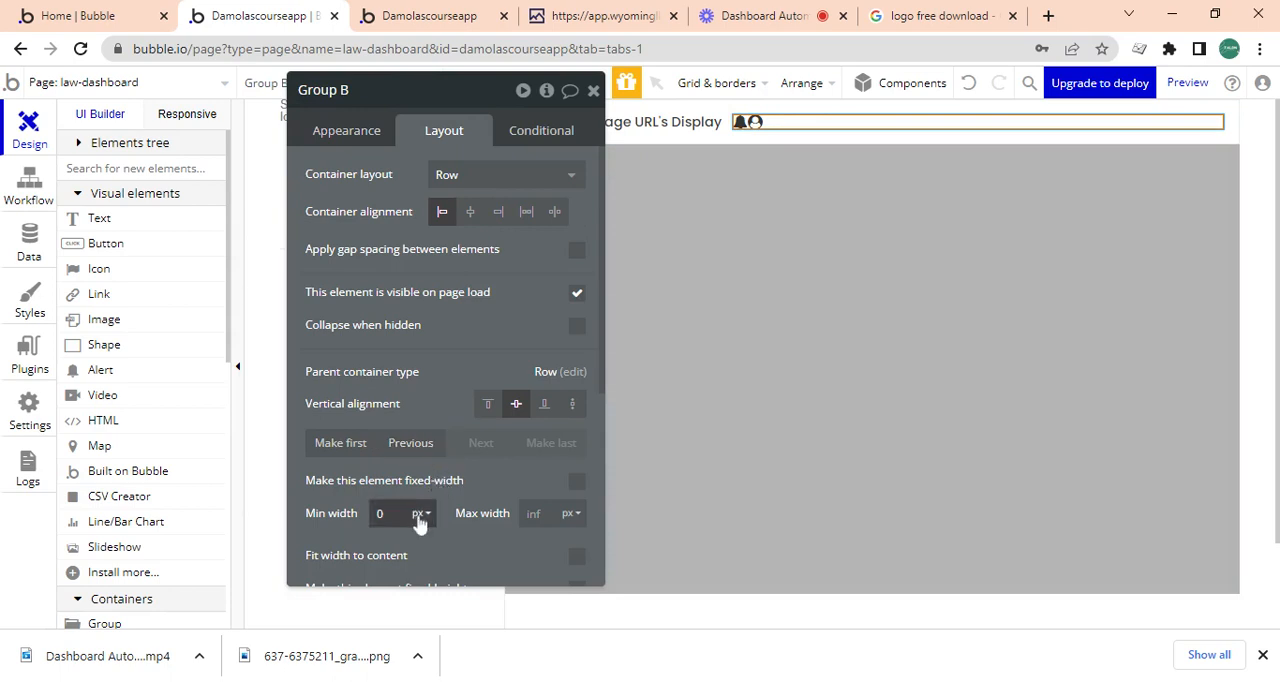
{"action": "scroll", "scroll_direction": "down", "scroll_amount": 3}
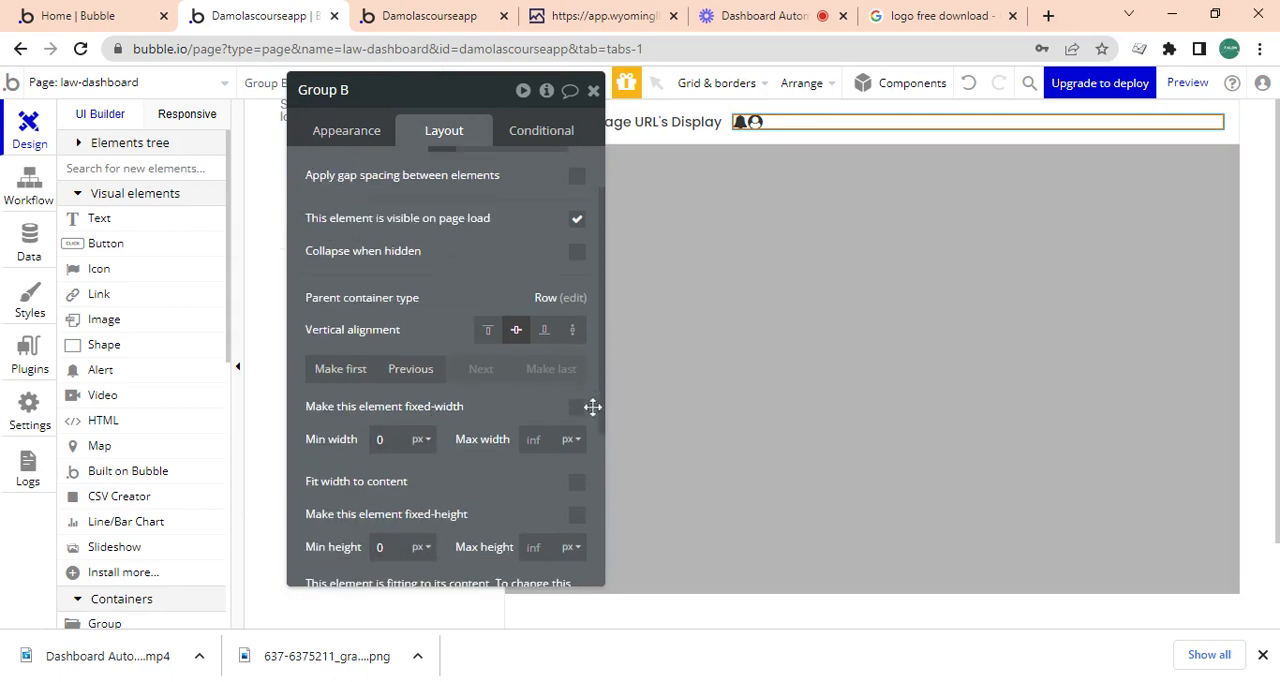
{"action": "left_click", "coordinate": [576, 480]}
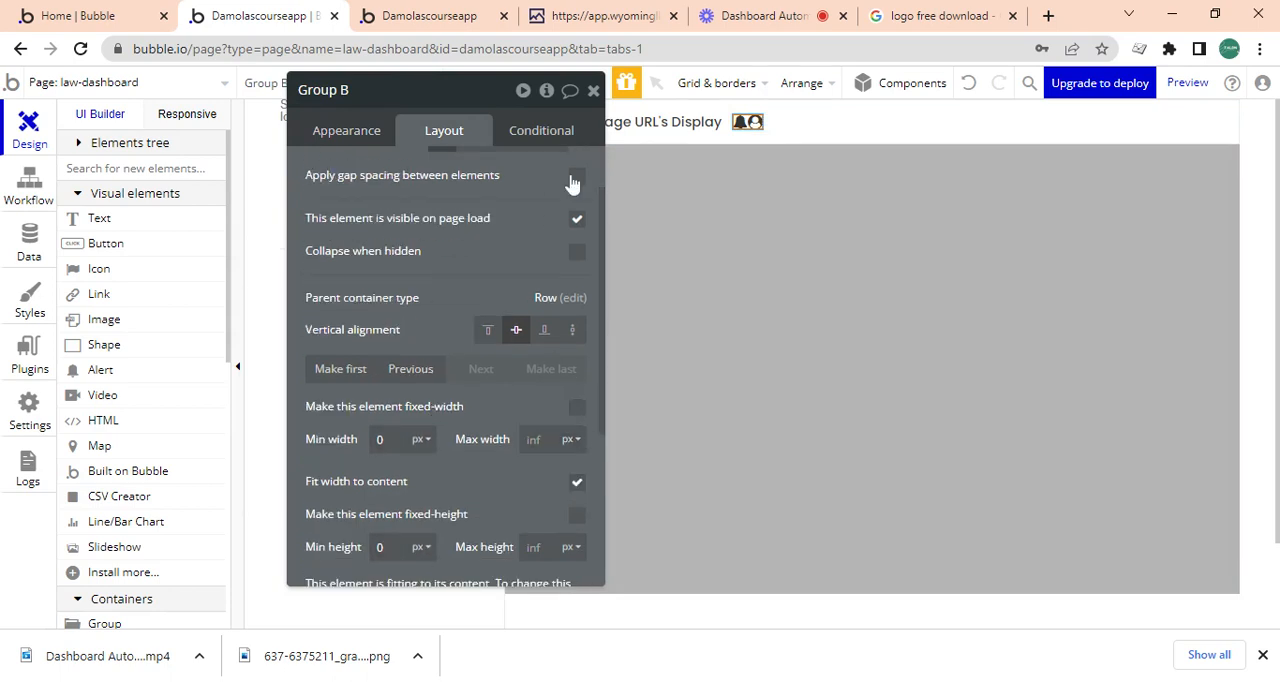
{"action": "left_click", "coordinate": [576, 174]}
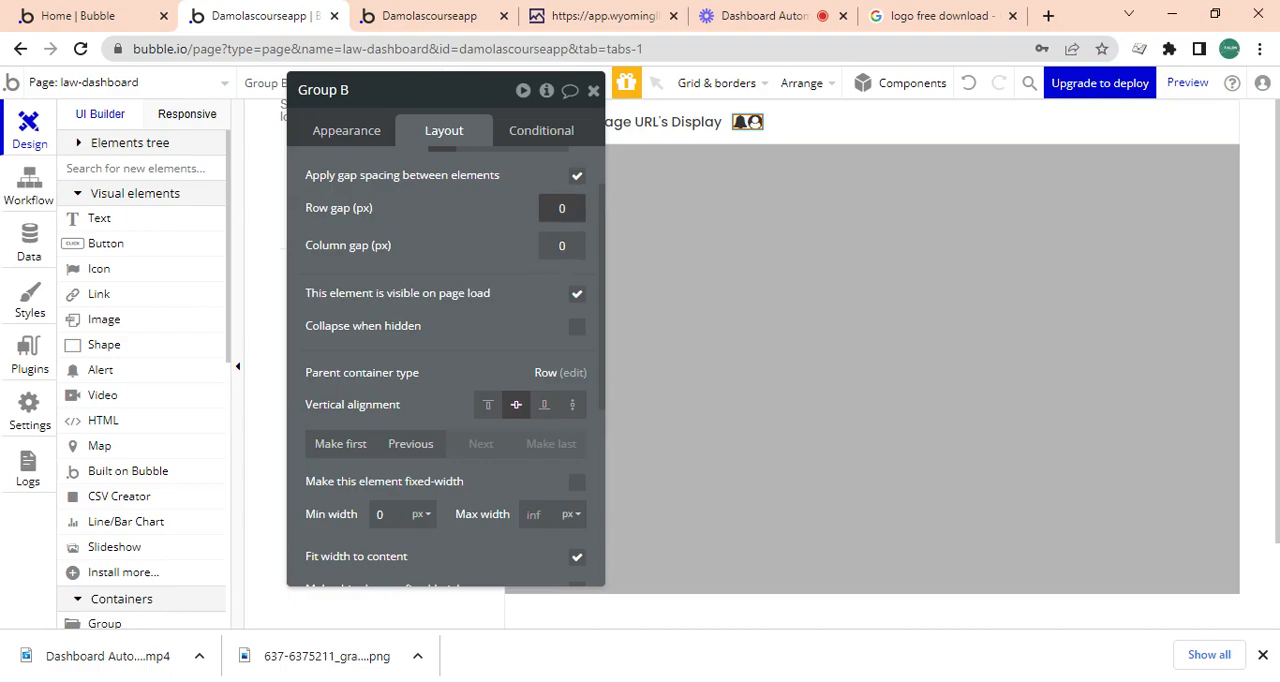